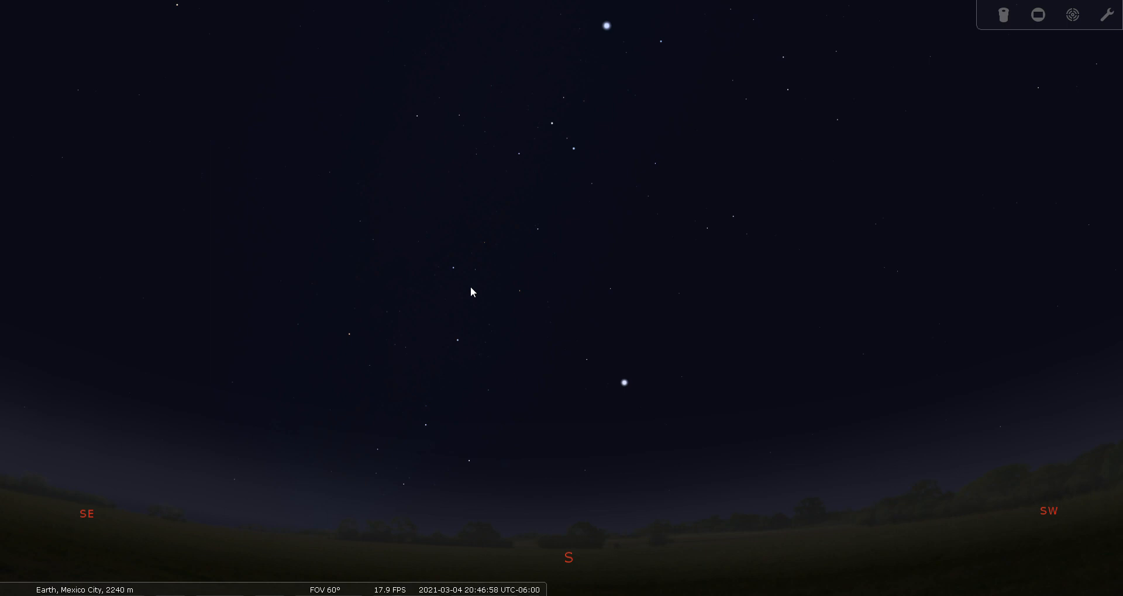
{"action": "mouse_move", "coordinate": [686, 307]}
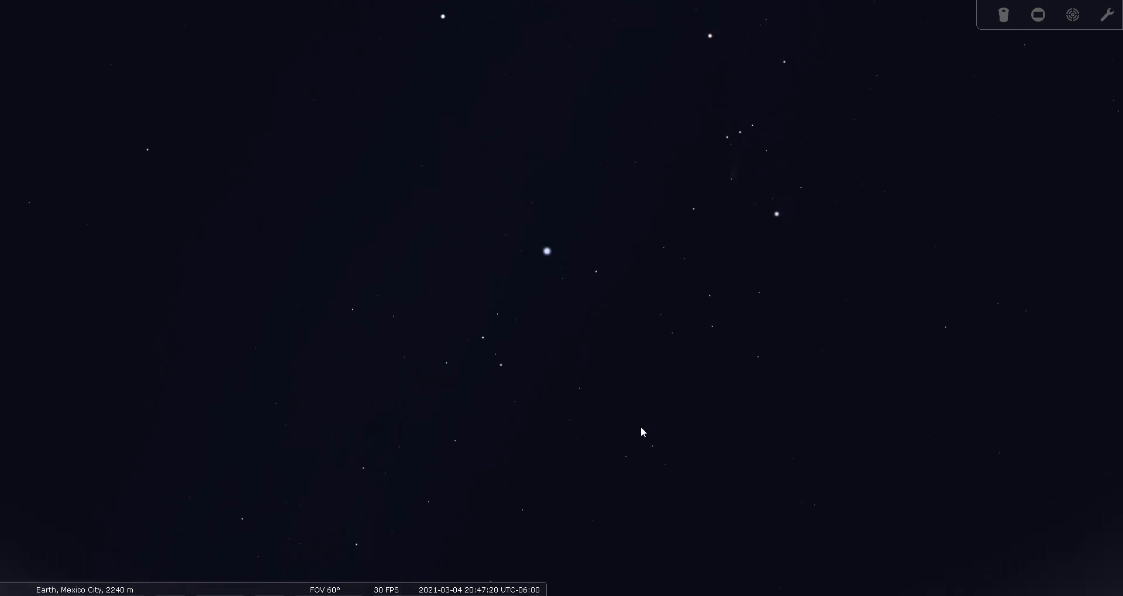
{"action": "mouse_move", "coordinate": [756, 134]}
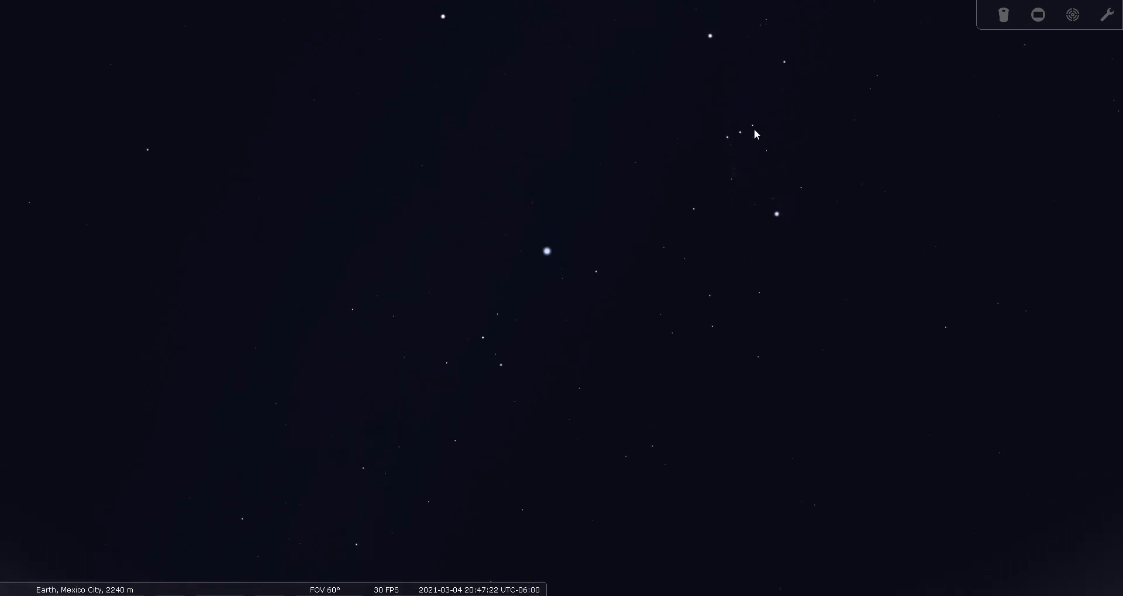
{"action": "mouse_move", "coordinate": [652, 180]}
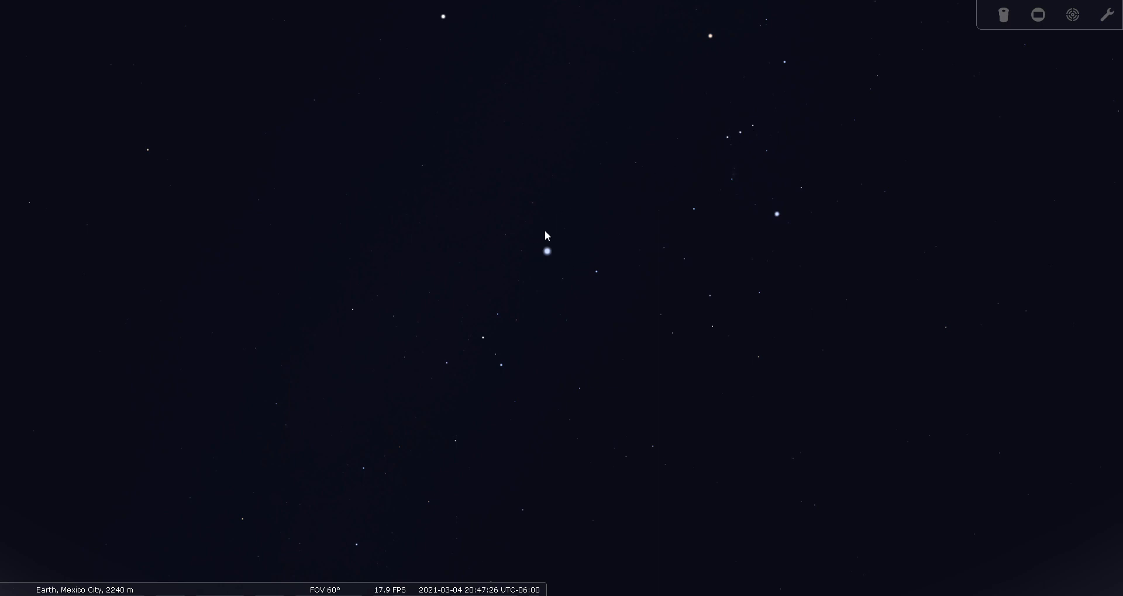
{"action": "mouse_move", "coordinate": [527, 274]}
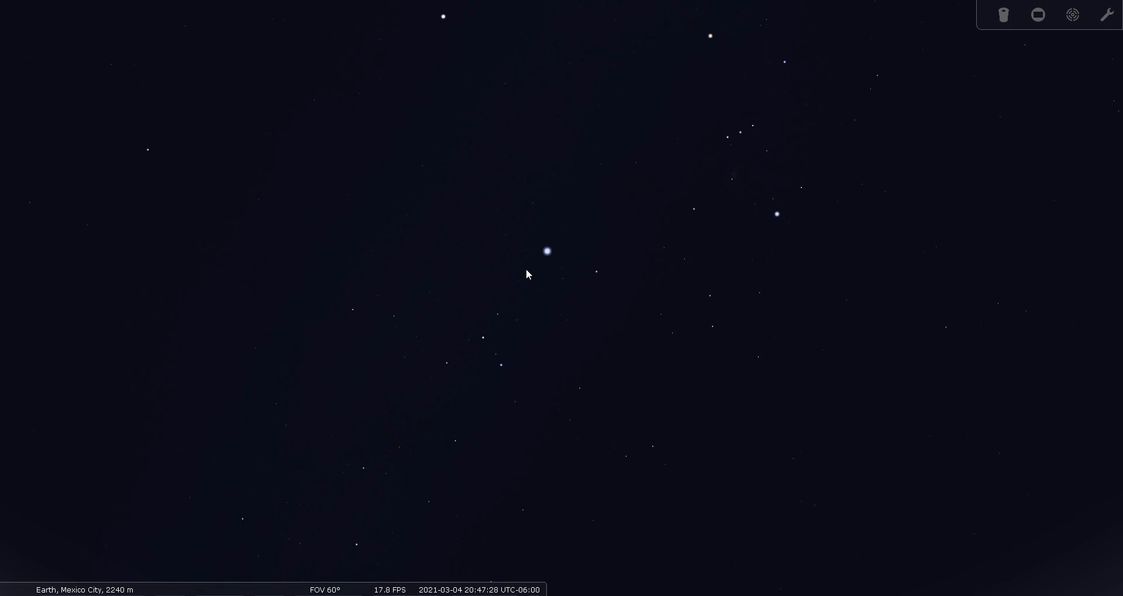
{"action": "mouse_move", "coordinate": [562, 289]}
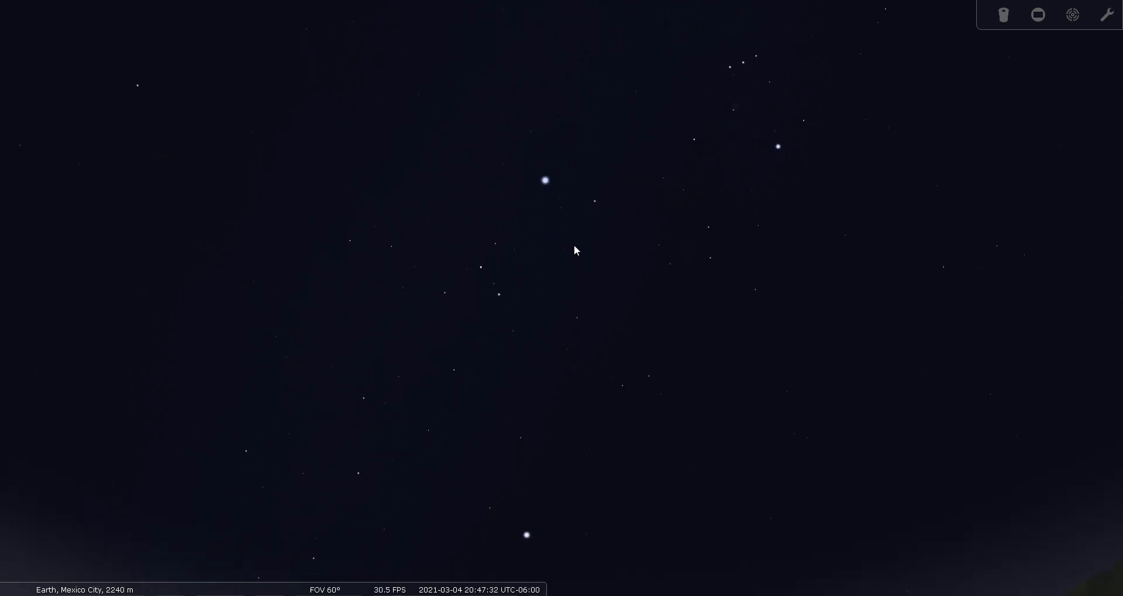
{"action": "mouse_move", "coordinate": [594, 412]}
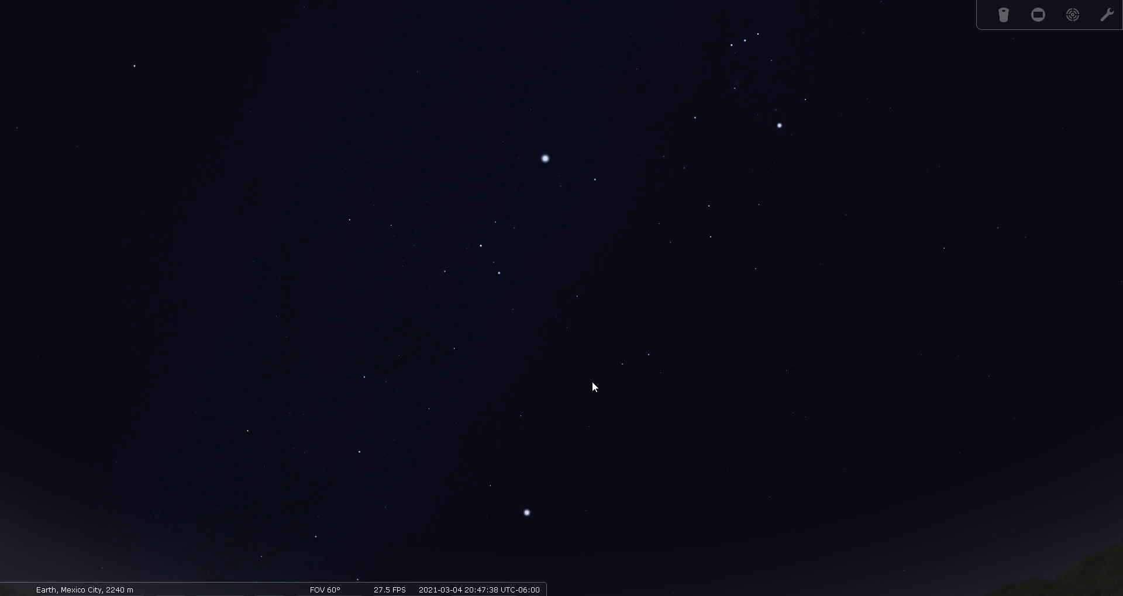
{"action": "mouse_move", "coordinate": [571, 453]}
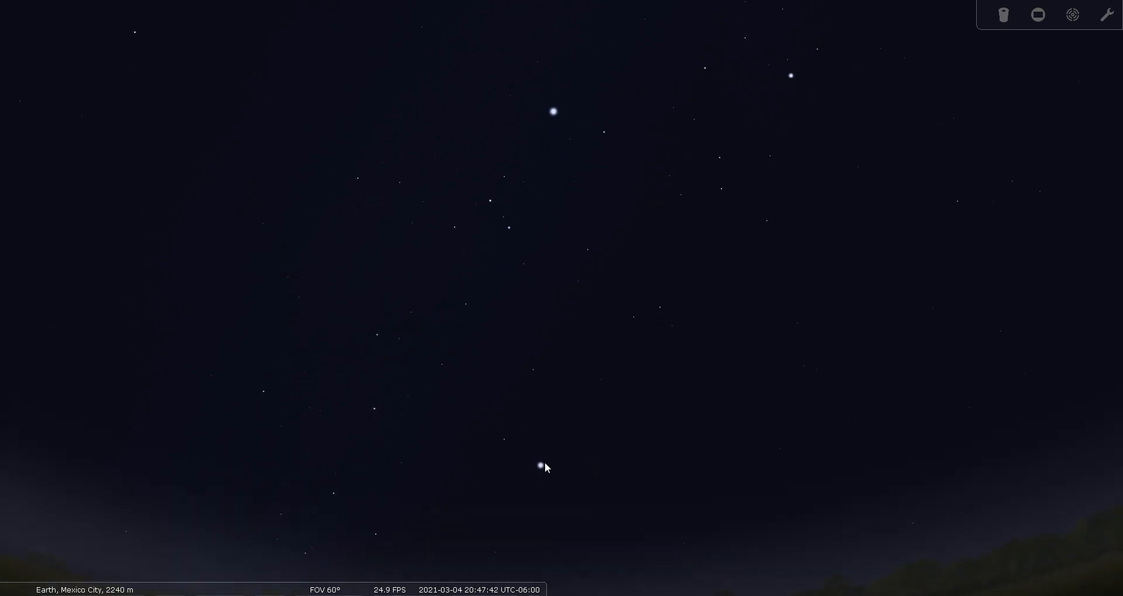
{"action": "mouse_move", "coordinate": [552, 466]}
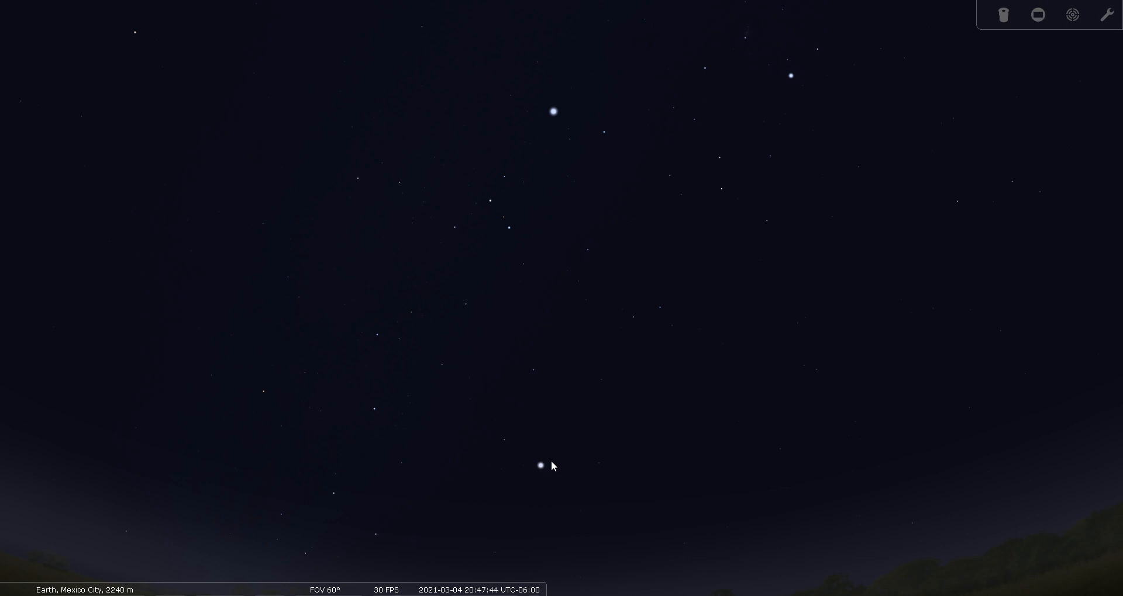
{"action": "left_click", "coordinate": [540, 465]}
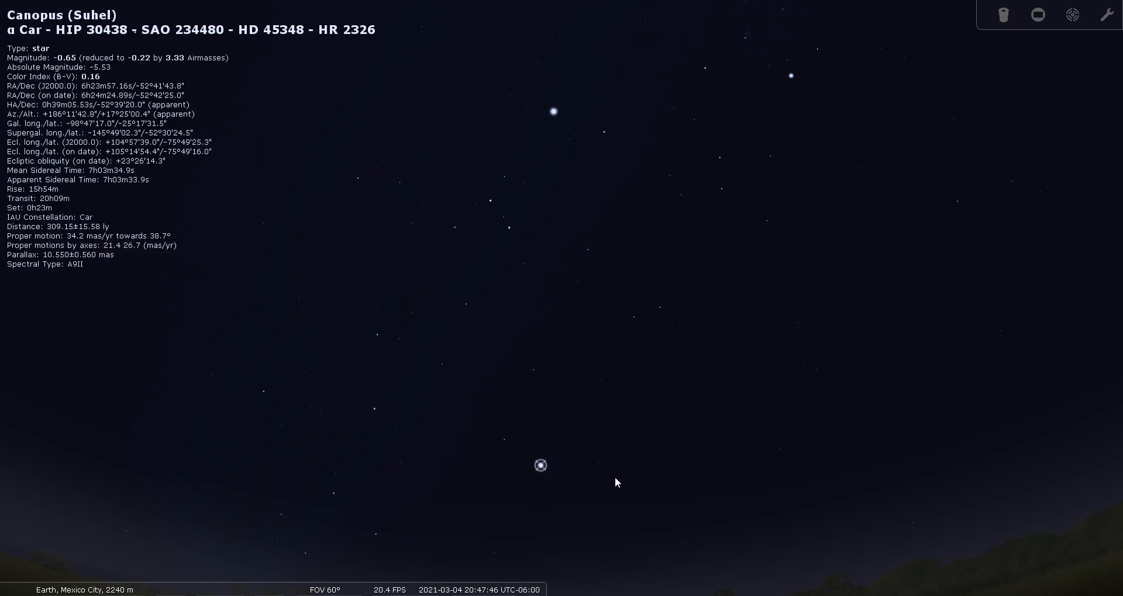
{"action": "mouse_move", "coordinate": [592, 430]}
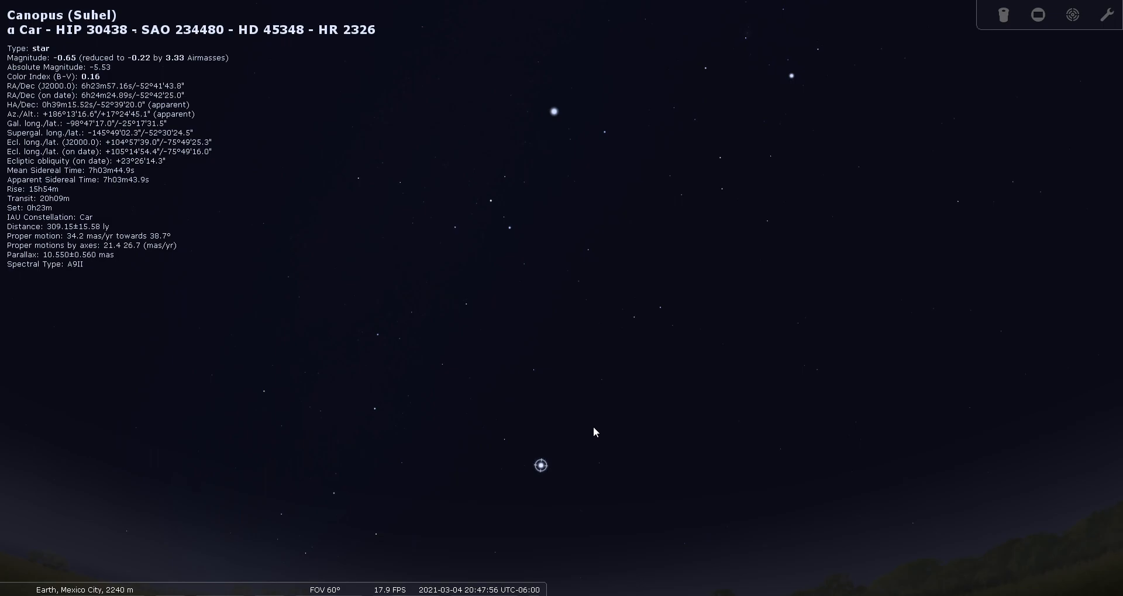
{"action": "mouse_move", "coordinate": [642, 470]}
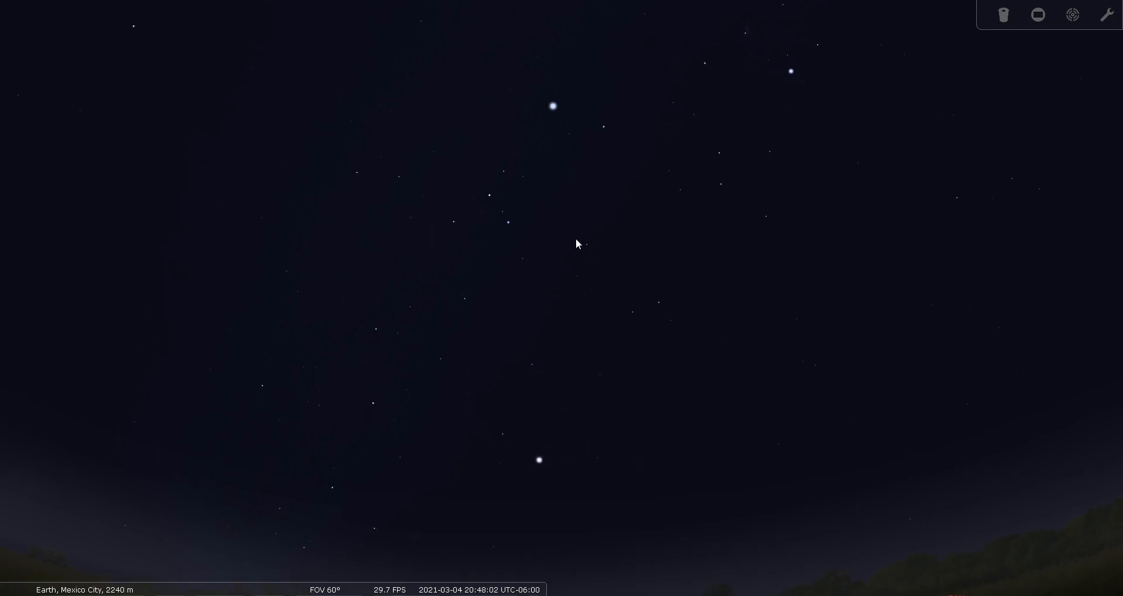
{"action": "mouse_move", "coordinate": [546, 280]}
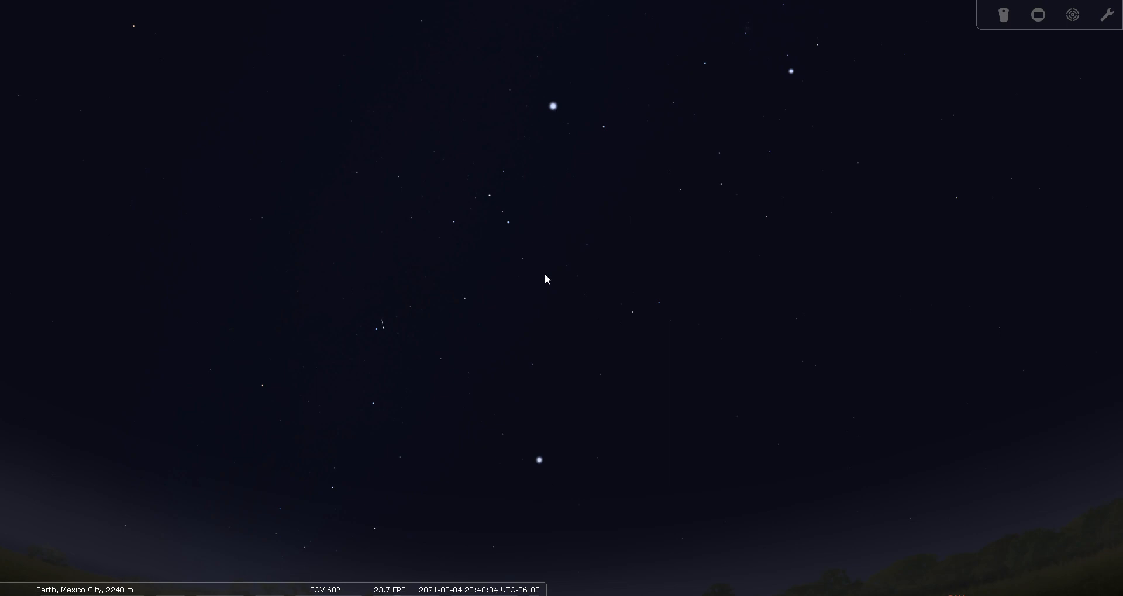
{"action": "mouse_move", "coordinate": [553, 485]}
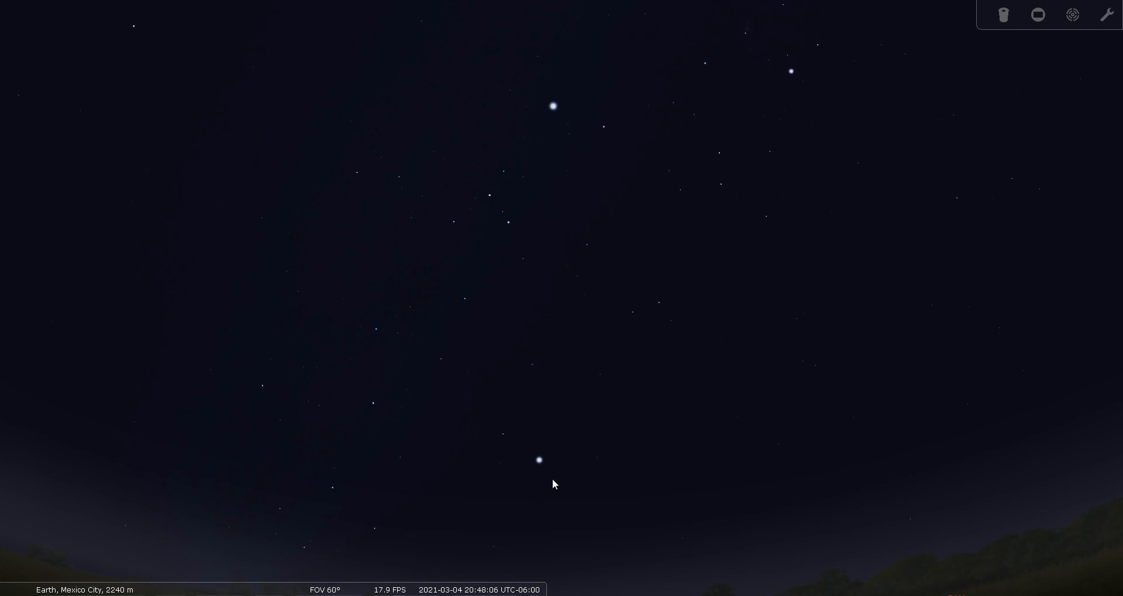
{"action": "mouse_move", "coordinate": [536, 477]}
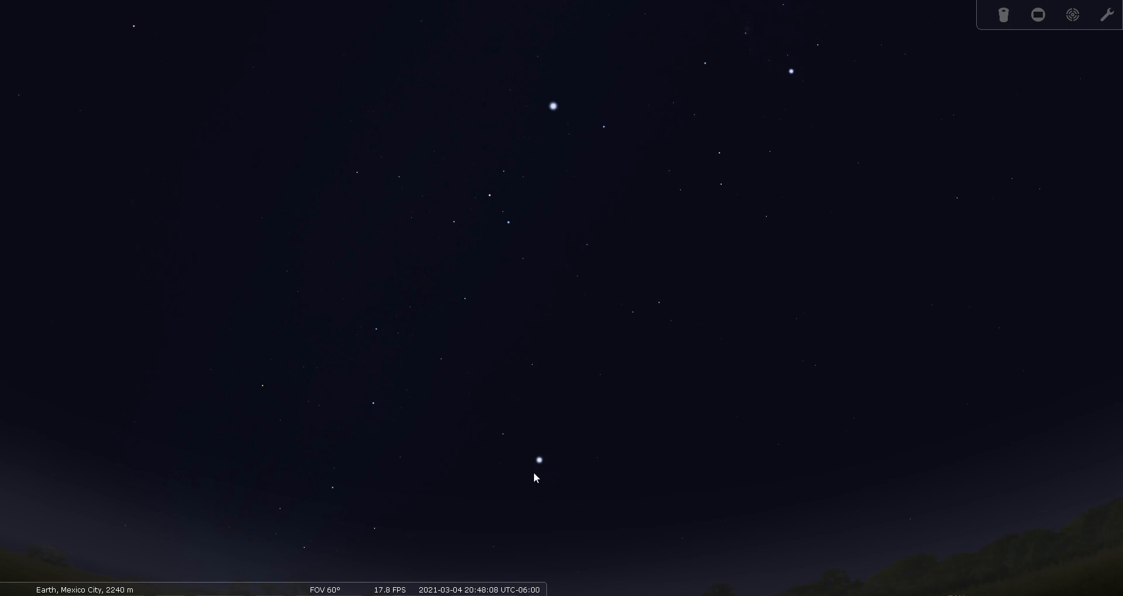
{"action": "mouse_move", "coordinate": [532, 401]}
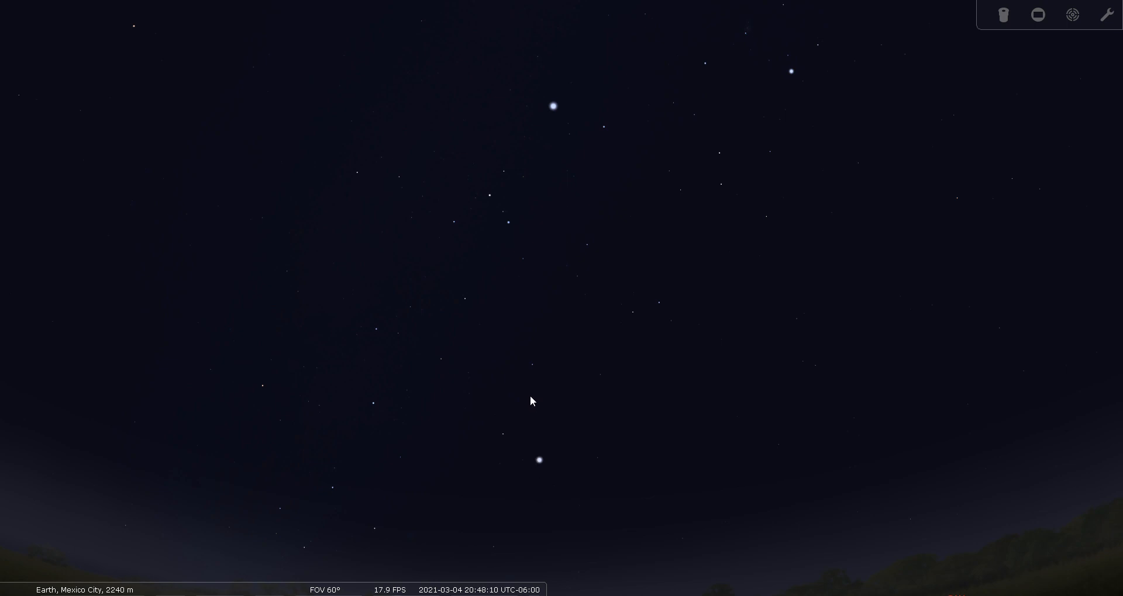
{"action": "mouse_move", "coordinate": [573, 319]}
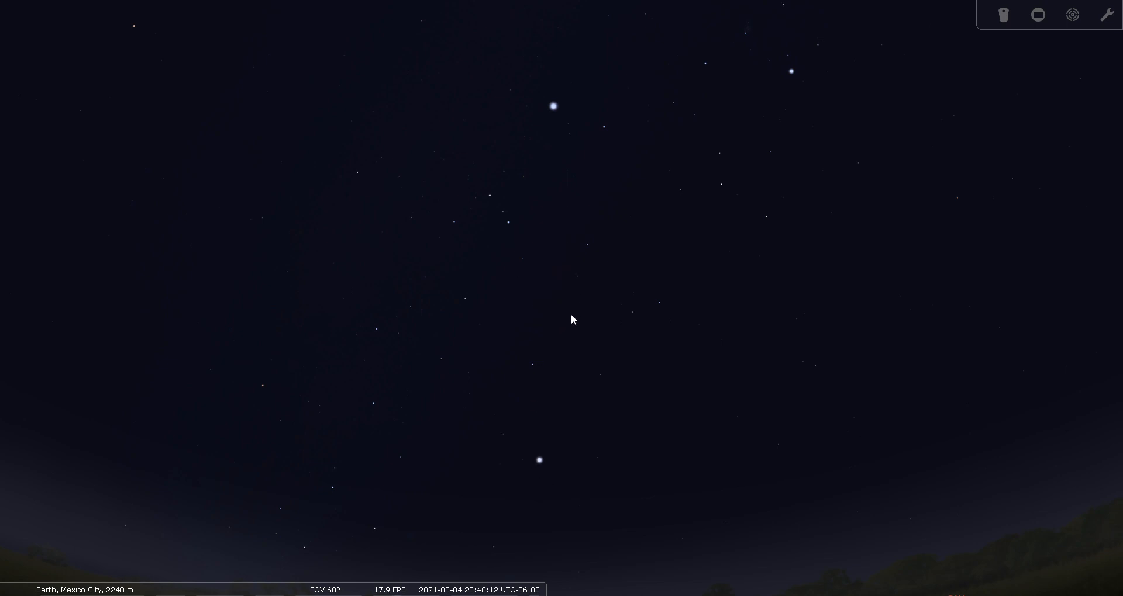
{"action": "mouse_move", "coordinate": [542, 329]}
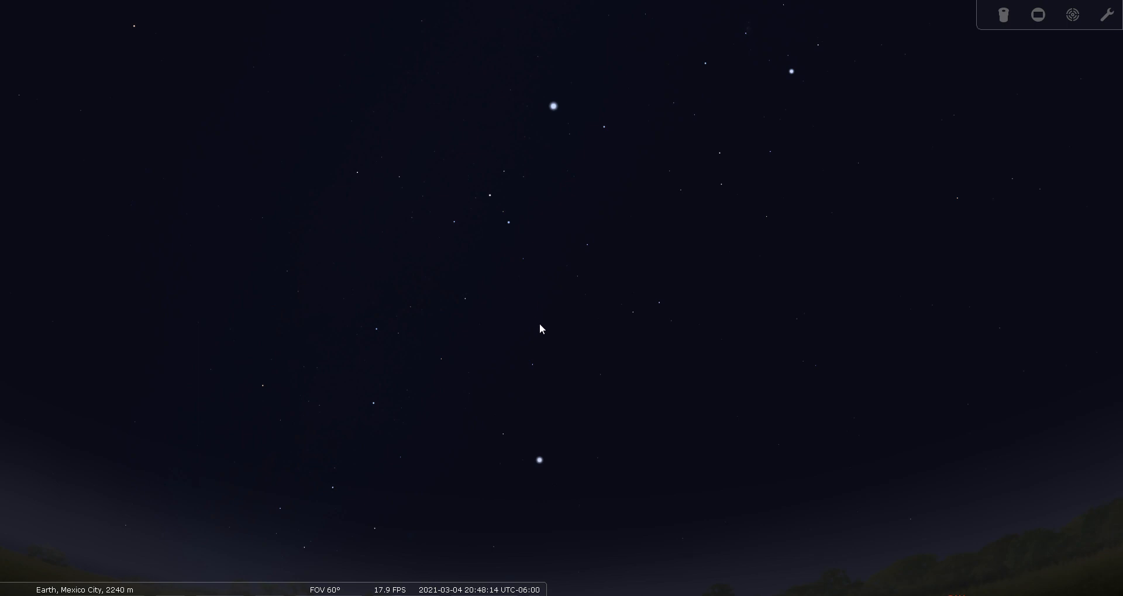
{"action": "mouse_move", "coordinate": [654, 294]}
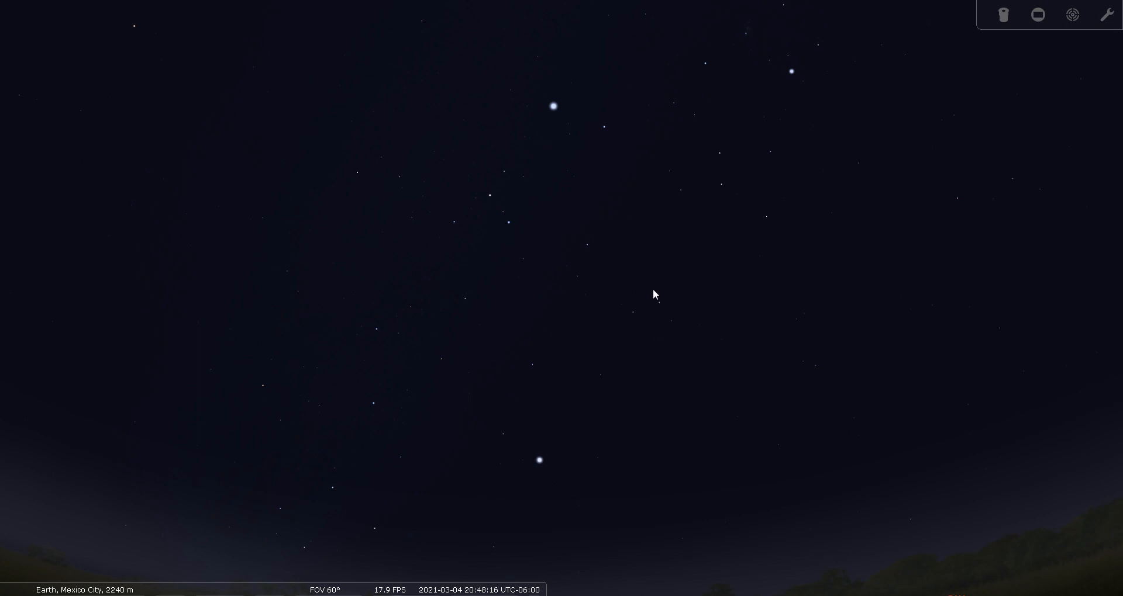
{"action": "mouse_move", "coordinate": [653, 319]}
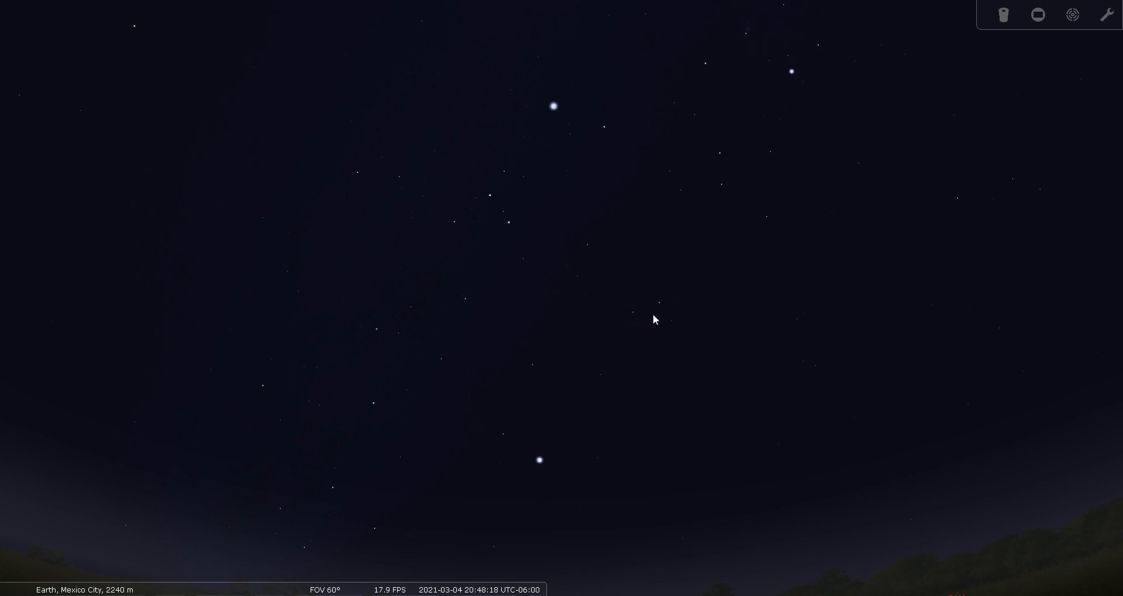
{"action": "mouse_move", "coordinate": [635, 318]}
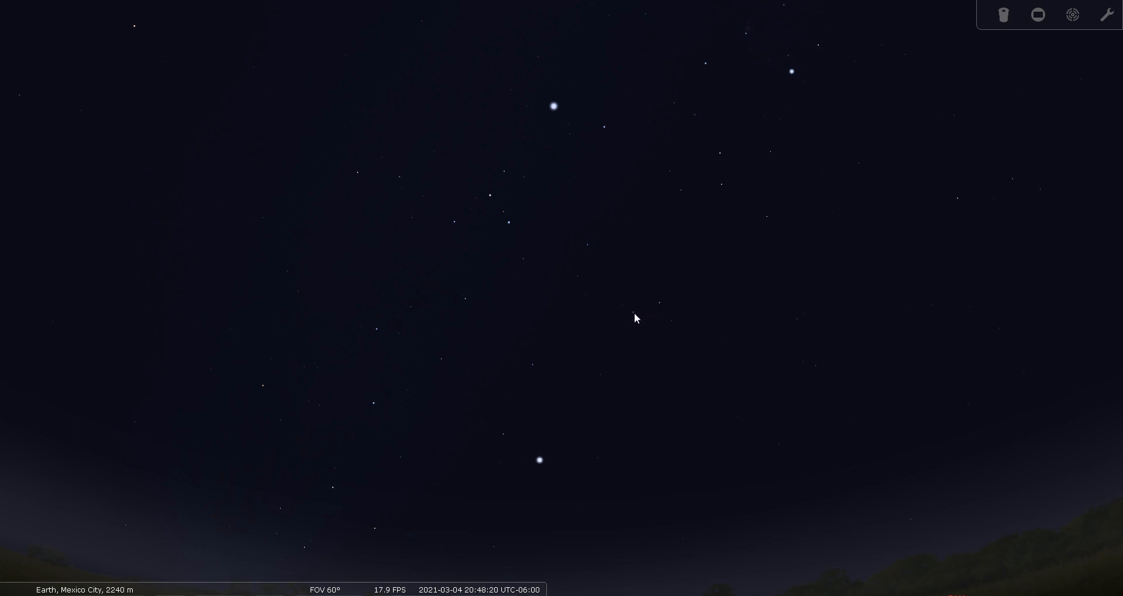
{"action": "mouse_move", "coordinate": [666, 282]}
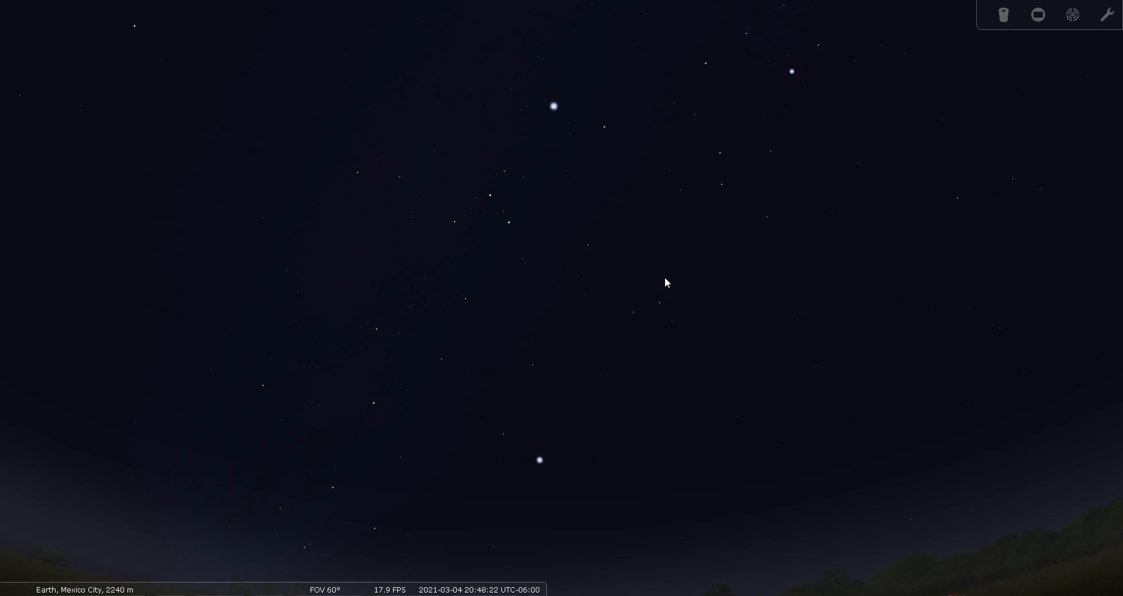
{"action": "mouse_move", "coordinate": [658, 355]}
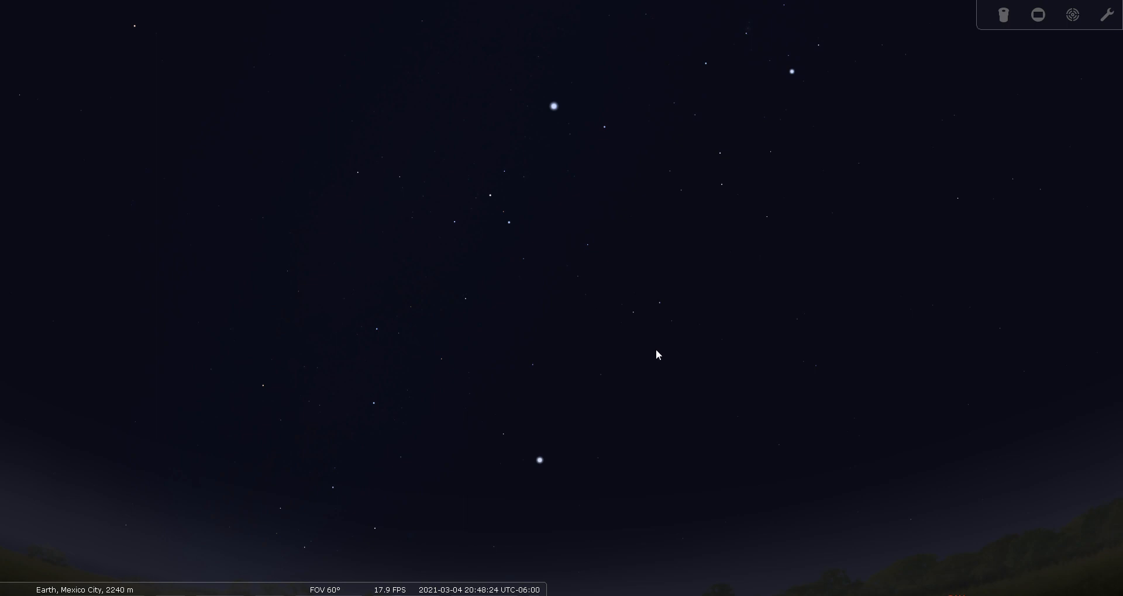
{"action": "mouse_move", "coordinate": [678, 321]}
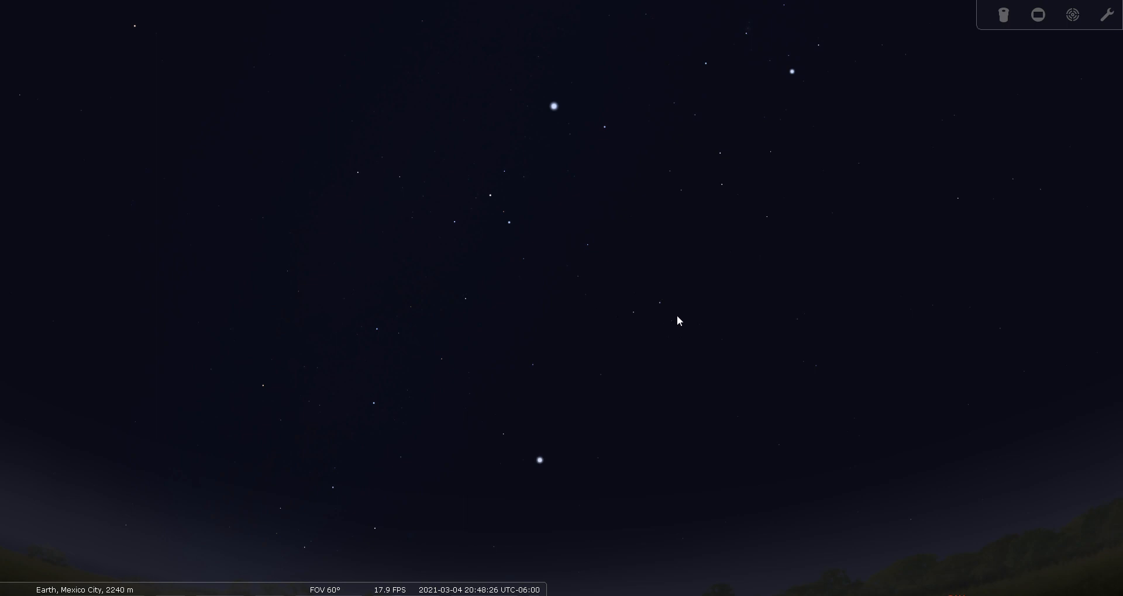
{"action": "mouse_move", "coordinate": [686, 337]}
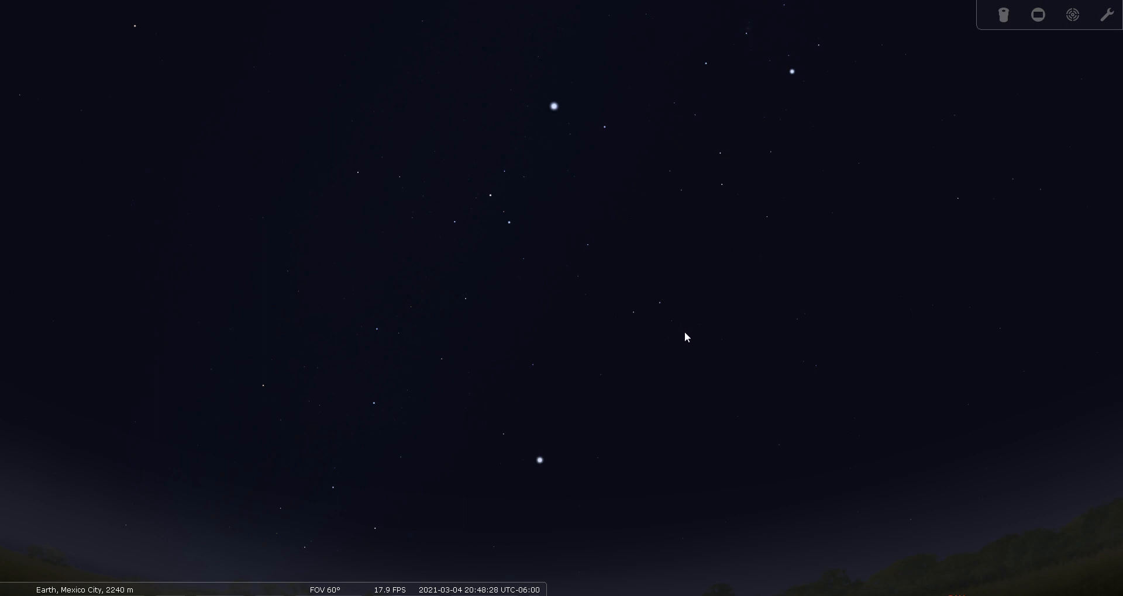
{"action": "key", "text": "c"}
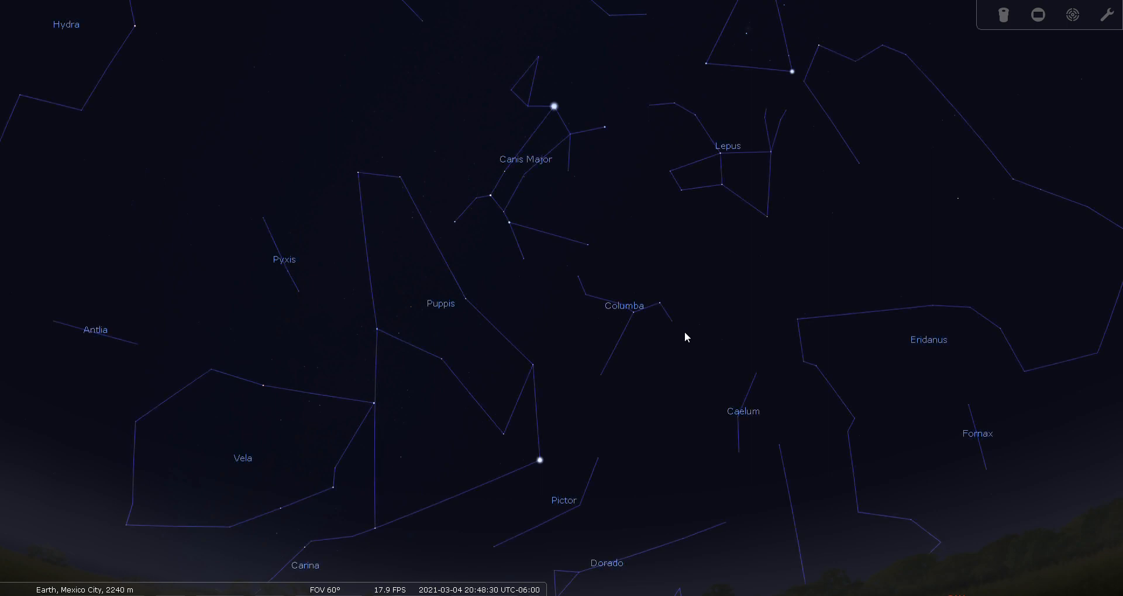
{"action": "mouse_move", "coordinate": [658, 315]}
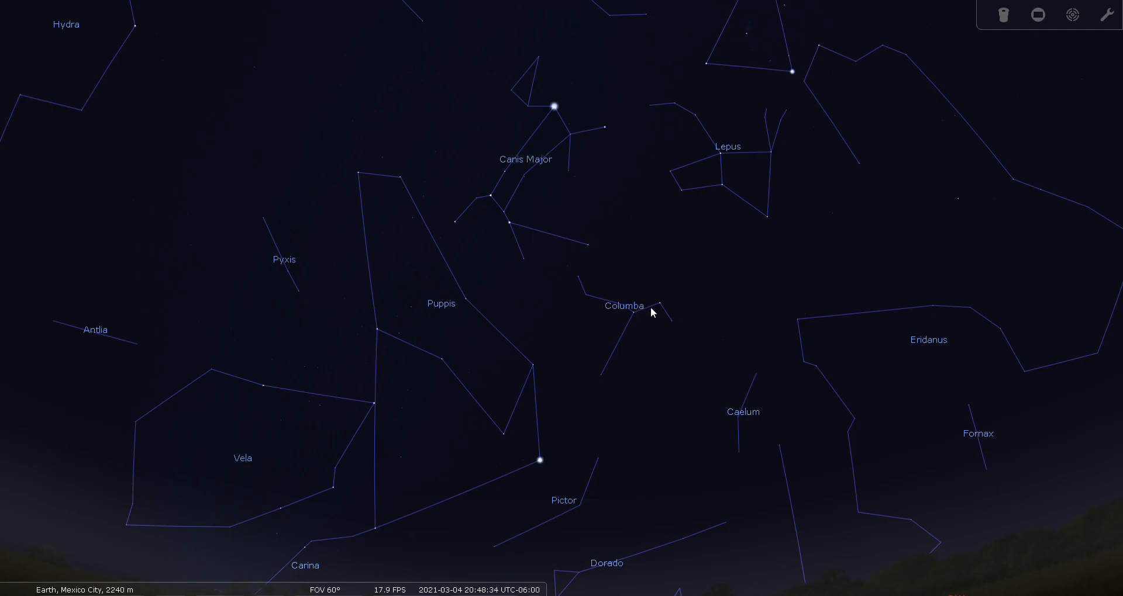
{"action": "mouse_move", "coordinate": [604, 366]}
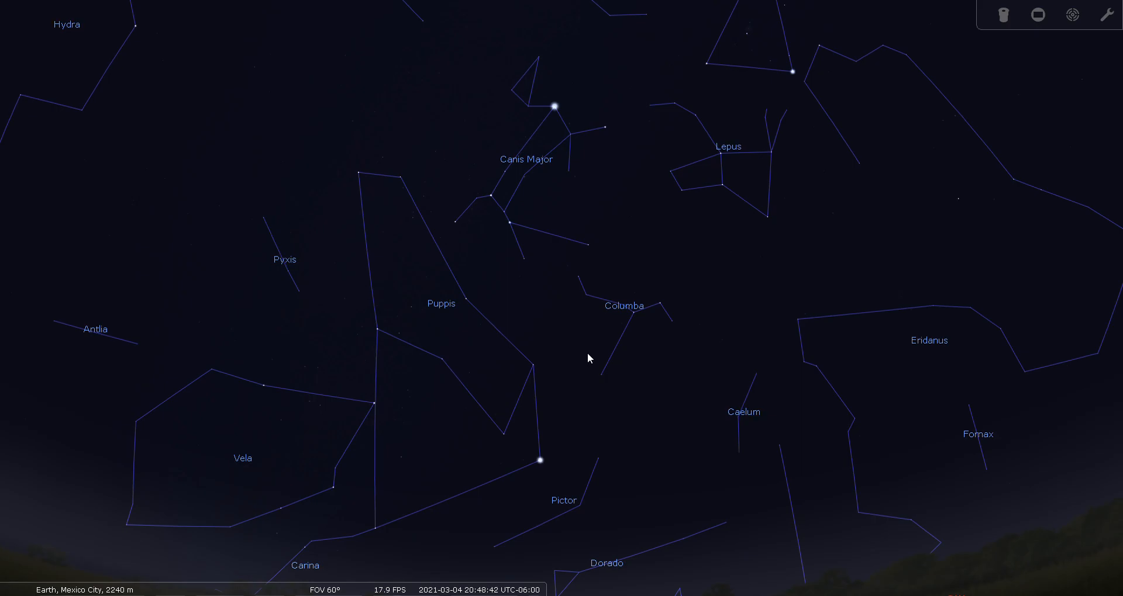
{"action": "mouse_move", "coordinate": [456, 321]}
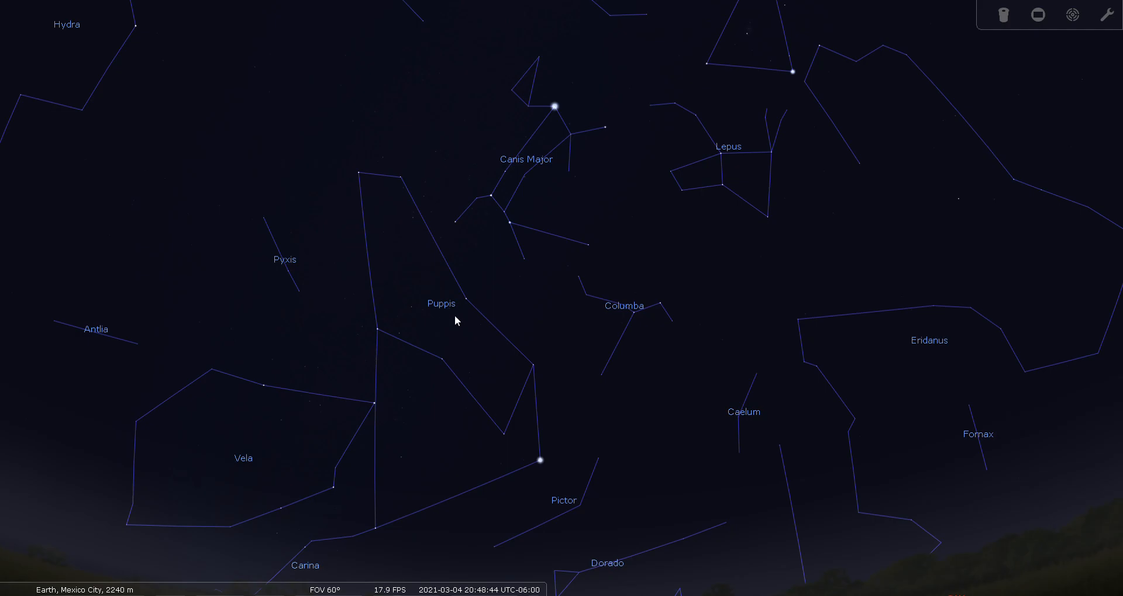
{"action": "mouse_move", "coordinate": [448, 484]}
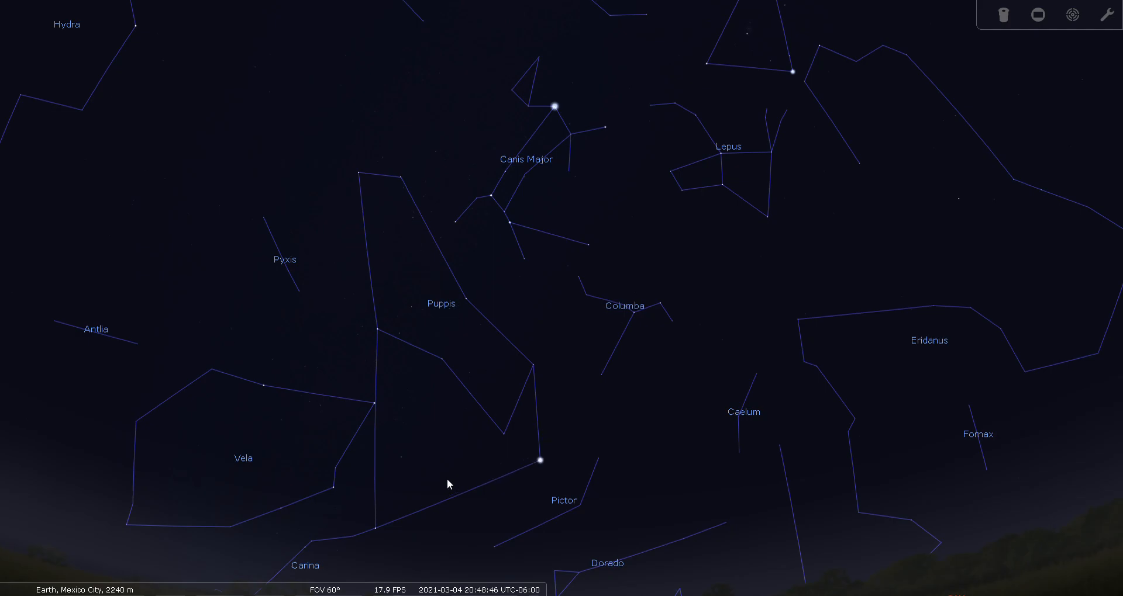
{"action": "mouse_move", "coordinate": [313, 571]}
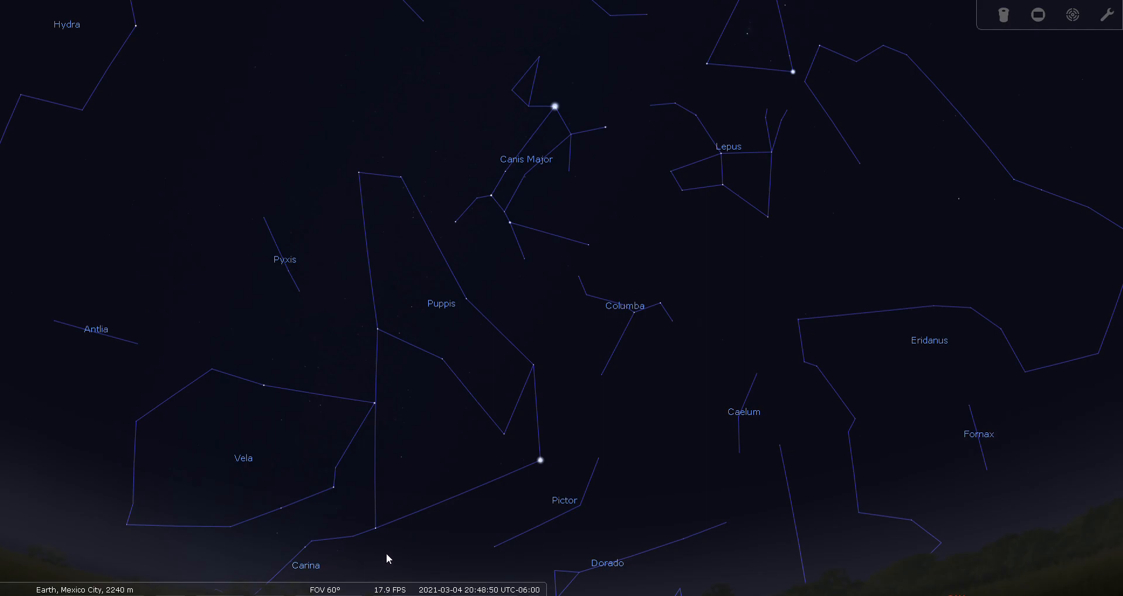
{"action": "mouse_move", "coordinate": [207, 396]}
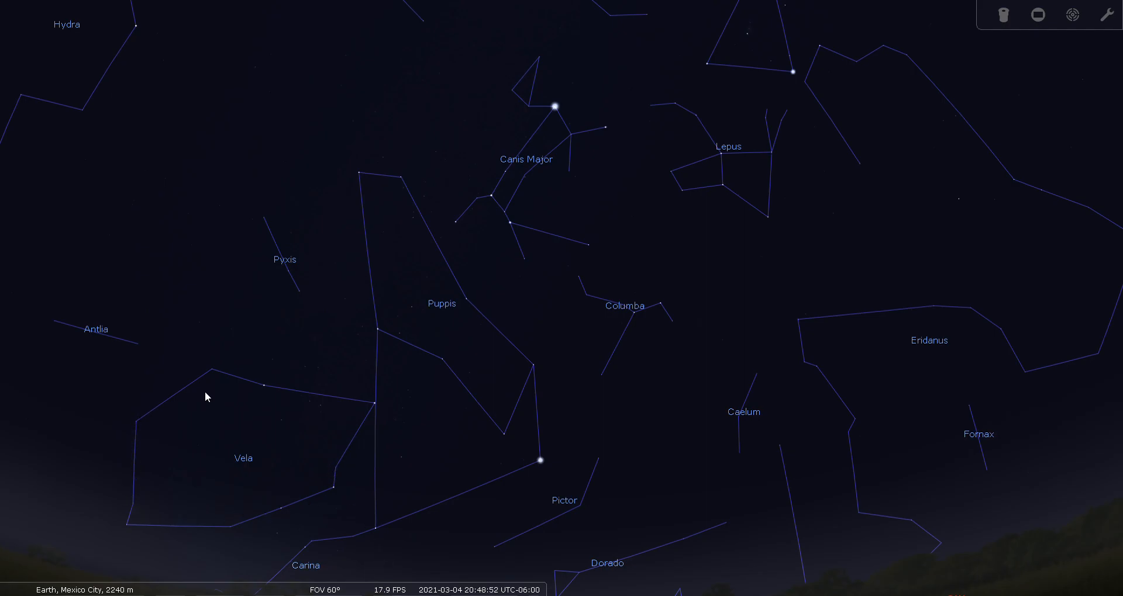
{"action": "mouse_move", "coordinate": [406, 419]}
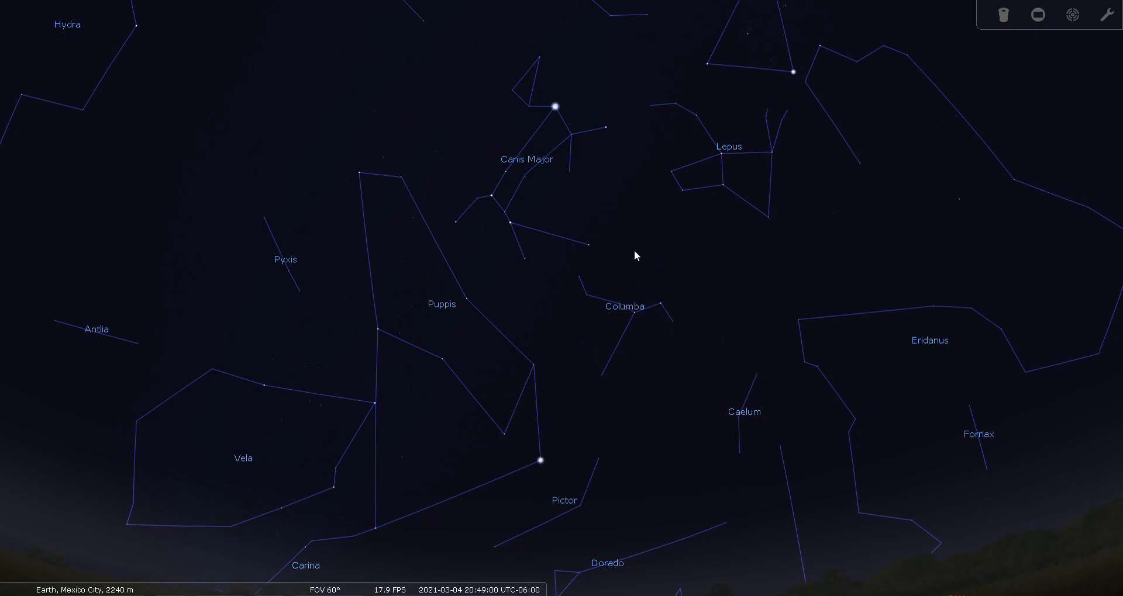
{"action": "mouse_move", "coordinate": [607, 335]}
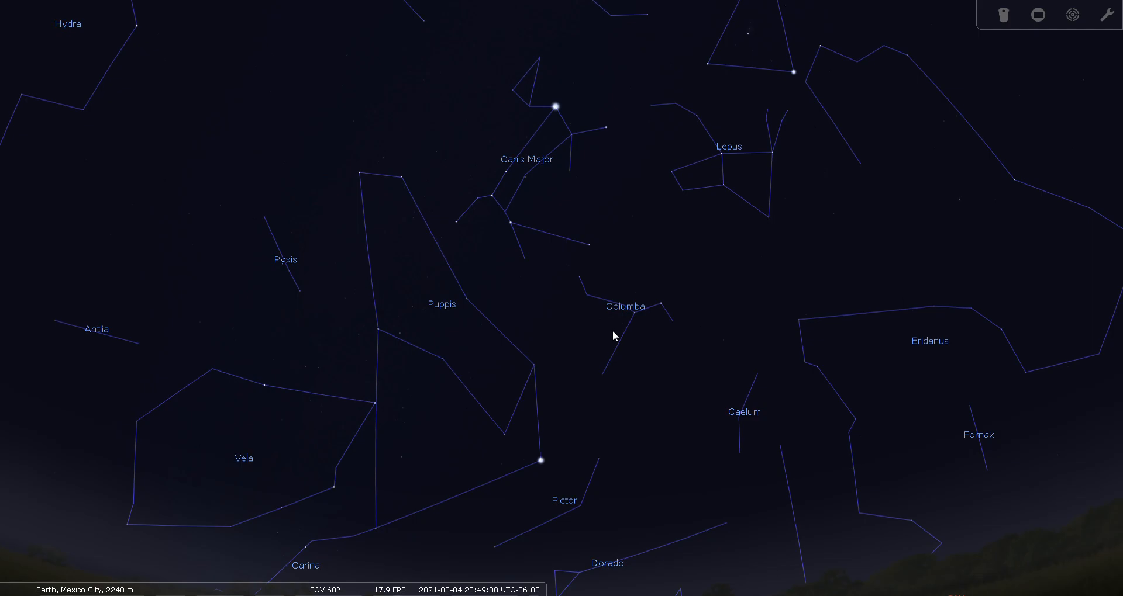
{"action": "mouse_move", "coordinate": [592, 348]}
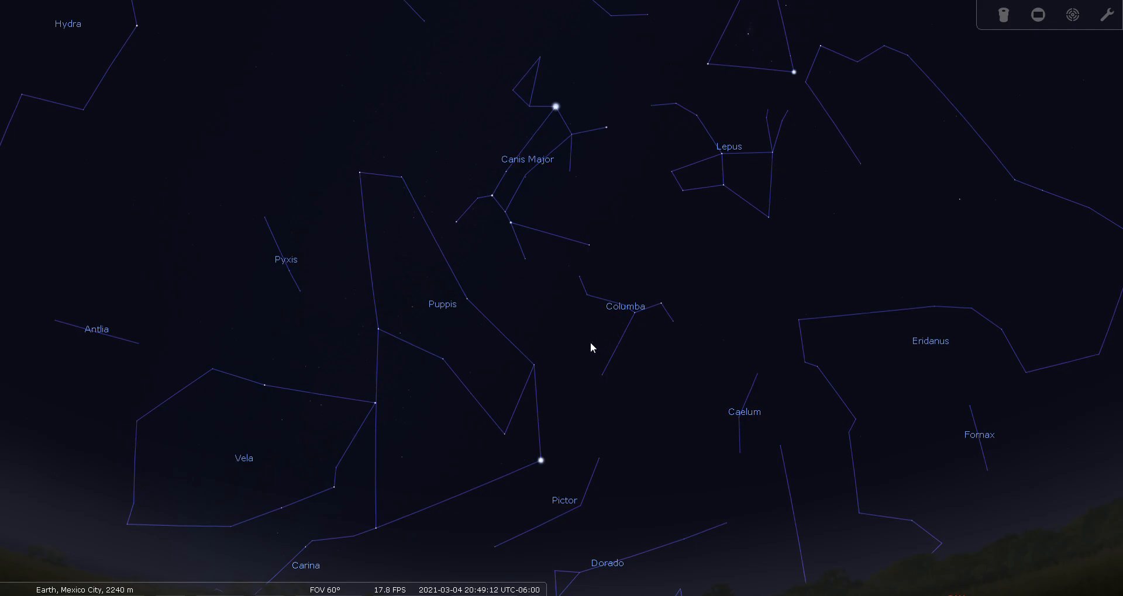
Replace the constellation stick-figure lines with illustrated constellation artwork
{"action": "left_click", "coordinate": [66, 584]}
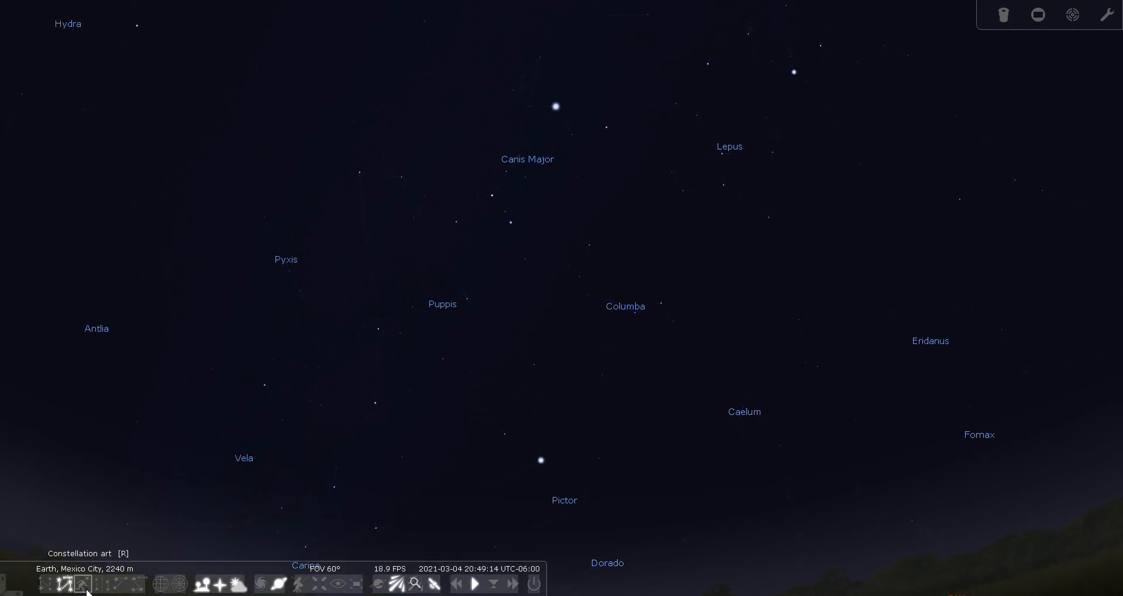
{"action": "left_click", "coordinate": [83, 584]}
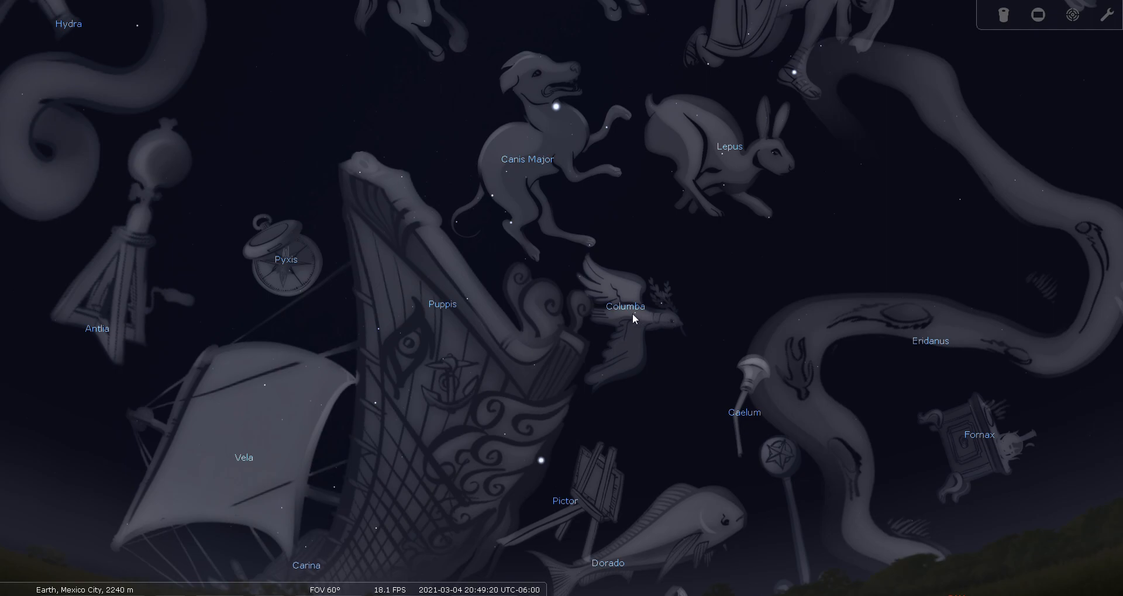
{"action": "mouse_move", "coordinate": [605, 334]}
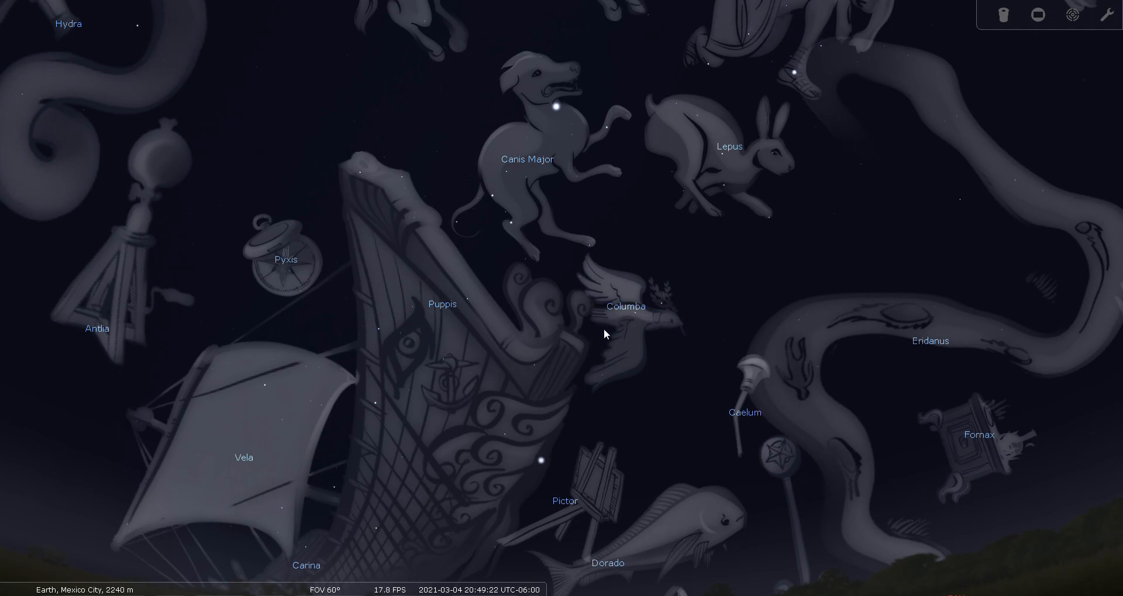
{"action": "mouse_move", "coordinate": [666, 313]}
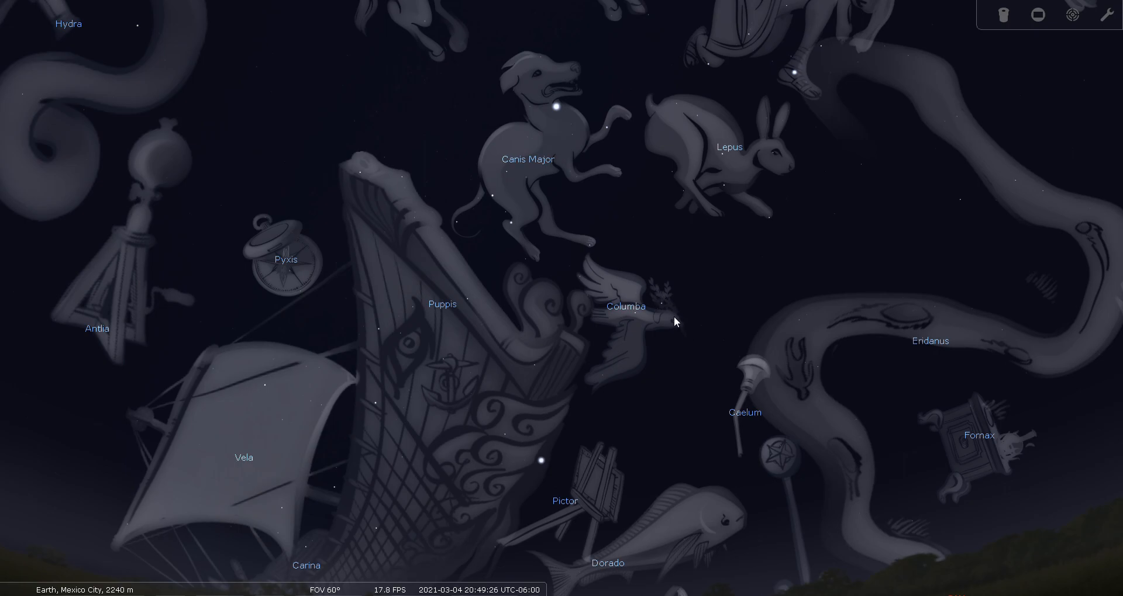
{"action": "mouse_move", "coordinate": [664, 296]}
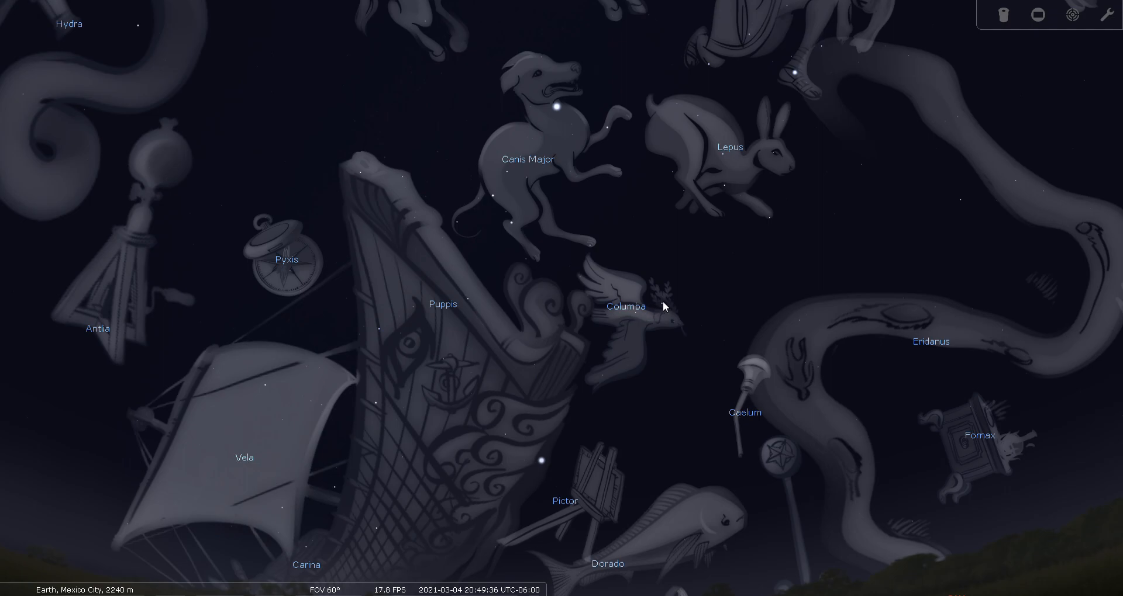
{"action": "mouse_move", "coordinate": [664, 319]}
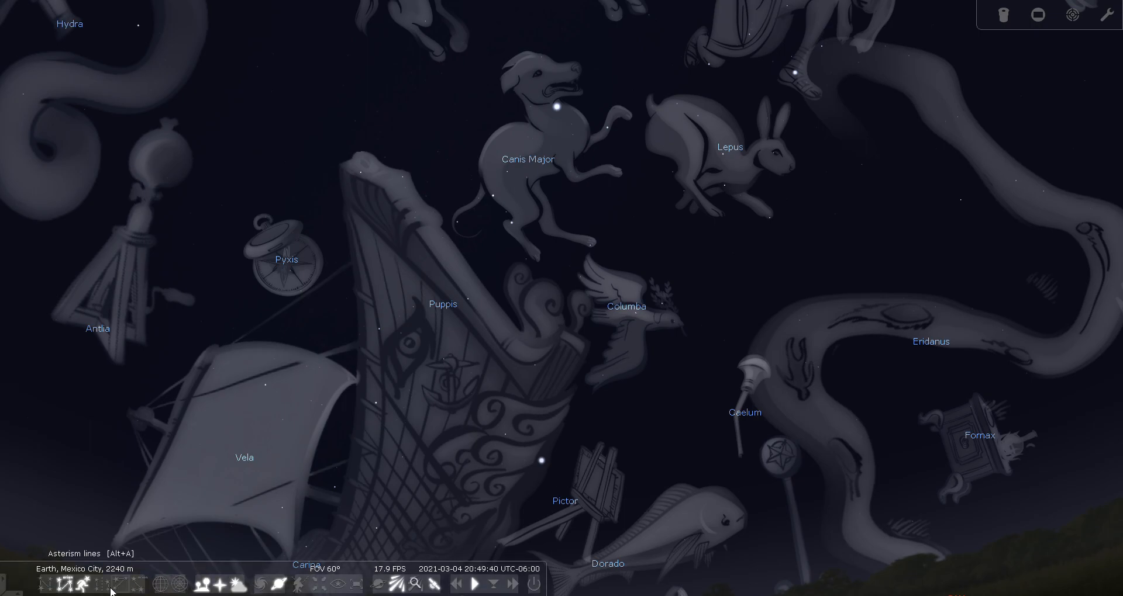
Hide the constellation artwork and names, leaving only plain stars
{"action": "left_click", "coordinate": [65, 584]}
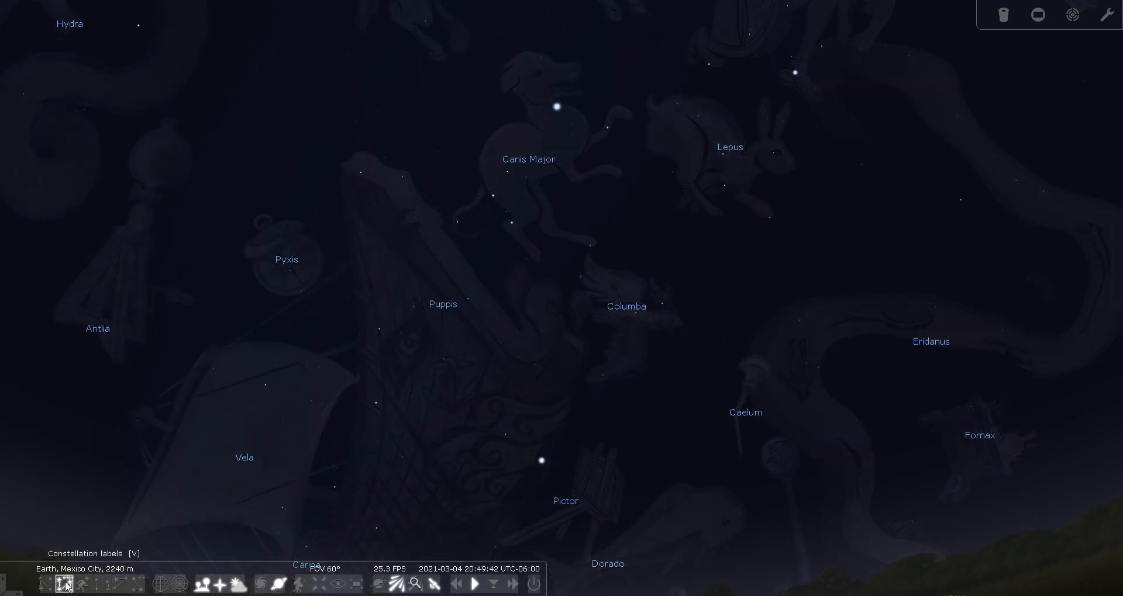
{"action": "left_click", "coordinate": [67, 583]}
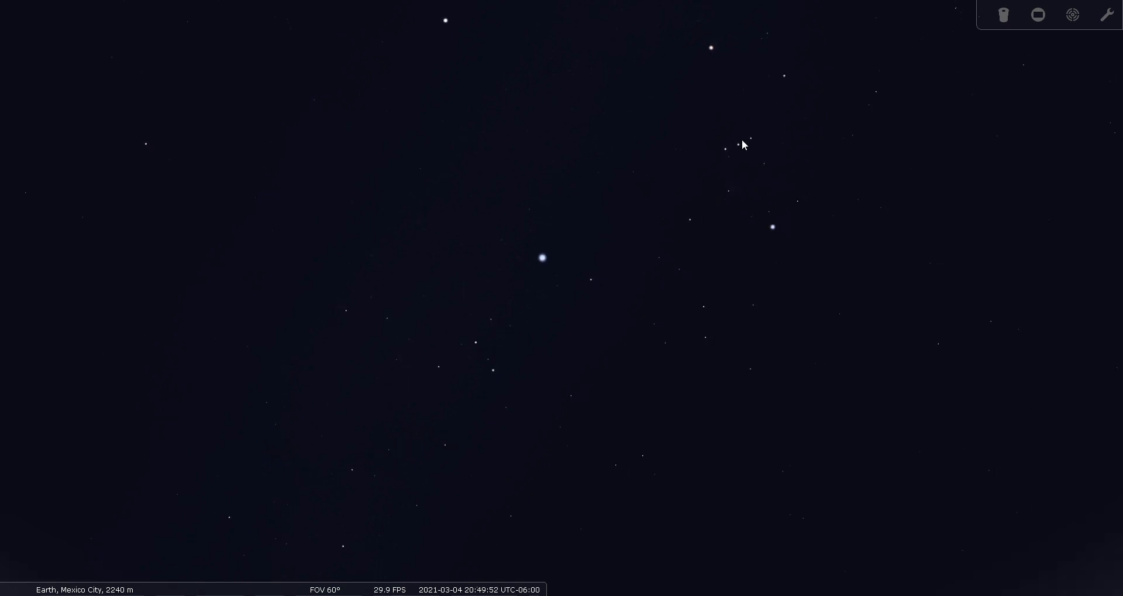
{"action": "mouse_move", "coordinate": [545, 278]}
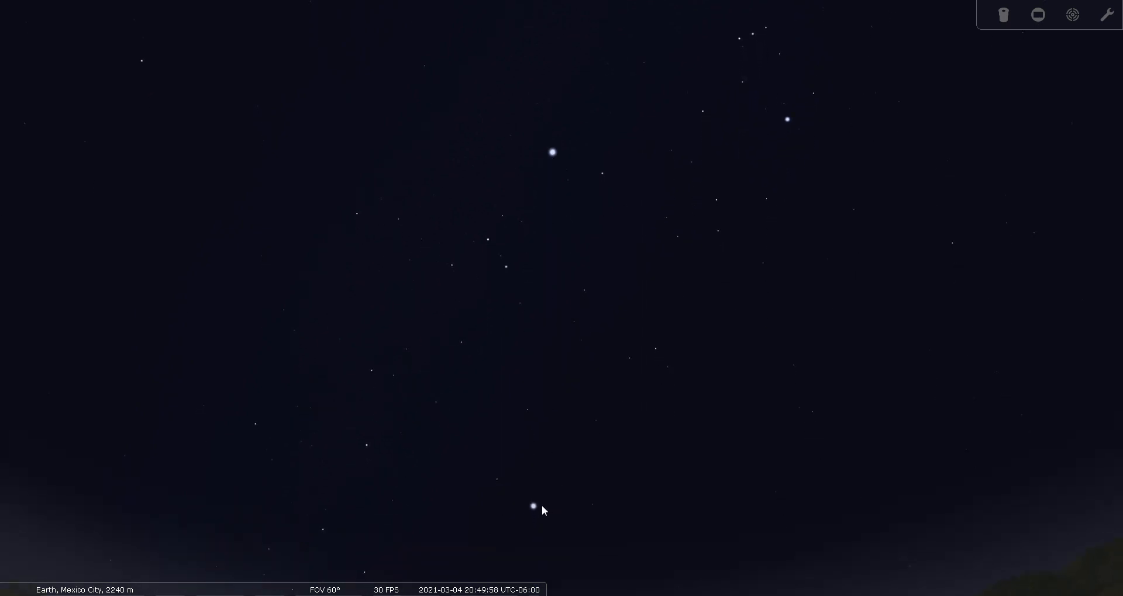
{"action": "mouse_move", "coordinate": [596, 339]}
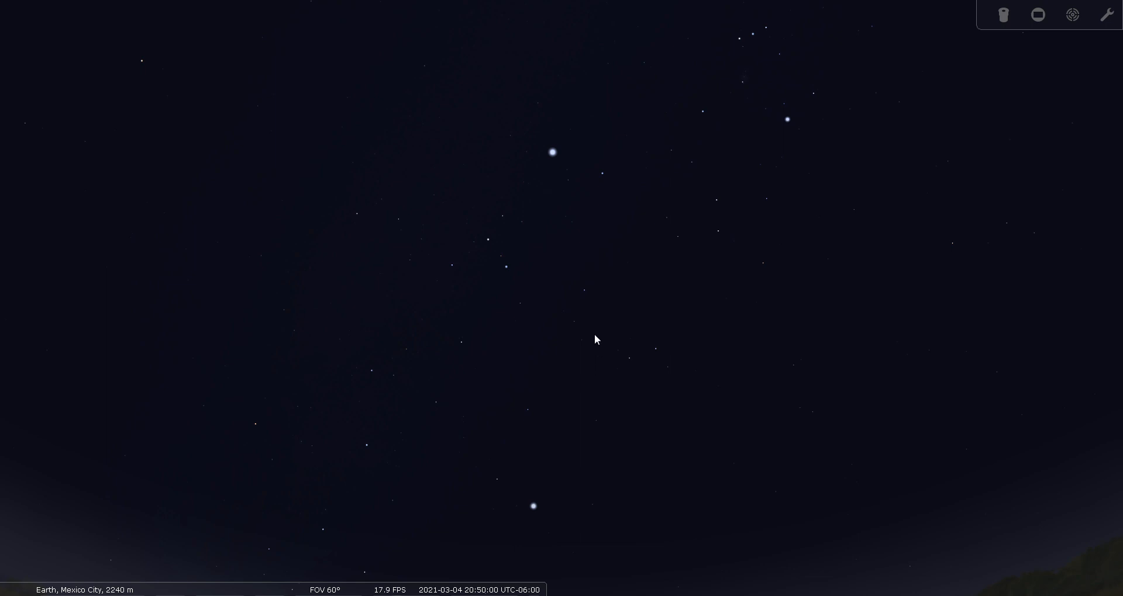
{"action": "mouse_move", "coordinate": [636, 336]}
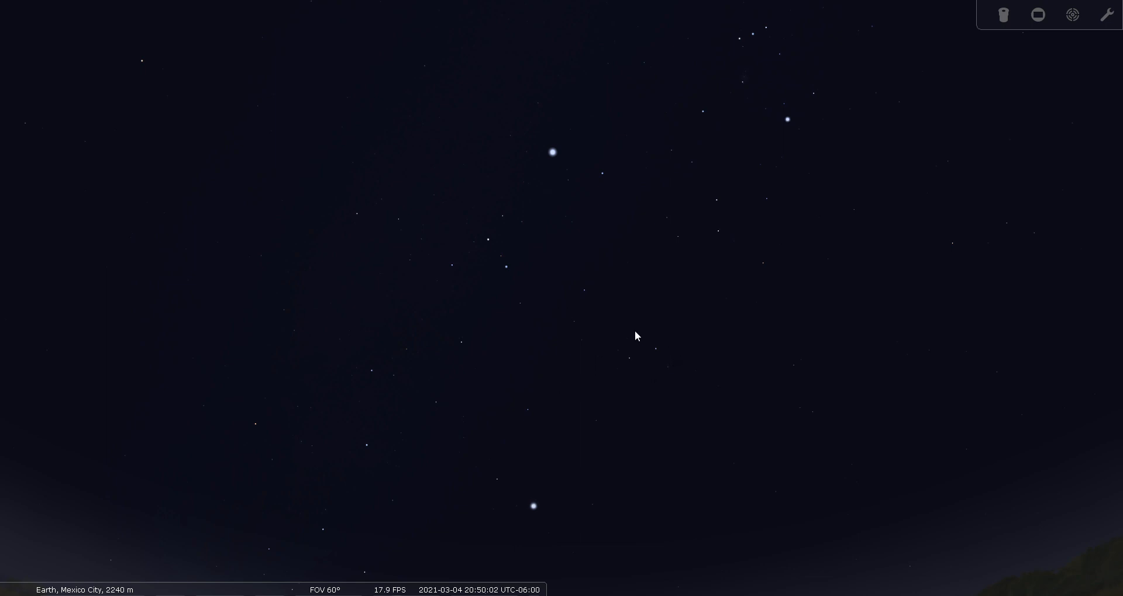
{"action": "mouse_move", "coordinate": [664, 365]}
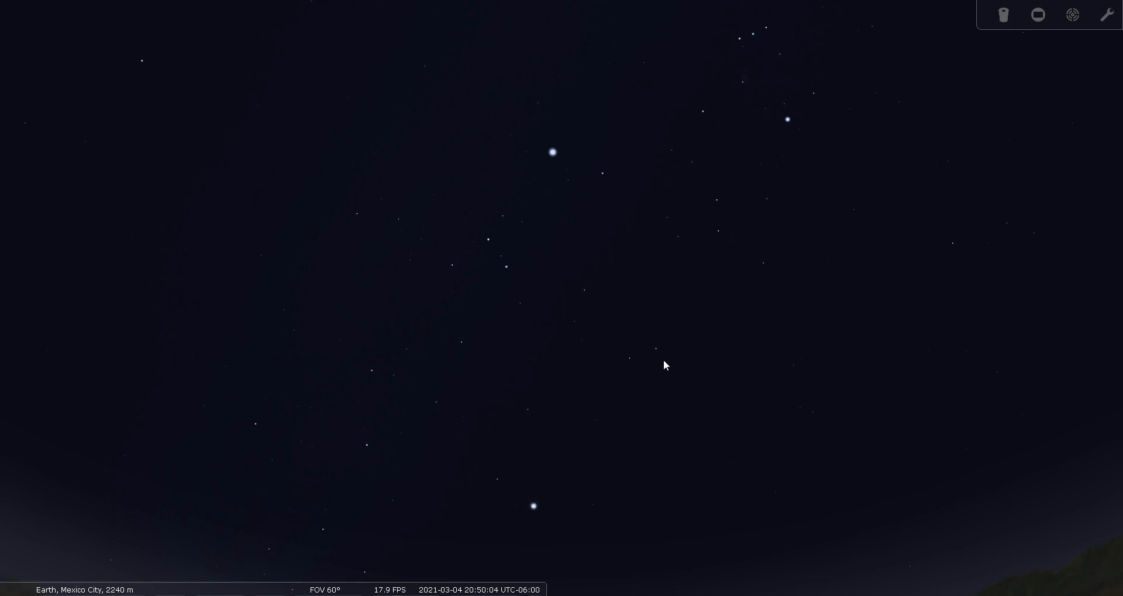
{"action": "mouse_move", "coordinate": [631, 363]}
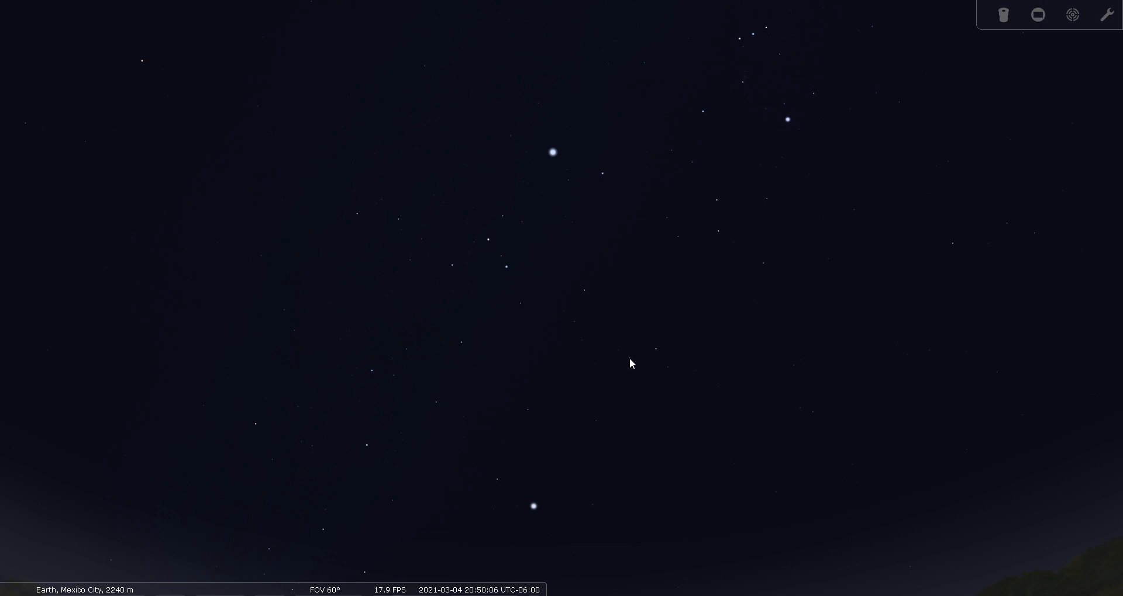
{"action": "mouse_move", "coordinate": [658, 354]}
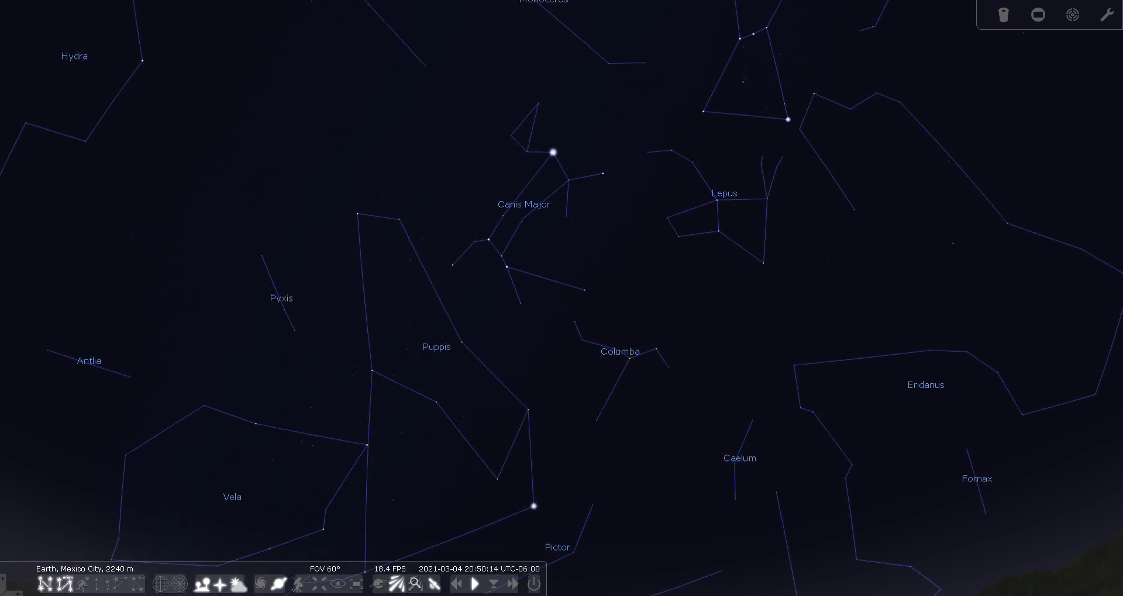
{"action": "left_click", "coordinate": [82, 585]}
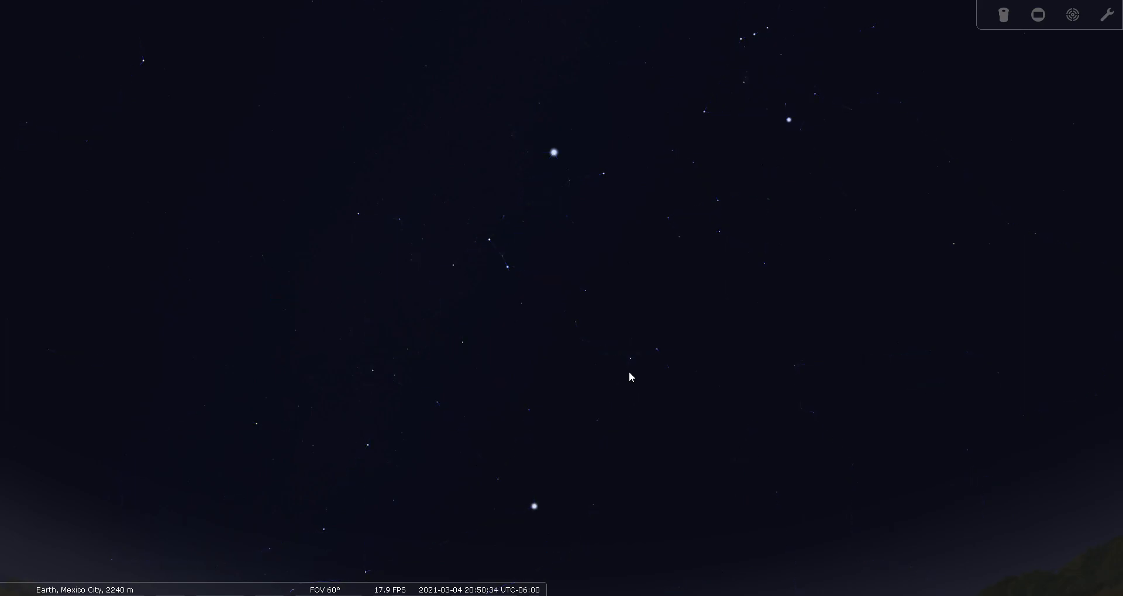
{"action": "mouse_move", "coordinate": [663, 354]}
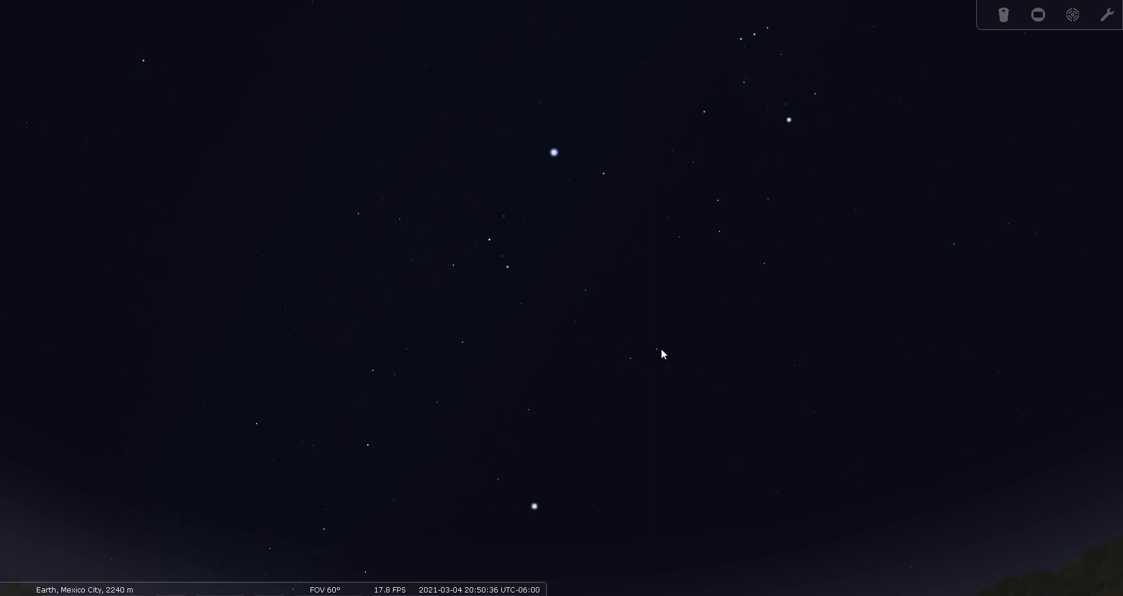
Select the star Phact (Alpha Columbae) to show its catalogue details
{"action": "left_click", "coordinate": [657, 350]}
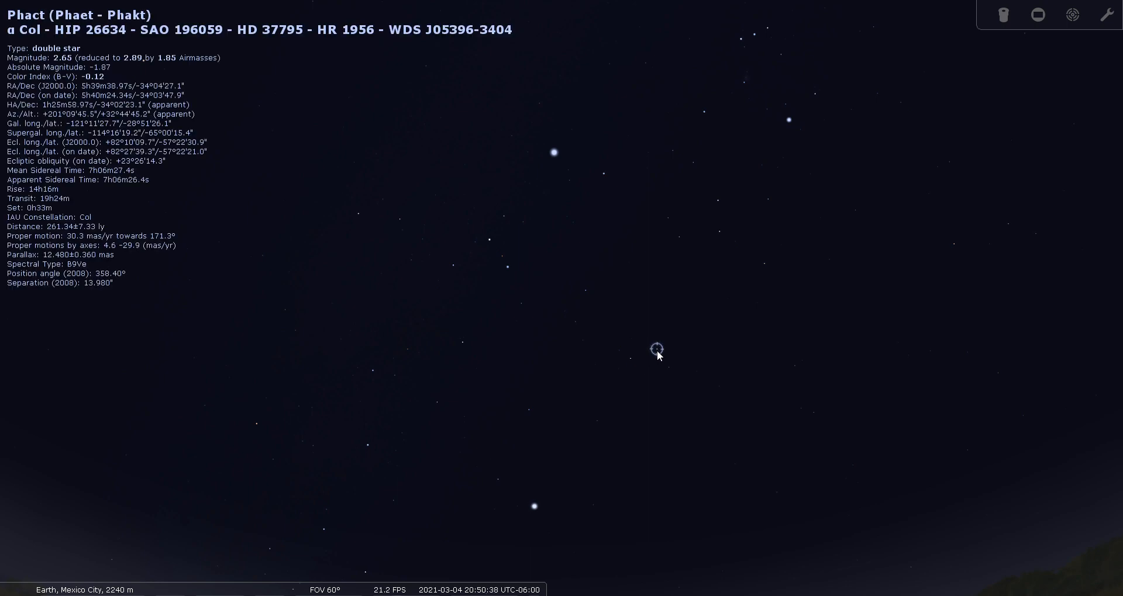
{"action": "mouse_move", "coordinate": [640, 418]}
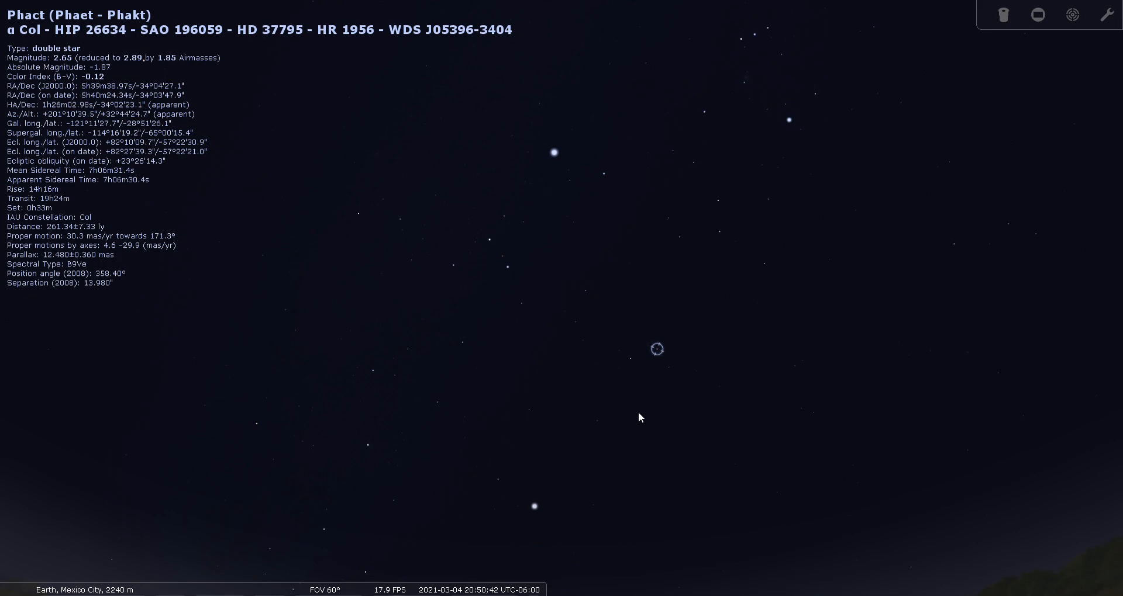
{"action": "mouse_move", "coordinate": [640, 415]}
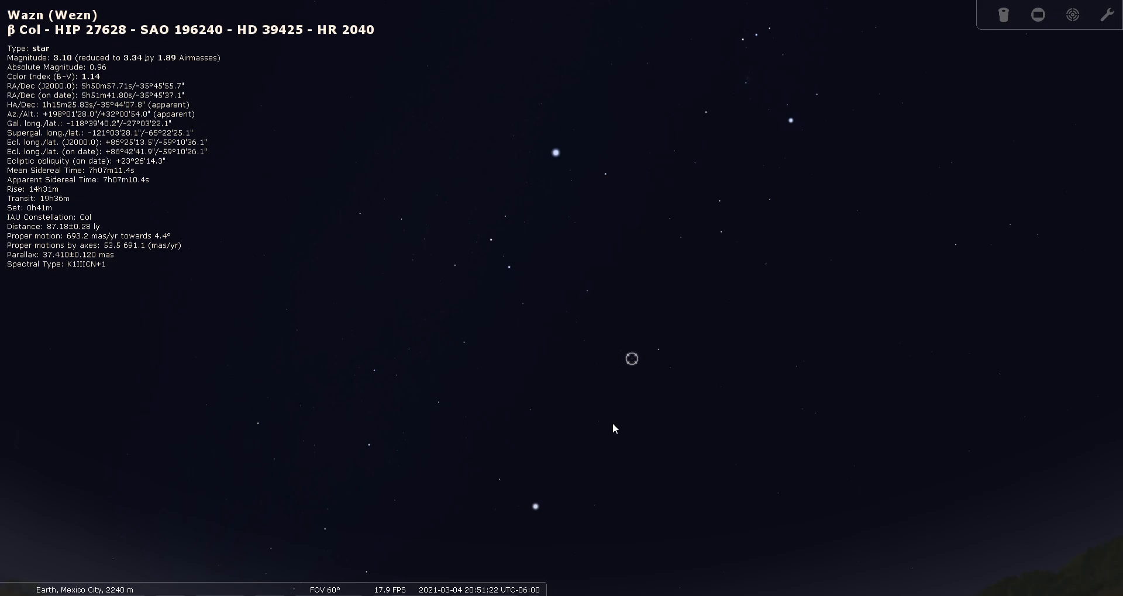
{"action": "mouse_move", "coordinate": [157, 414]}
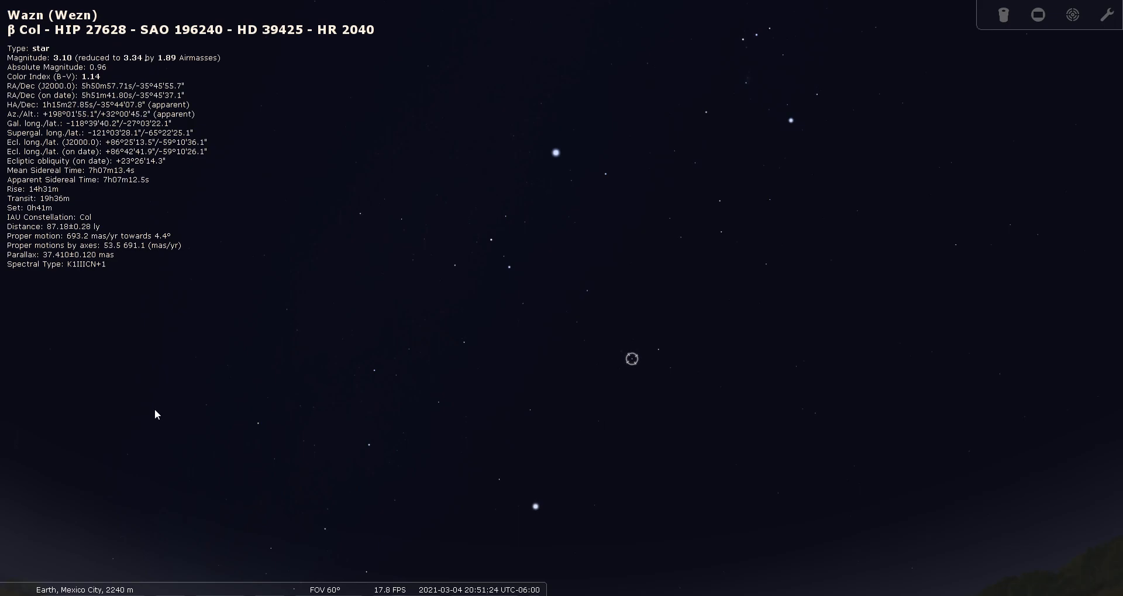
{"action": "mouse_move", "coordinate": [660, 364]}
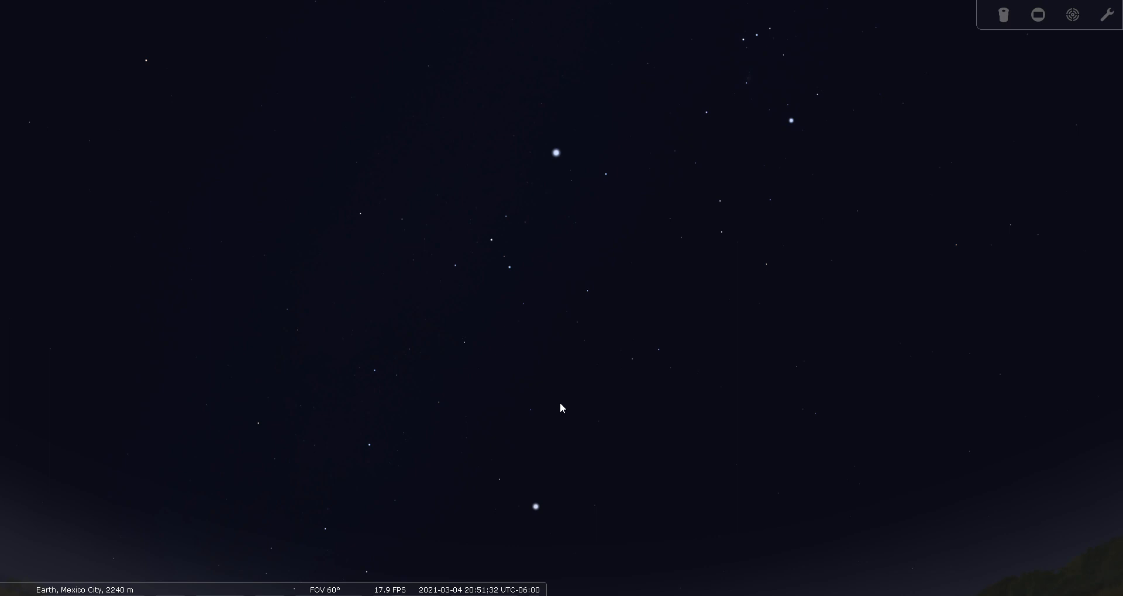
{"action": "mouse_move", "coordinate": [10, 414]}
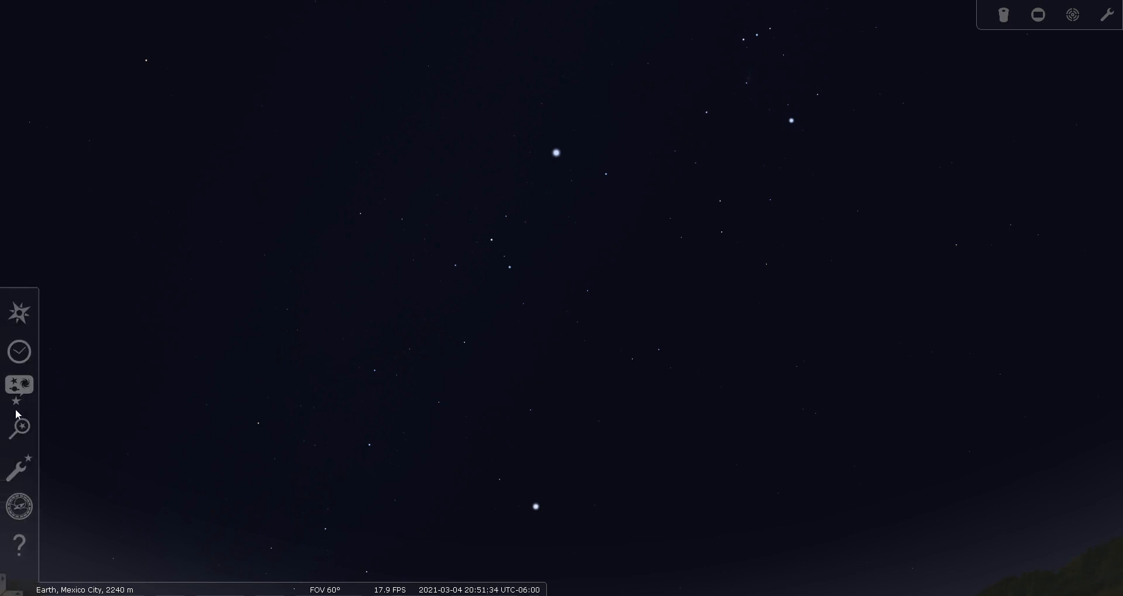
{"action": "mouse_move", "coordinate": [19, 385]}
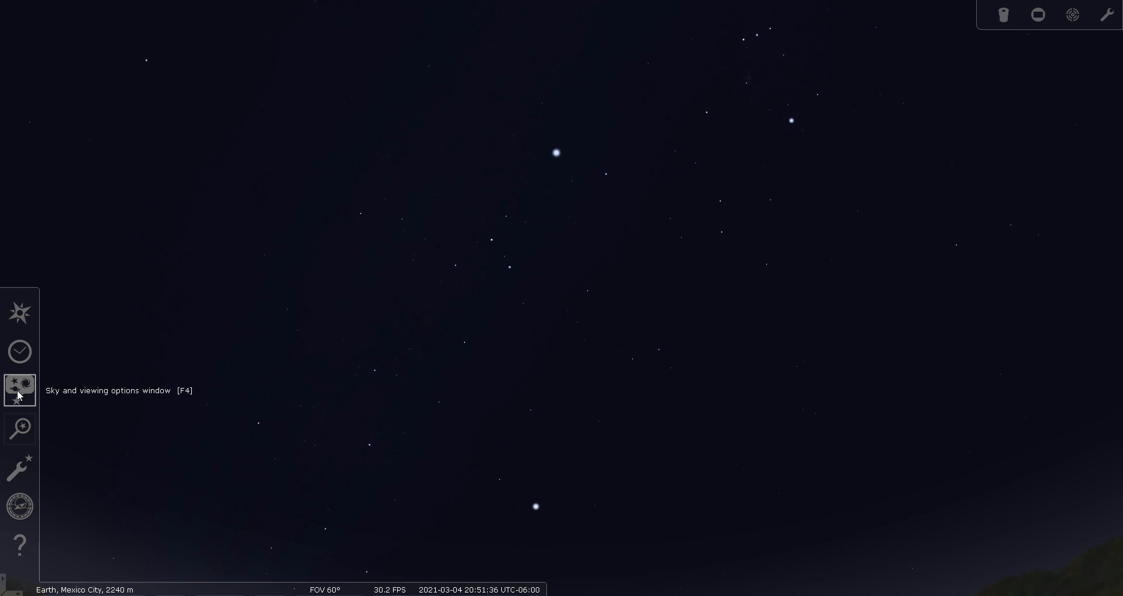
Lower the light pollution level in Sky and viewing options and nudge the view
{"action": "left_click", "coordinate": [19, 381]}
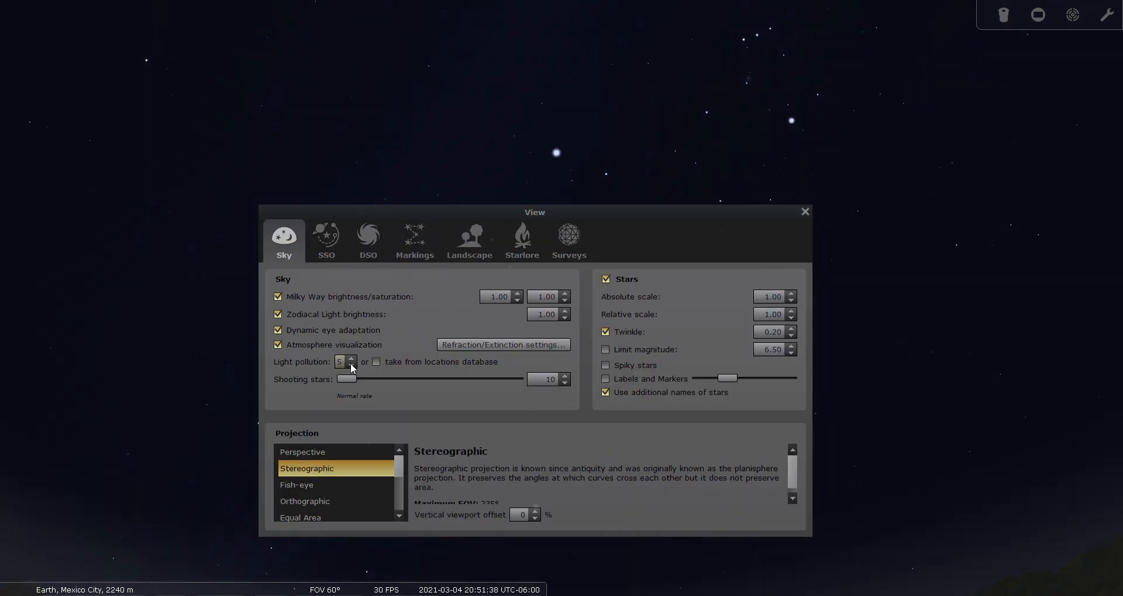
{"action": "left_click", "coordinate": [804, 212]}
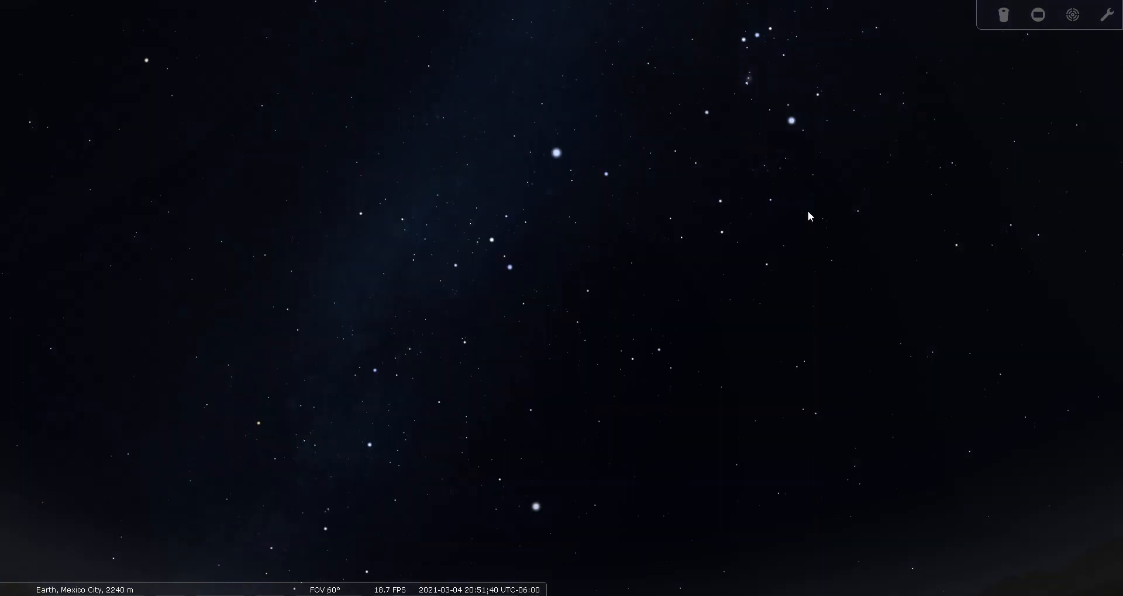
{"action": "mouse_move", "coordinate": [857, 272]}
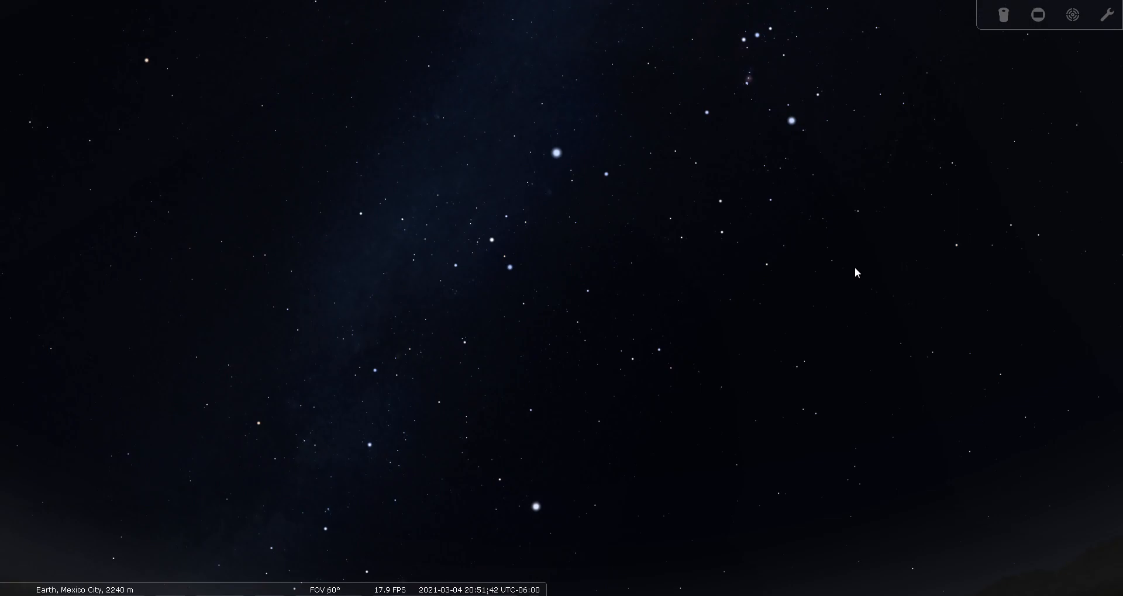
{"action": "left_click_drag", "start_coordinate": [852, 272], "coordinate": [794, 296]}
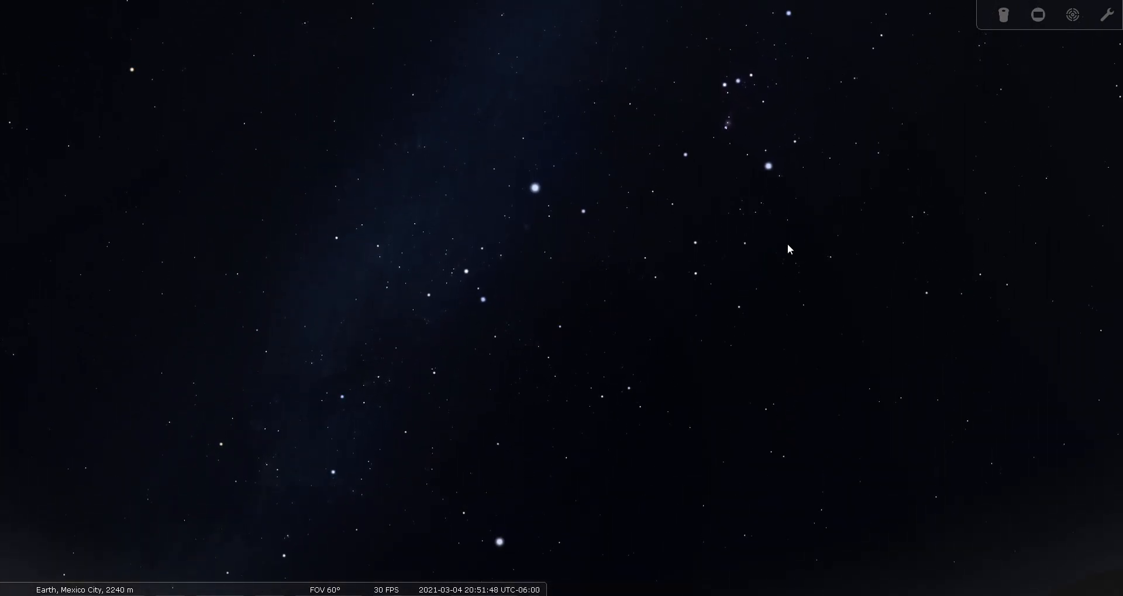
{"action": "mouse_move", "coordinate": [529, 188]}
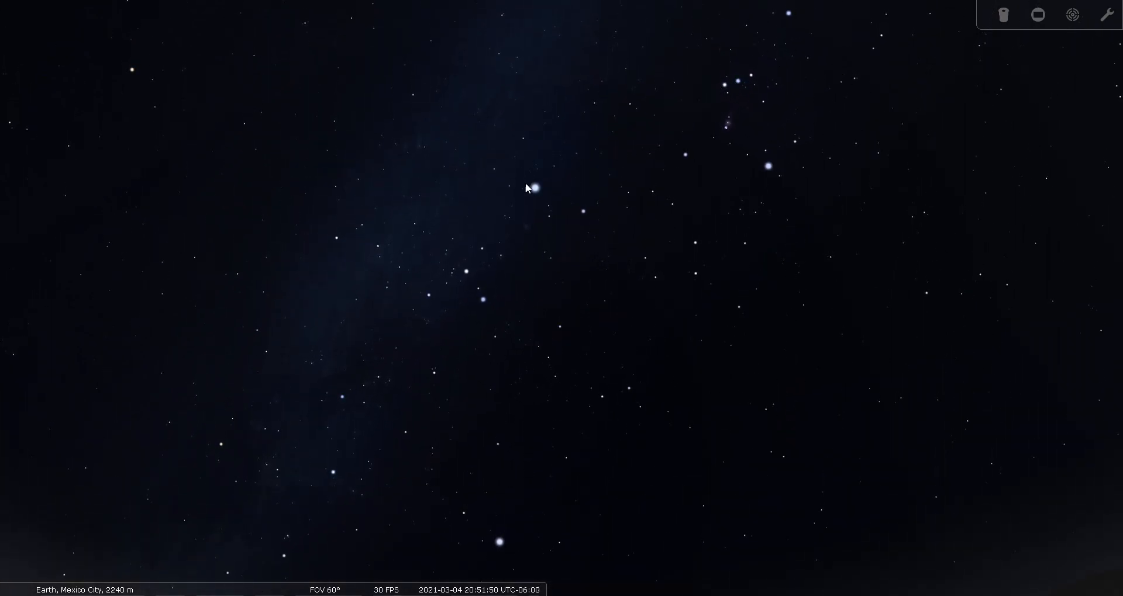
{"action": "mouse_move", "coordinate": [514, 303]}
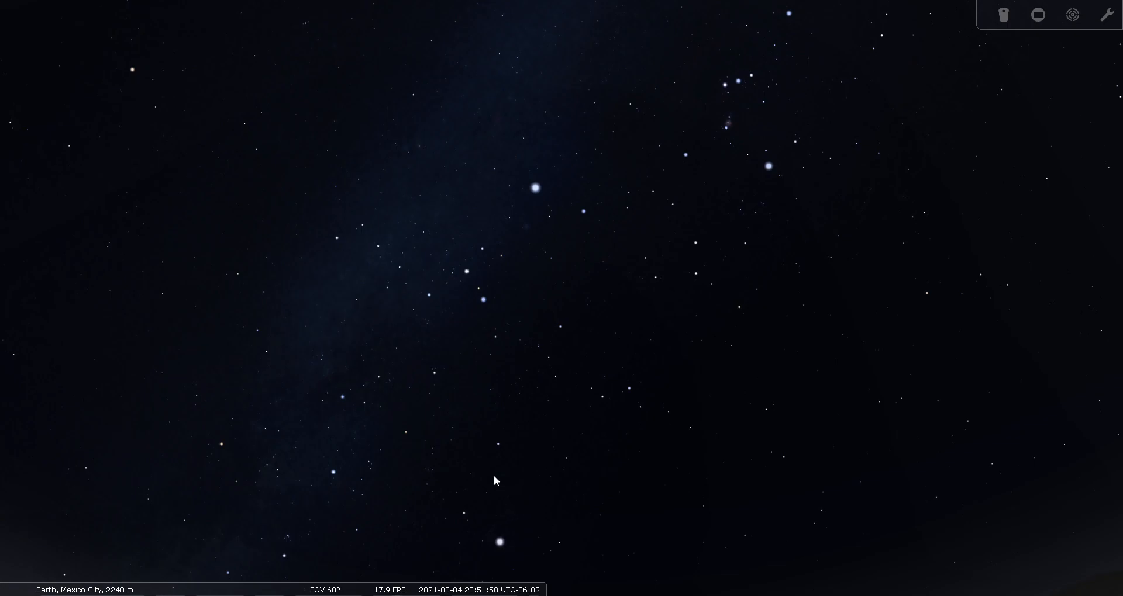
{"action": "mouse_move", "coordinate": [663, 443]}
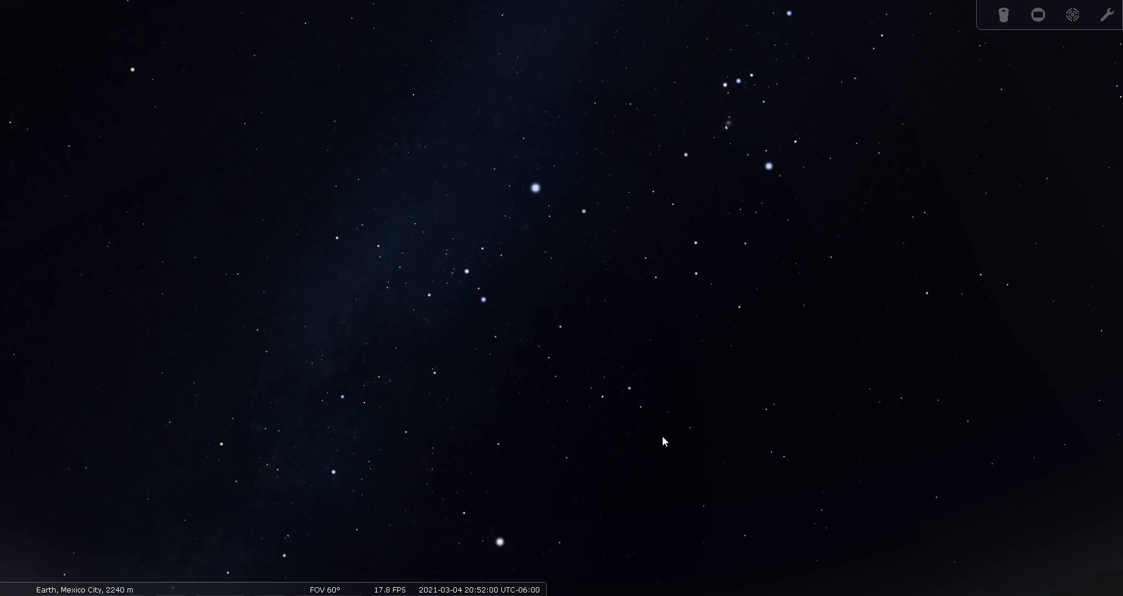
{"action": "mouse_move", "coordinate": [235, 427]}
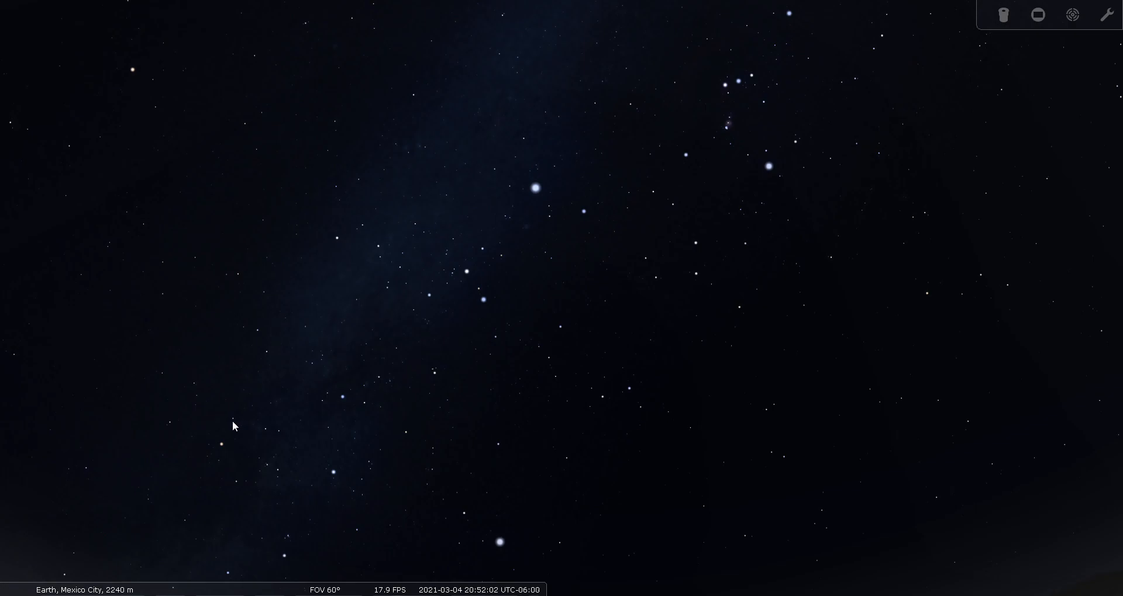
{"action": "mouse_move", "coordinate": [573, 430]}
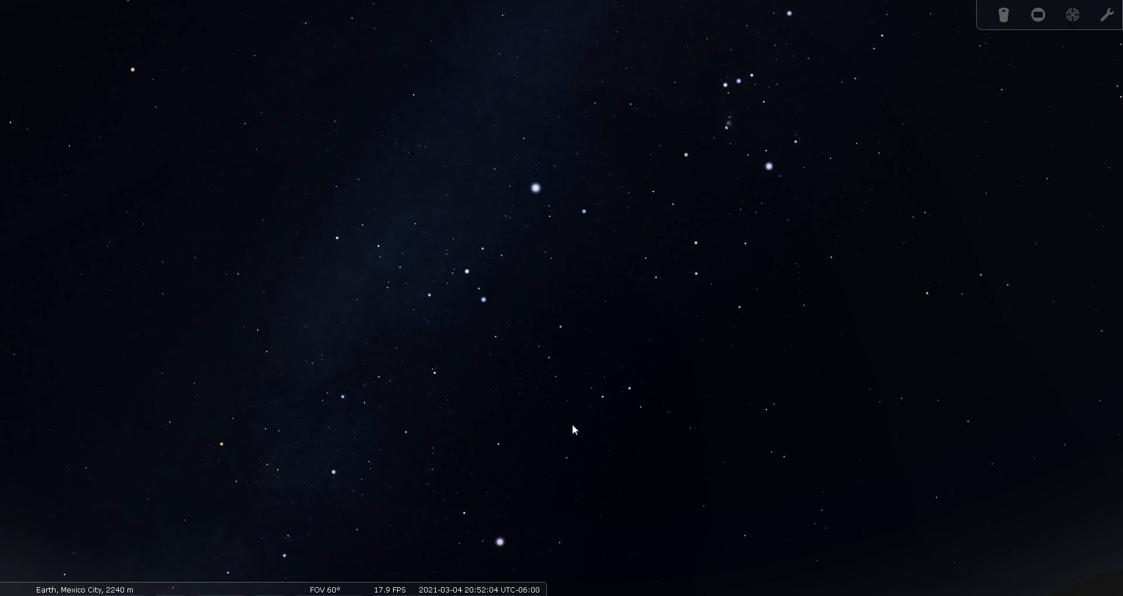
{"action": "mouse_move", "coordinate": [630, 410]}
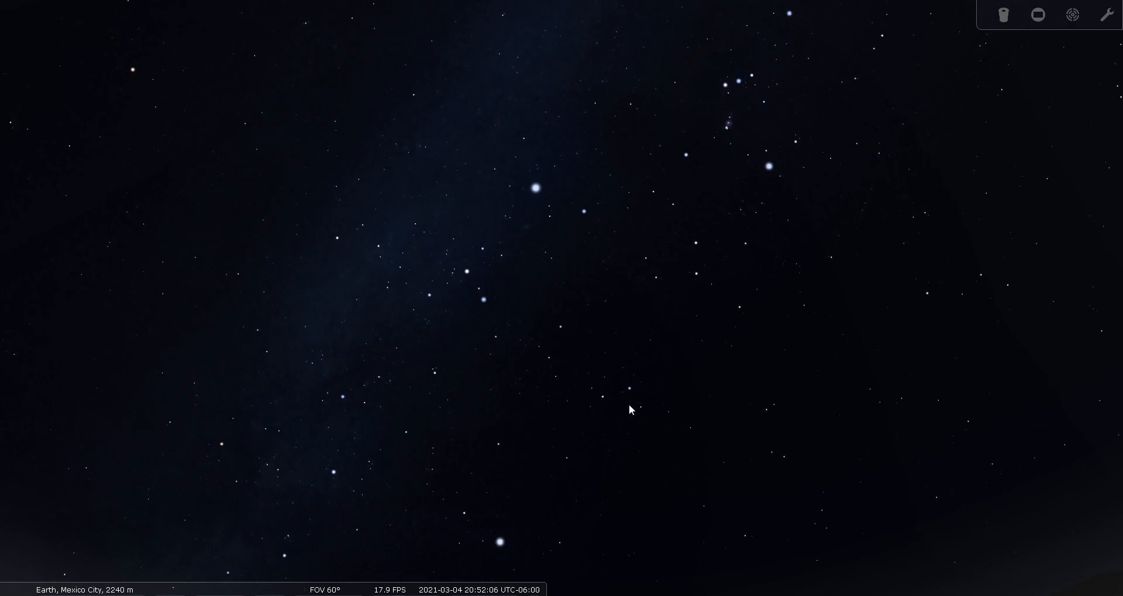
{"action": "mouse_move", "coordinate": [382, 415]}
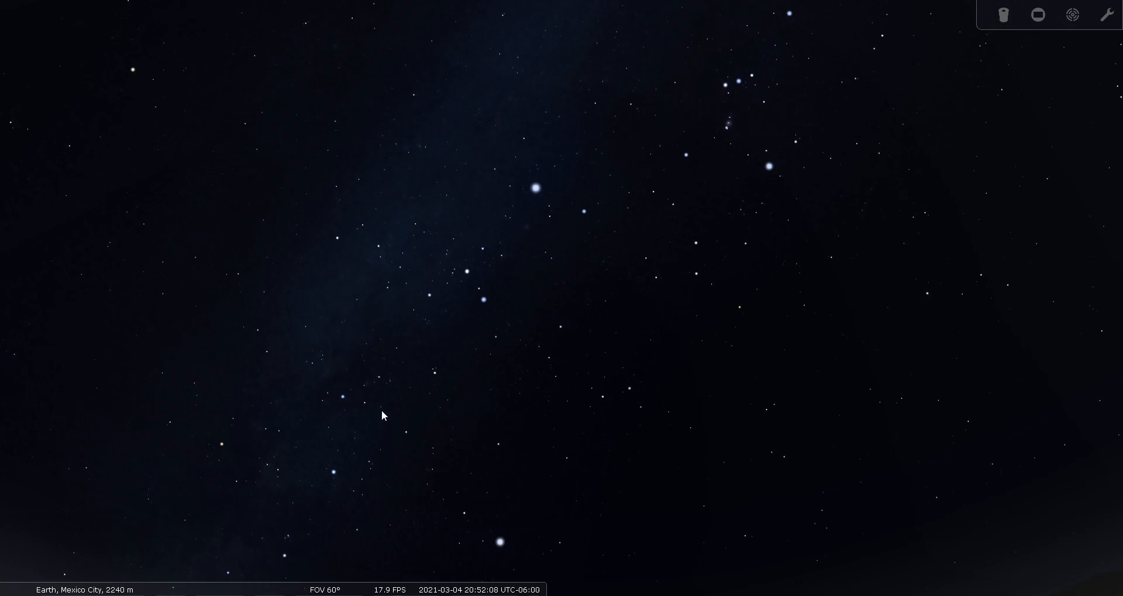
{"action": "mouse_move", "coordinate": [627, 393]}
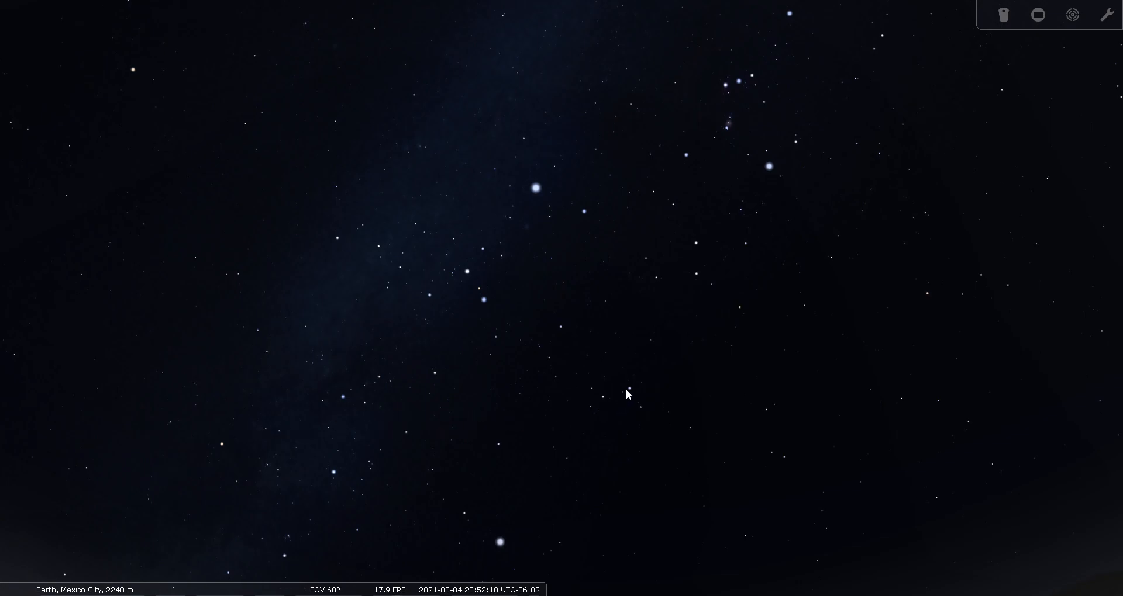
{"action": "mouse_move", "coordinate": [562, 424]}
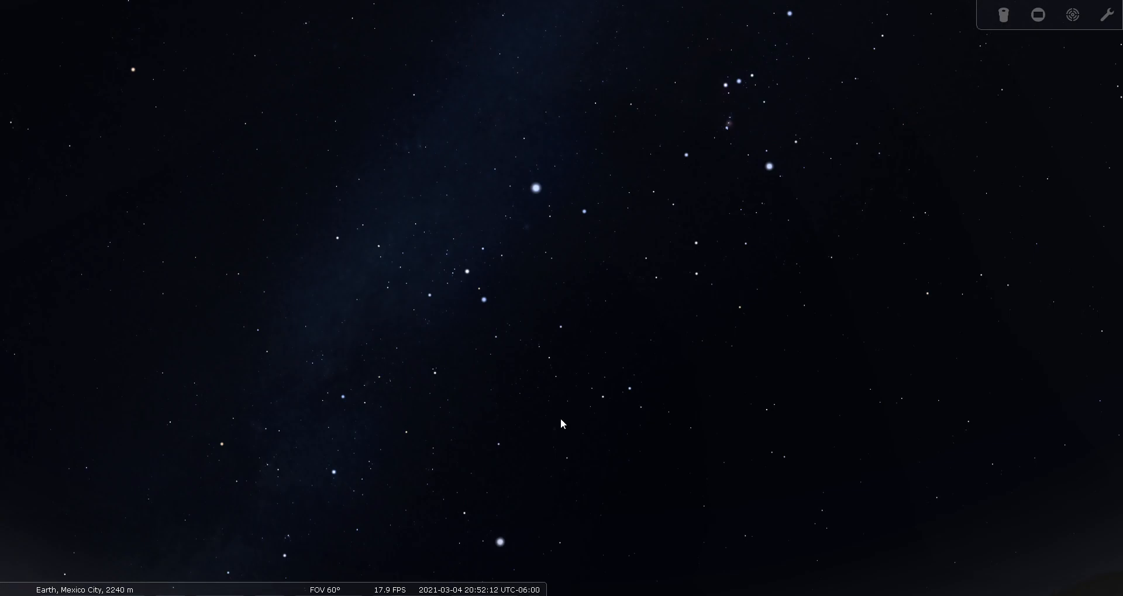
{"action": "mouse_move", "coordinate": [648, 418]}
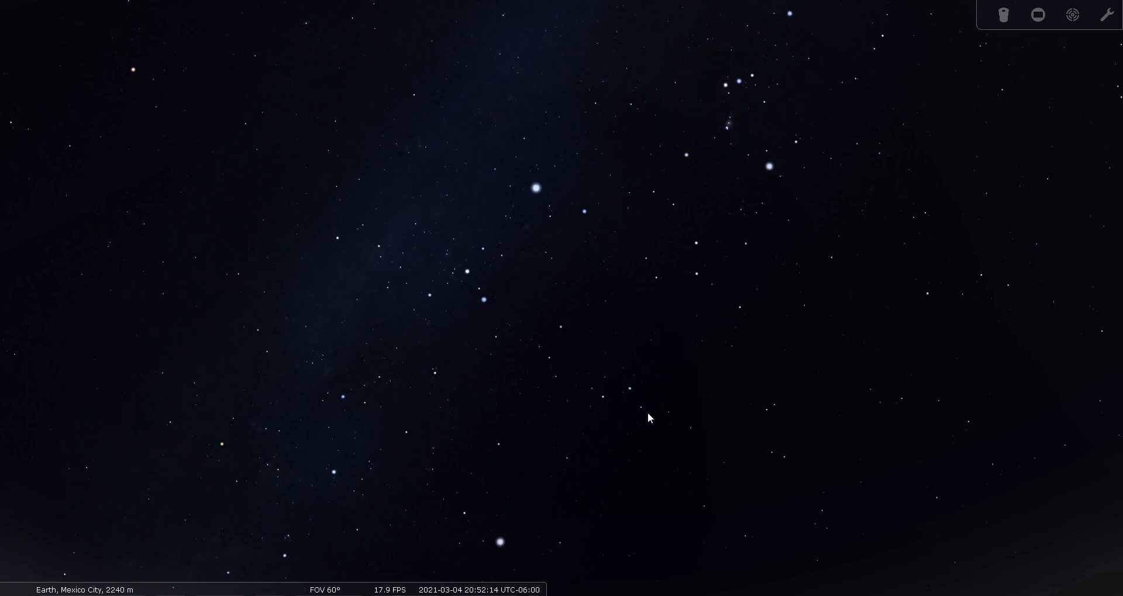
{"action": "mouse_move", "coordinate": [637, 418]}
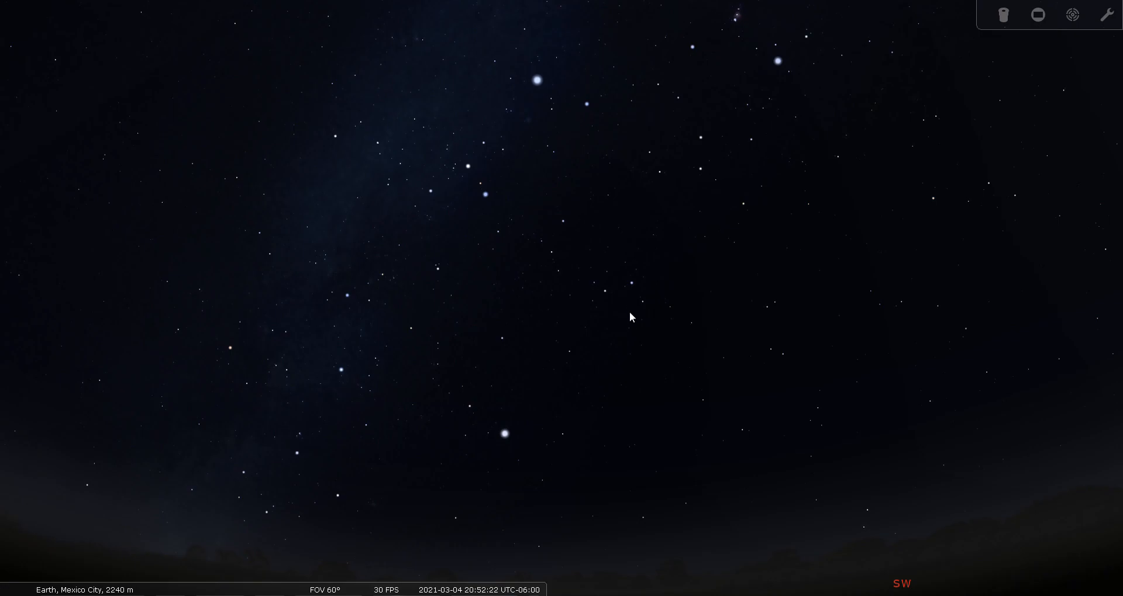
{"action": "mouse_move", "coordinate": [631, 294]}
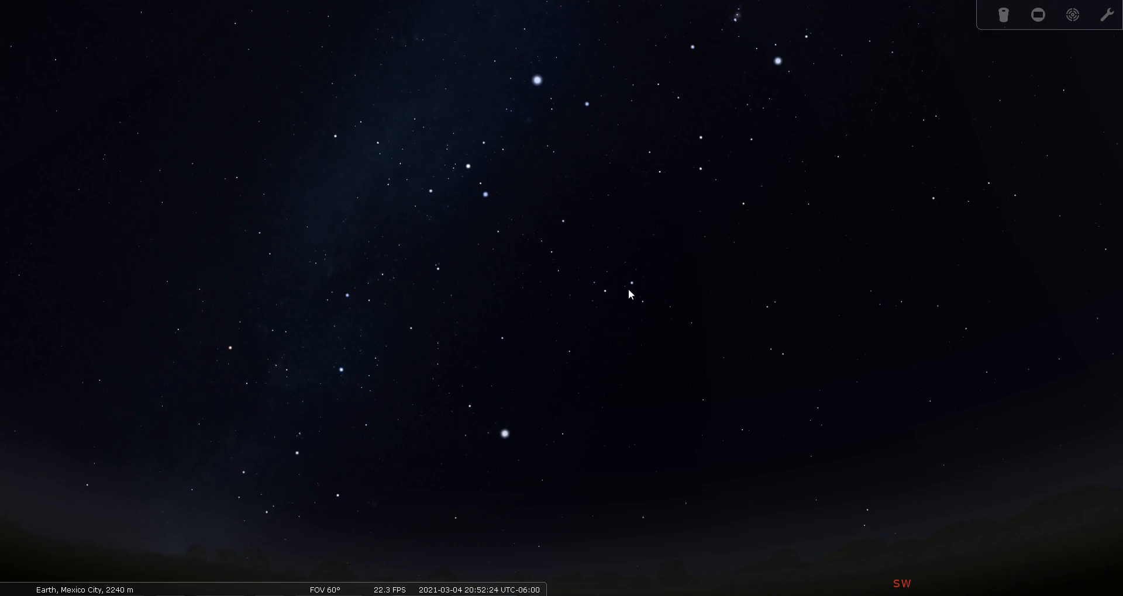
{"action": "mouse_move", "coordinate": [635, 288]}
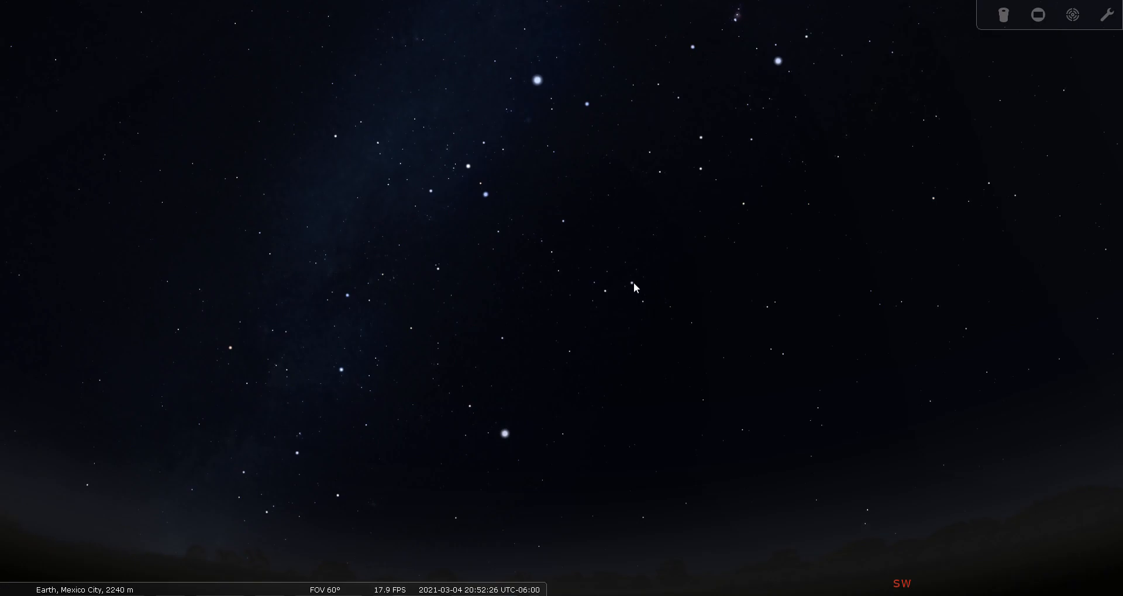
{"action": "left_click", "coordinate": [633, 283]}
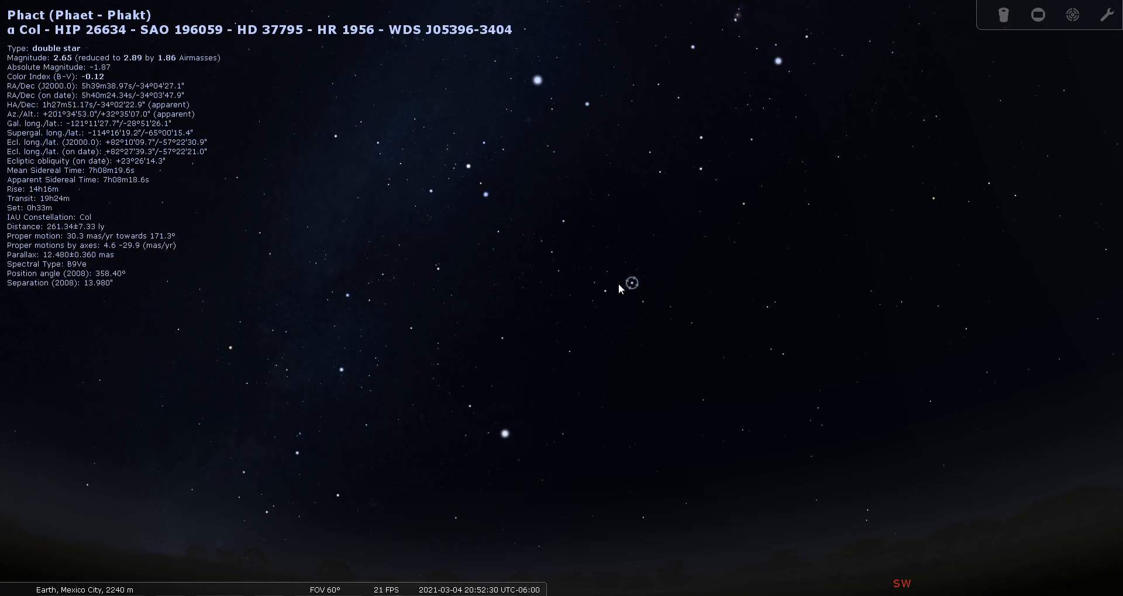
{"action": "left_click", "coordinate": [605, 290]}
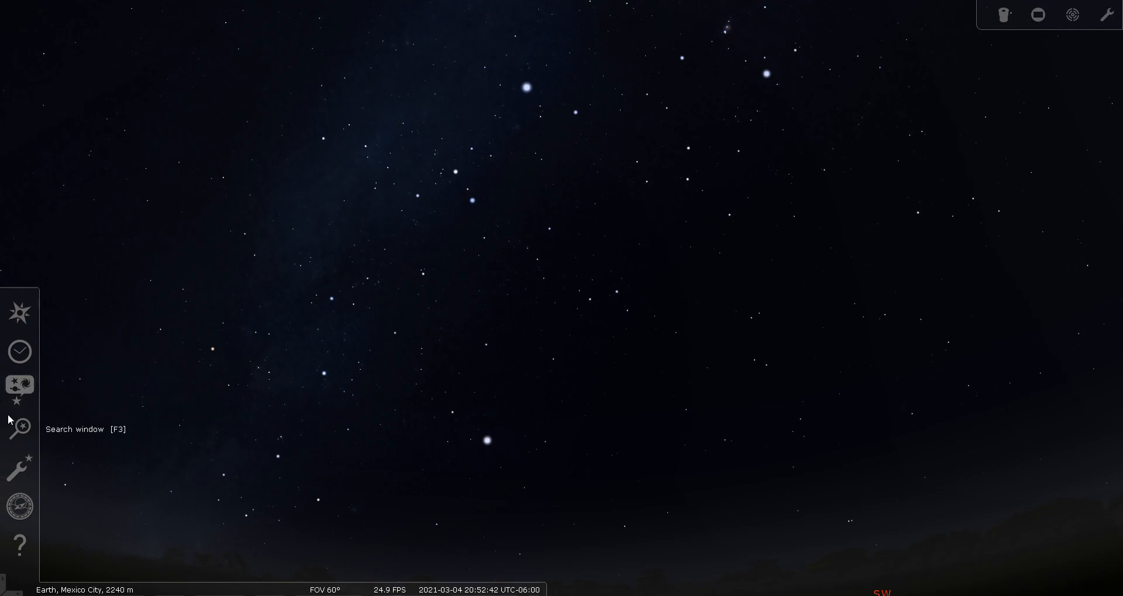
Search for the star μ Col
{"action": "left_click", "coordinate": [20, 429]}
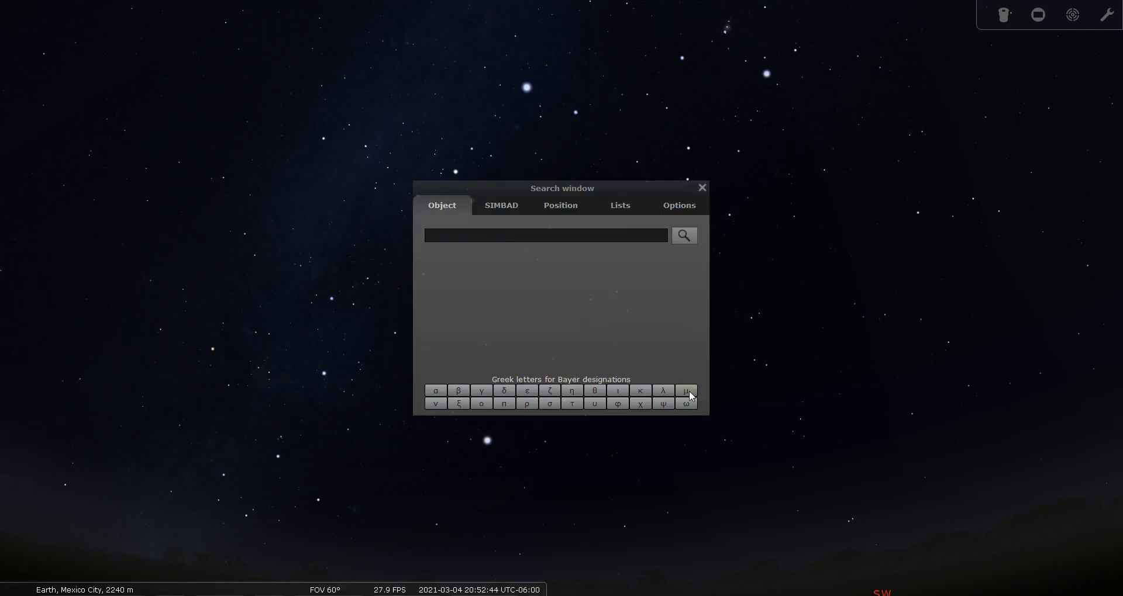
{"action": "type", "text": "μ col"}
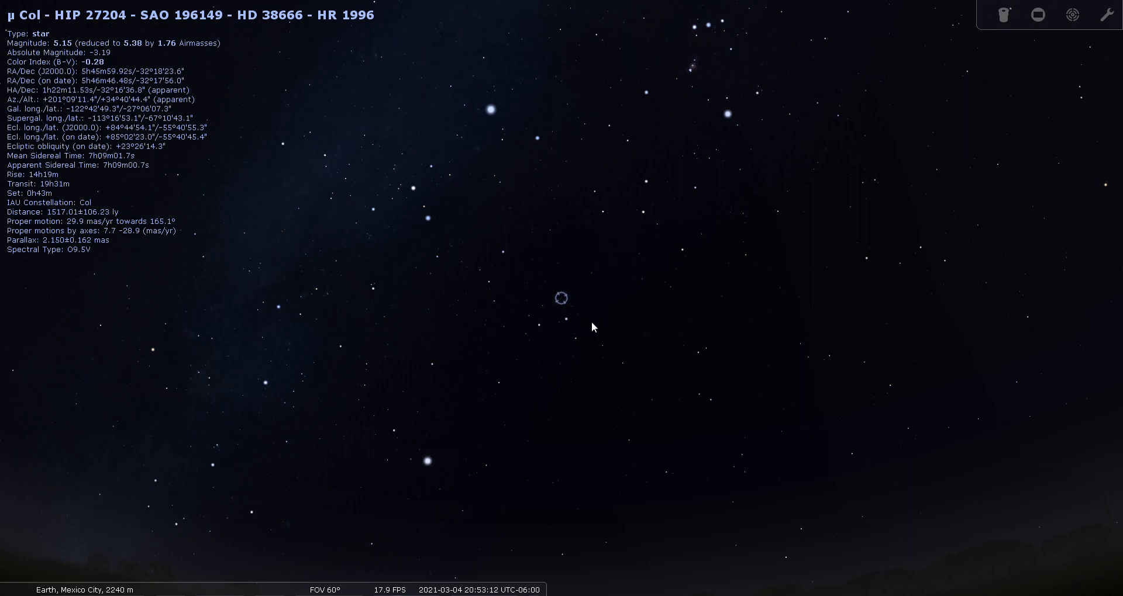
{"action": "mouse_move", "coordinate": [561, 300]}
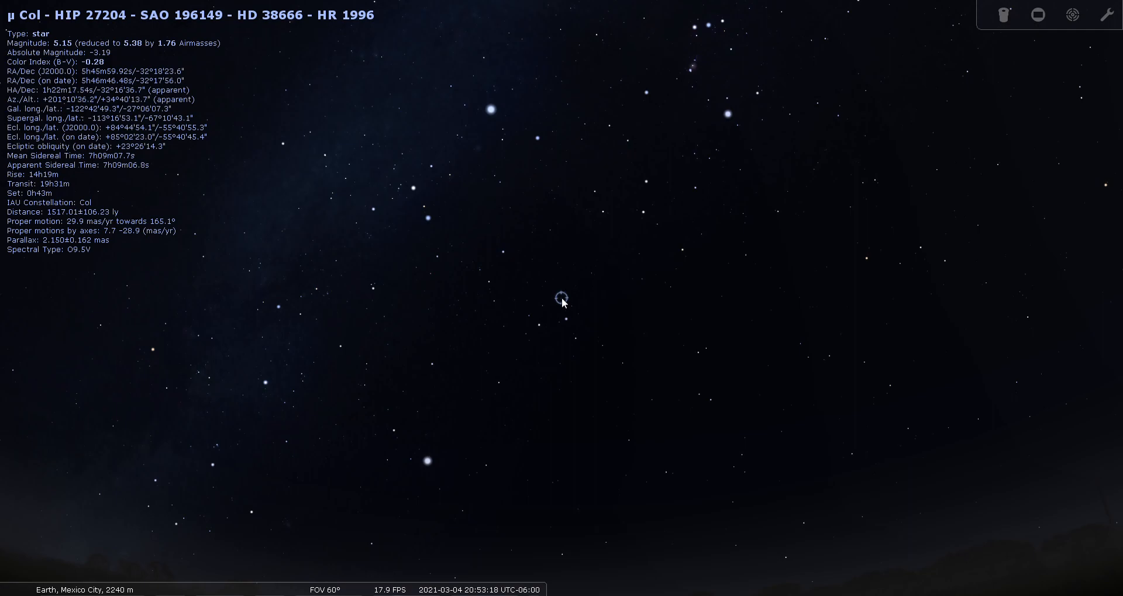
{"action": "mouse_move", "coordinate": [571, 300]}
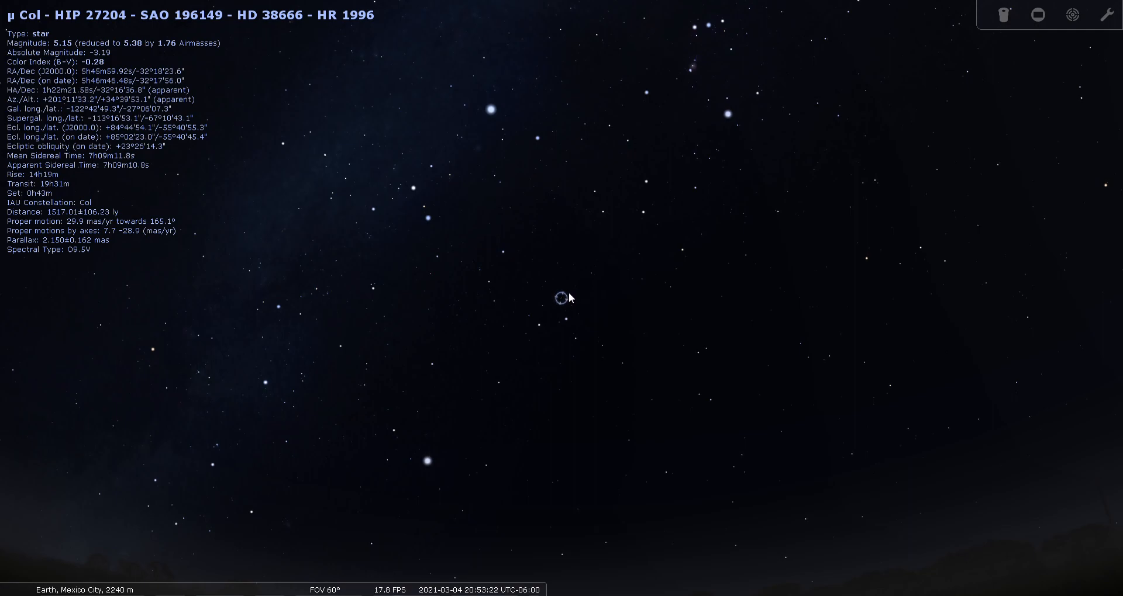
{"action": "mouse_move", "coordinate": [597, 316]}
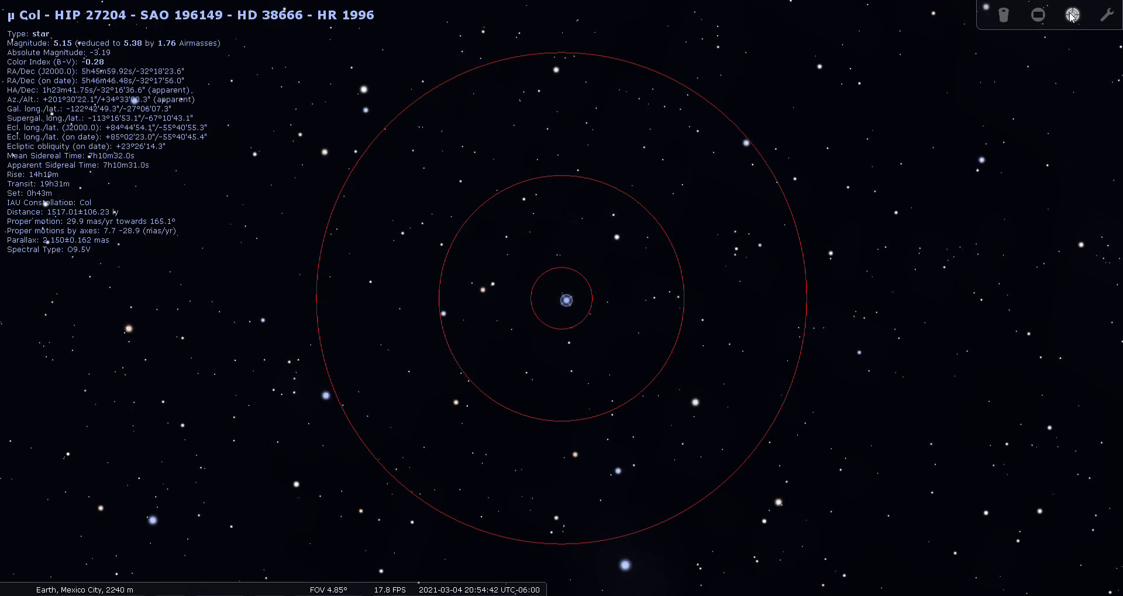
{"action": "left_click", "coordinate": [1072, 14]}
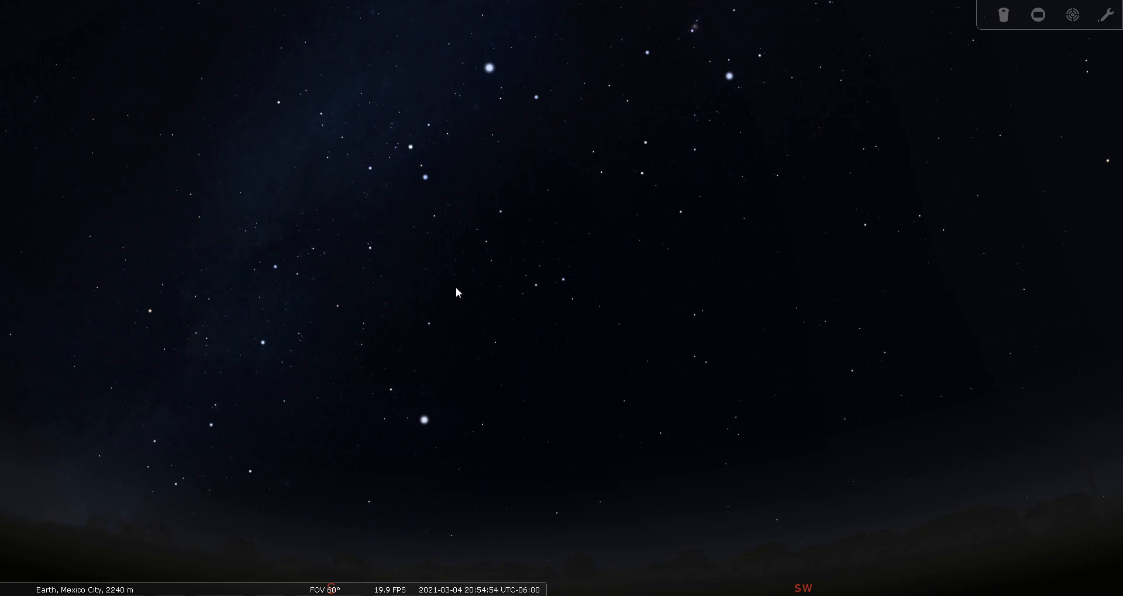
{"action": "mouse_move", "coordinate": [190, 372]}
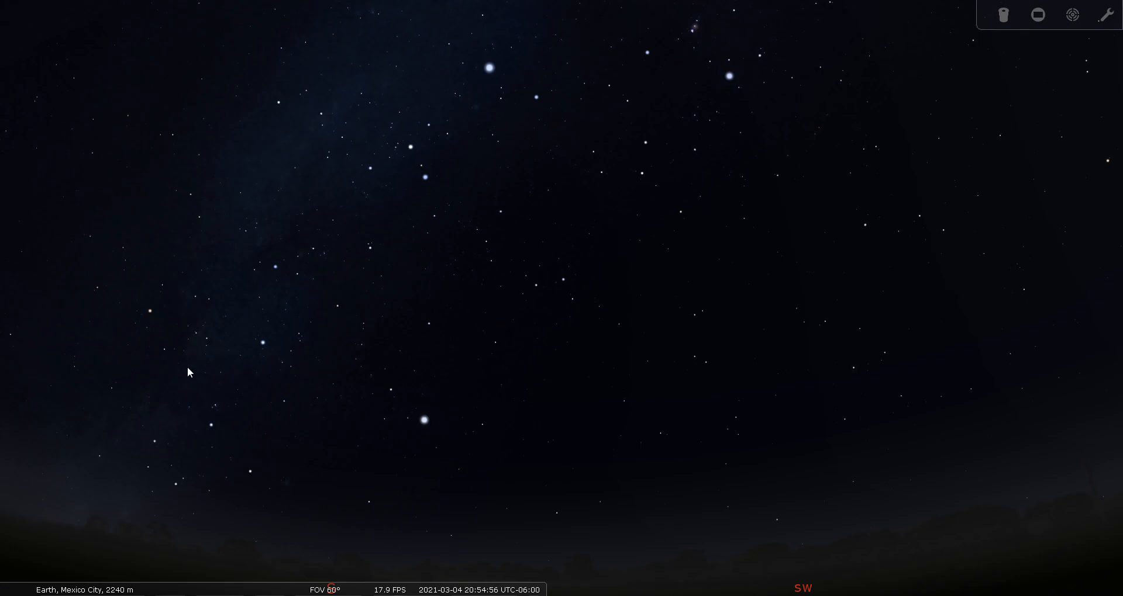
{"action": "mouse_move", "coordinate": [118, 381]}
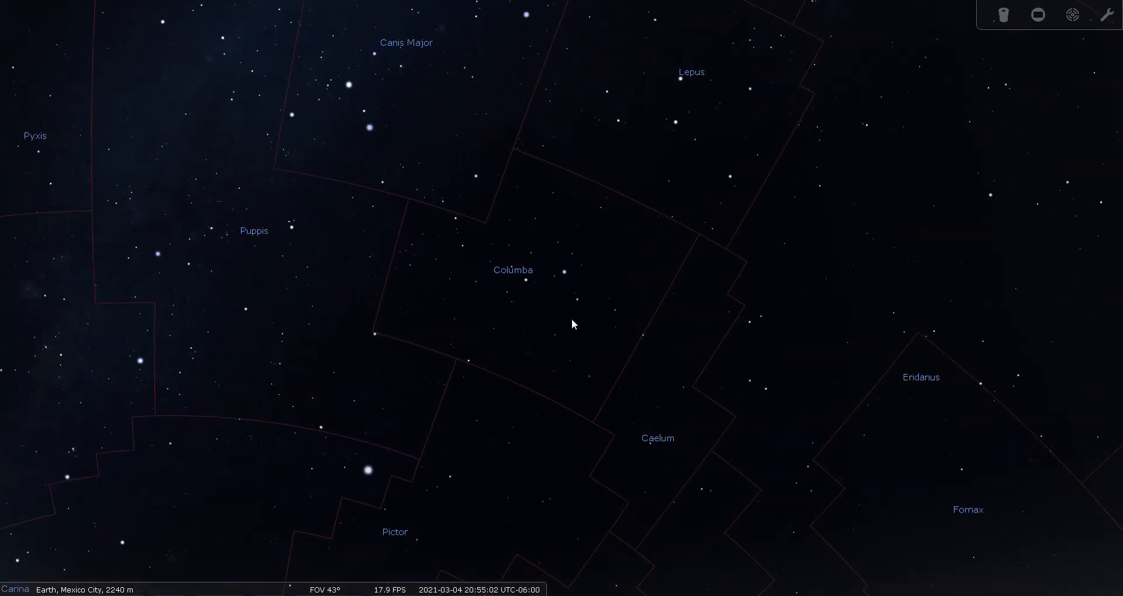
Zoom in on Columba between Puppis and Caelum
{"action": "scroll", "scroll_direction": "up", "scroll_amount": 3}
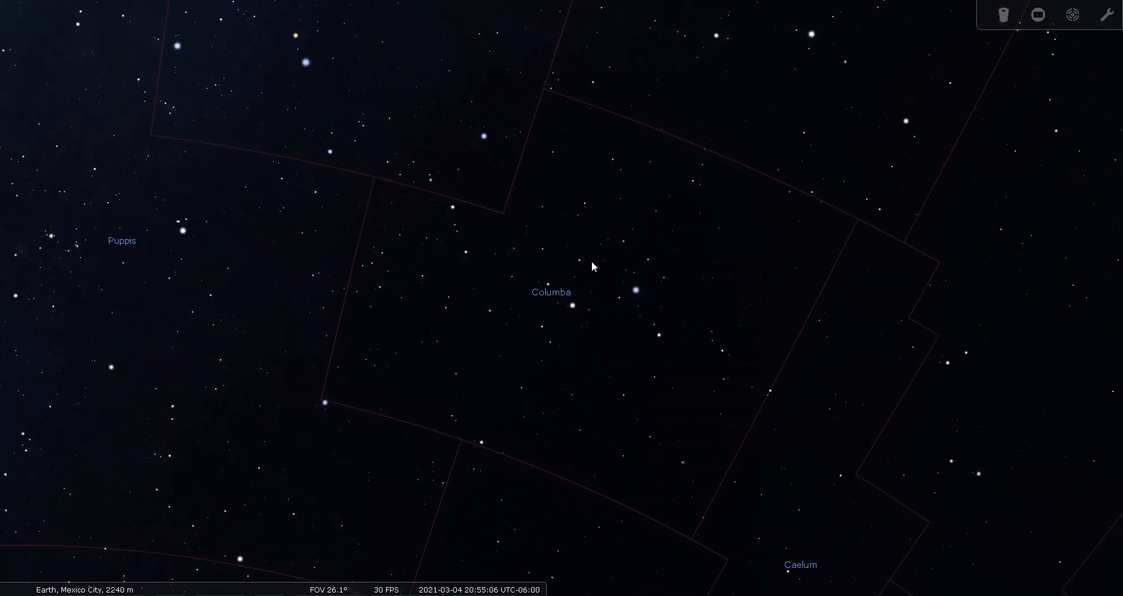
{"action": "mouse_move", "coordinate": [20, 428]}
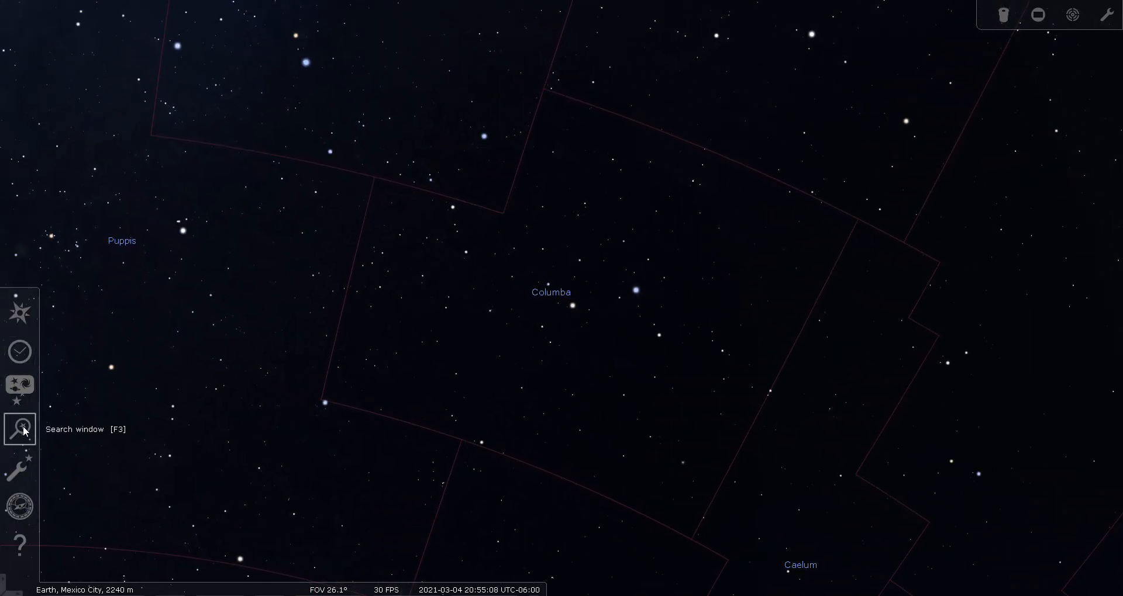
Enable deep-sky labels and markers and raise the sliders to reveal NGC 1808 and NGC 1792
{"action": "left_click", "coordinate": [19, 469]}
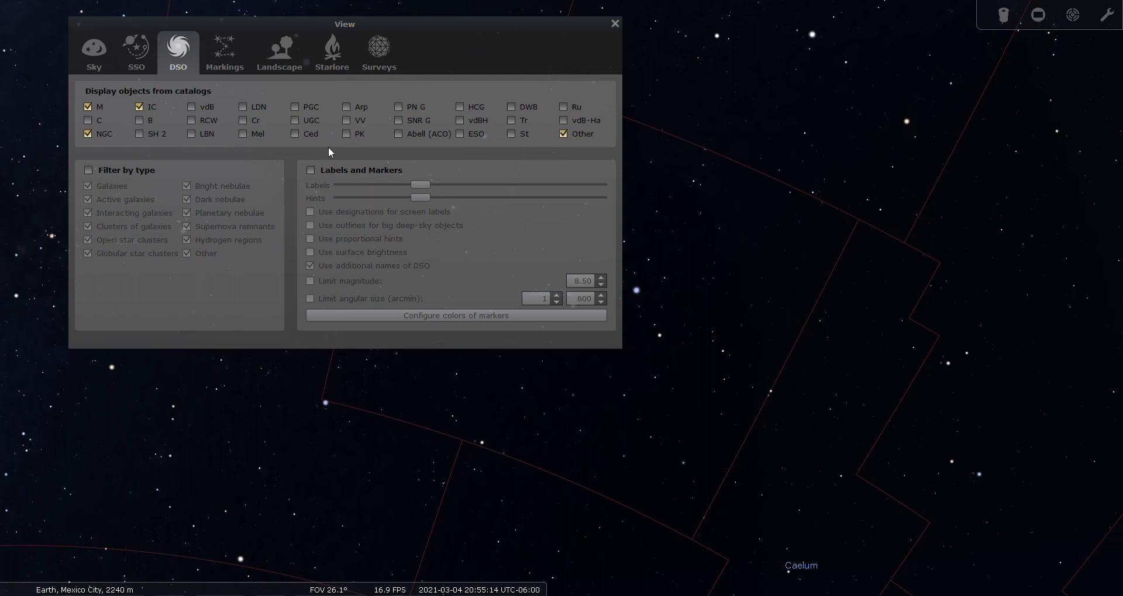
{"action": "left_click", "coordinate": [310, 170]}
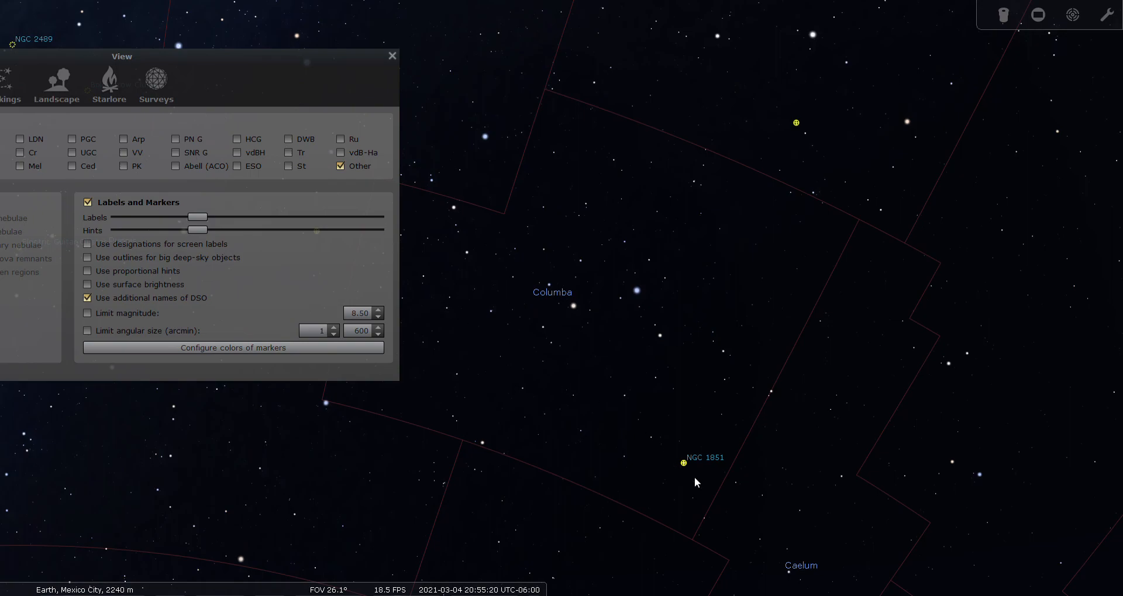
{"action": "mouse_move", "coordinate": [684, 473]}
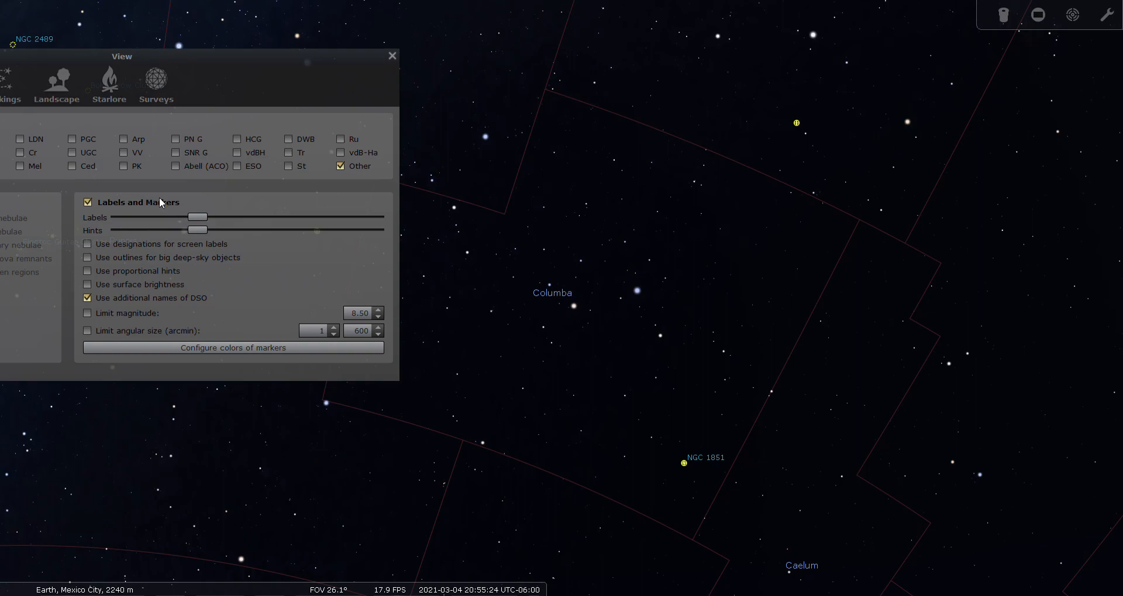
{"action": "left_click_drag", "start_coordinate": [198, 216], "coordinate": [213, 216]}
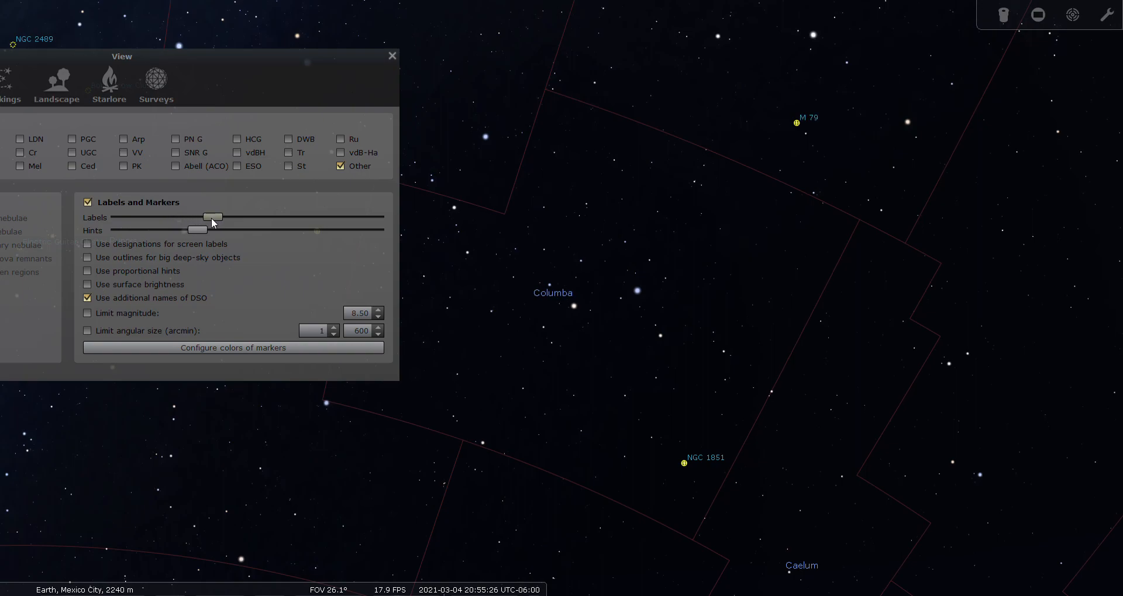
{"action": "left_click_drag", "start_coordinate": [197, 229], "coordinate": [223, 230]}
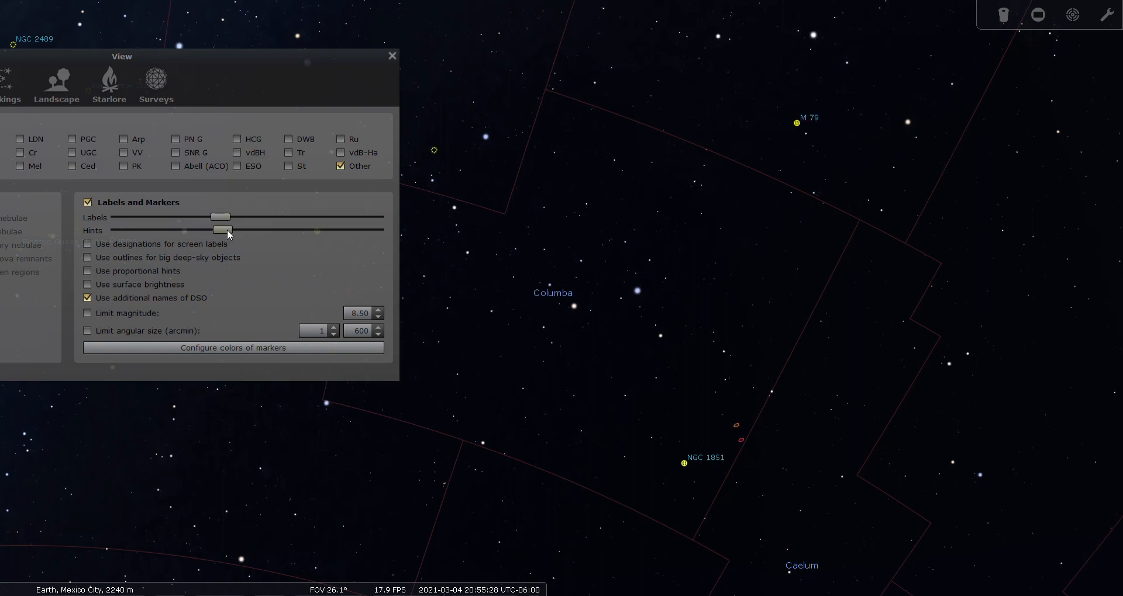
{"action": "left_click_drag", "start_coordinate": [229, 229], "coordinate": [222, 229]}
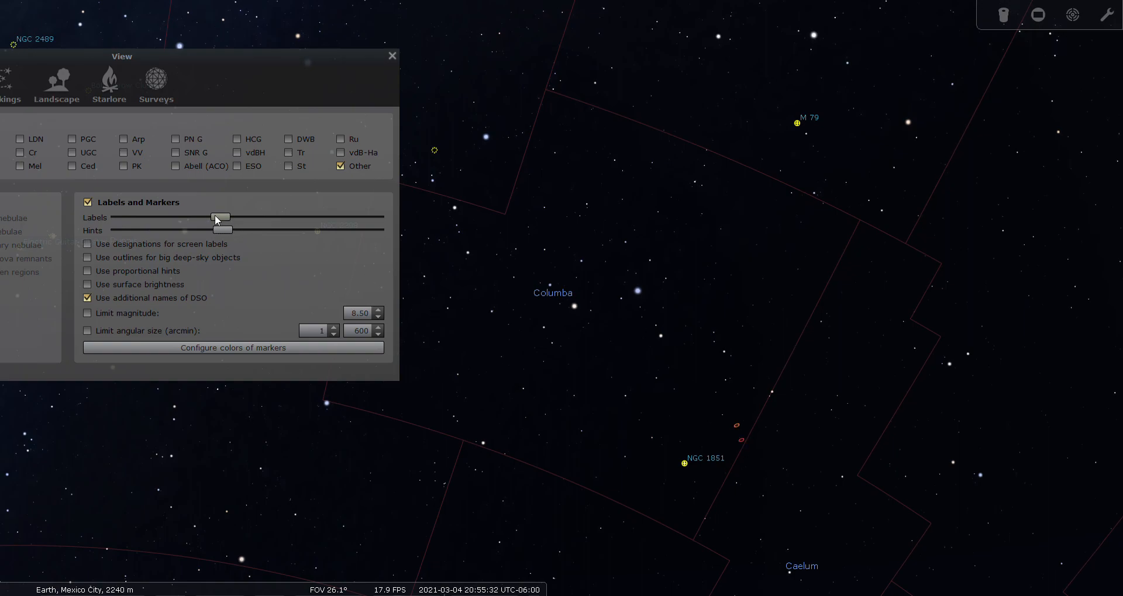
{"action": "left_click_drag", "start_coordinate": [220, 217], "coordinate": [246, 217]}
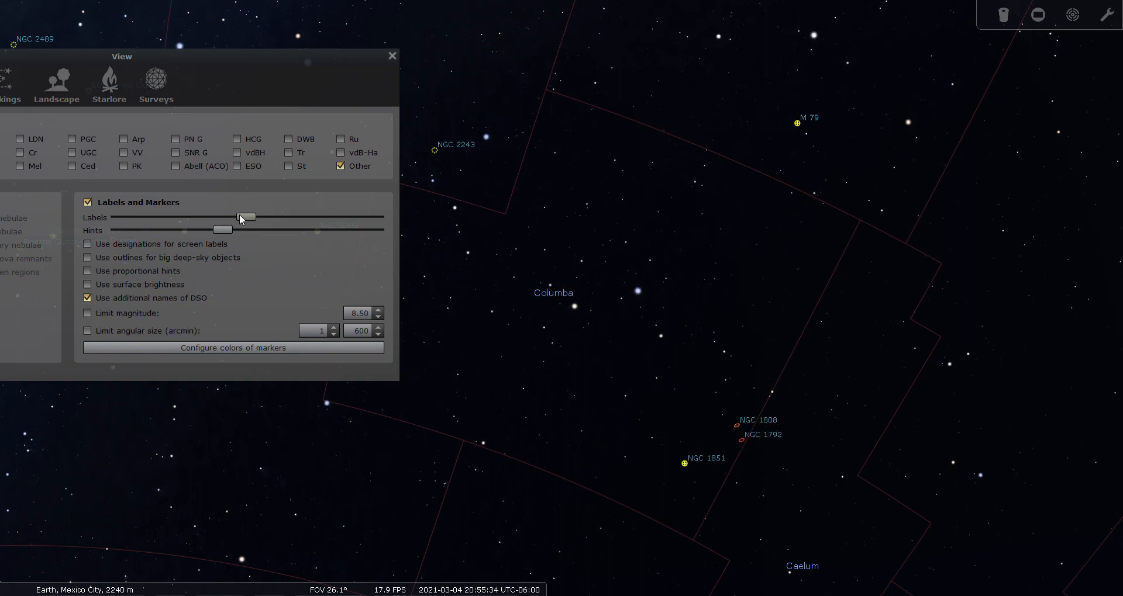
{"action": "left_click_drag", "start_coordinate": [223, 229], "coordinate": [251, 230]}
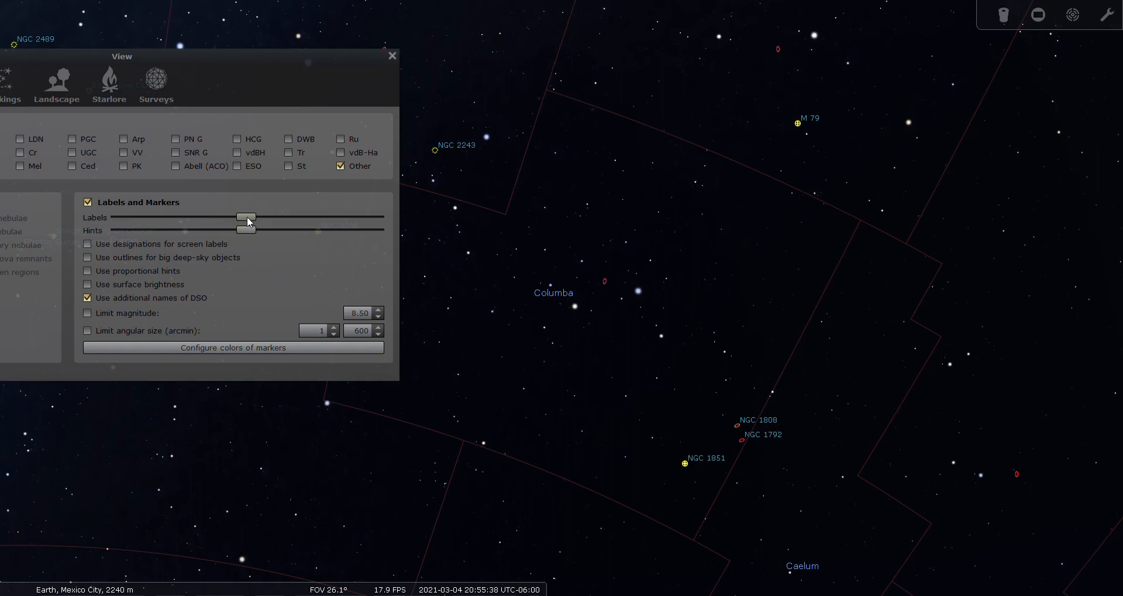
{"action": "left_click_drag", "start_coordinate": [245, 218], "coordinate": [261, 218]}
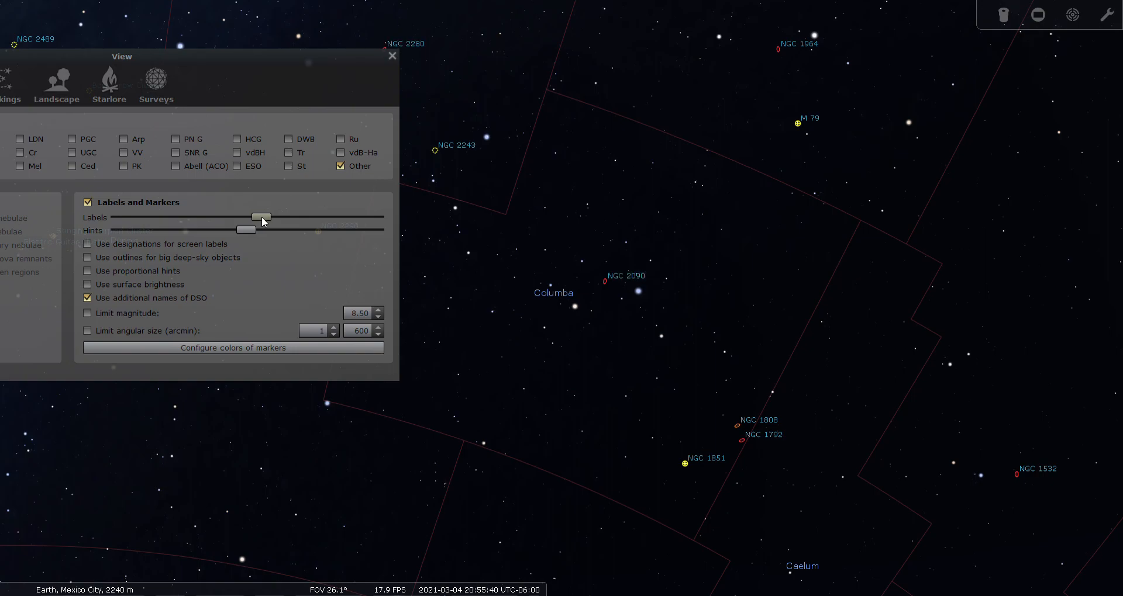
Close the display settings and select the globular cluster NGC 1851
{"action": "left_click", "coordinate": [392, 56]}
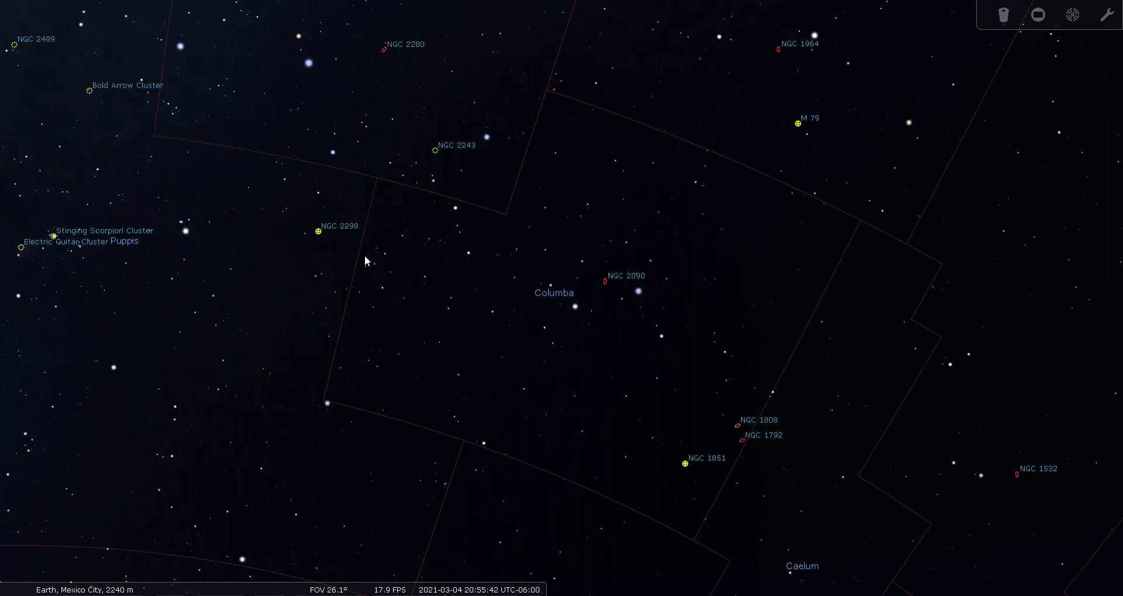
{"action": "mouse_move", "coordinate": [526, 415]}
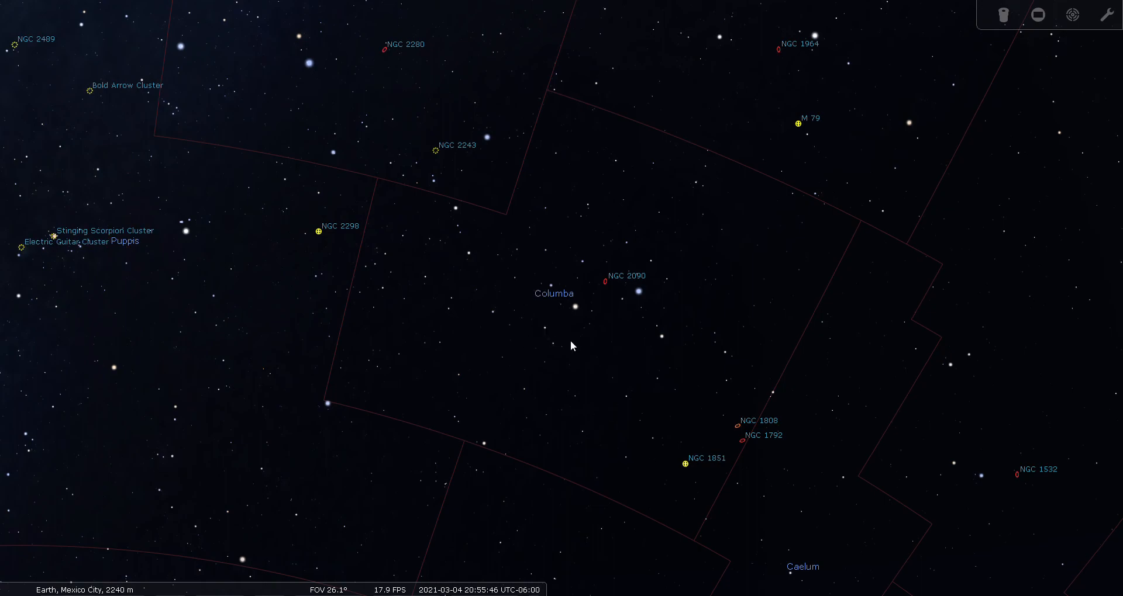
{"action": "mouse_move", "coordinate": [591, 328]}
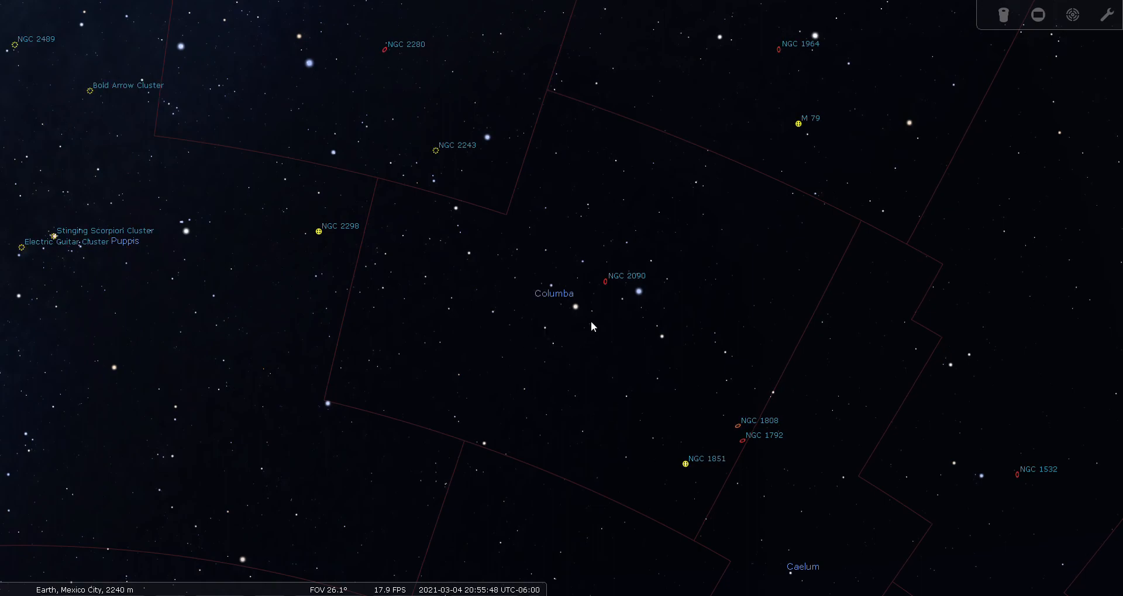
{"action": "mouse_move", "coordinate": [685, 474]}
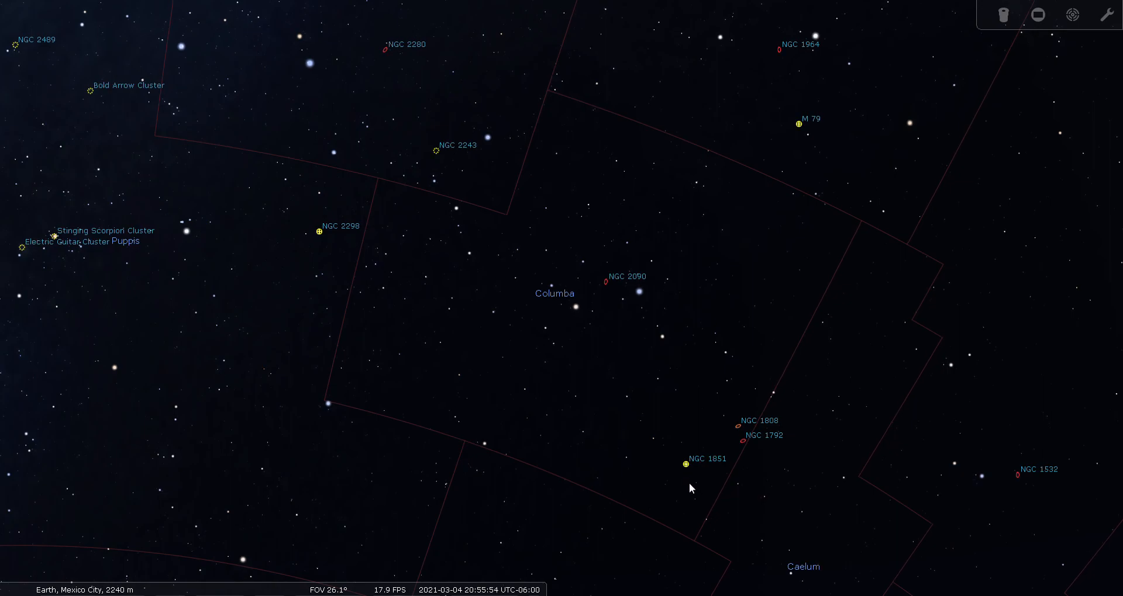
{"action": "left_click", "coordinate": [685, 464]}
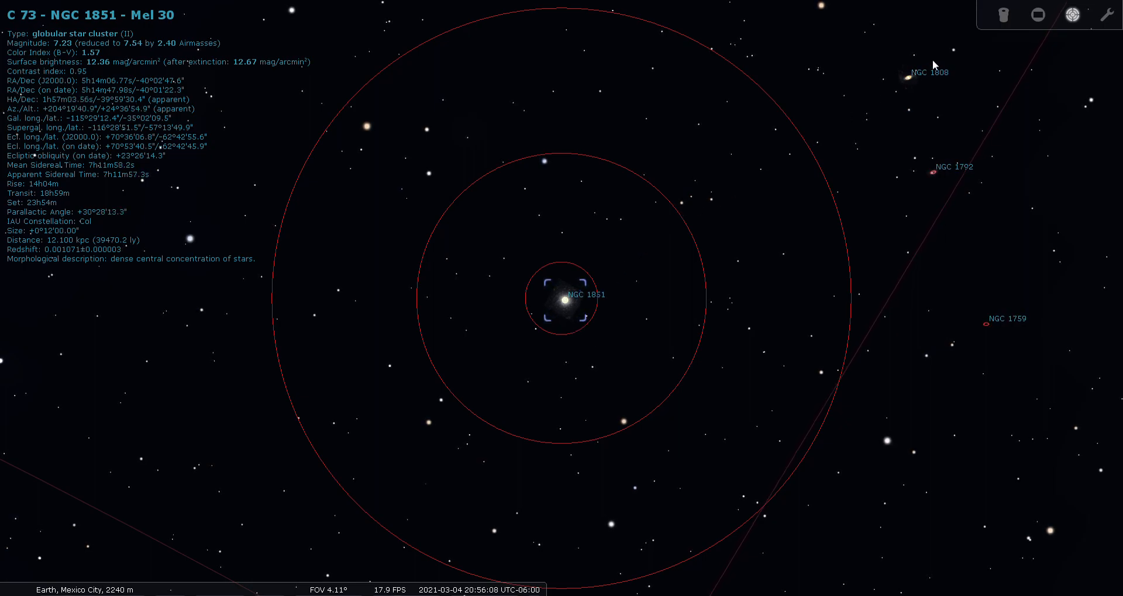
View NGC 1851 through the eyepiece, then exit and switch to the 24mm Panoptic
{"action": "left_click", "coordinate": [1003, 14]}
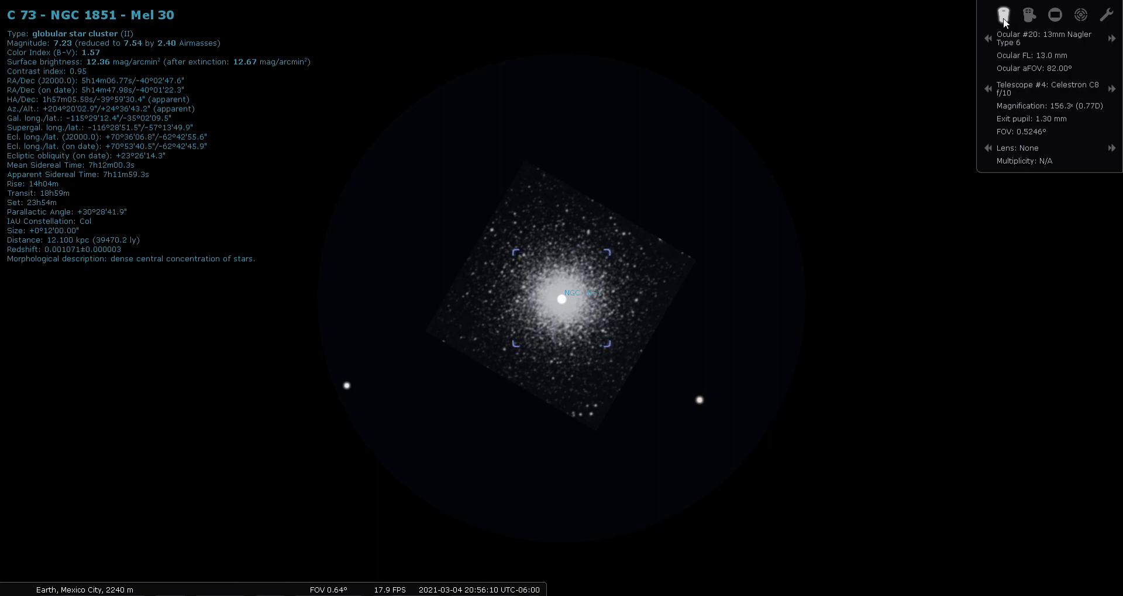
{"action": "mouse_move", "coordinate": [951, 134]}
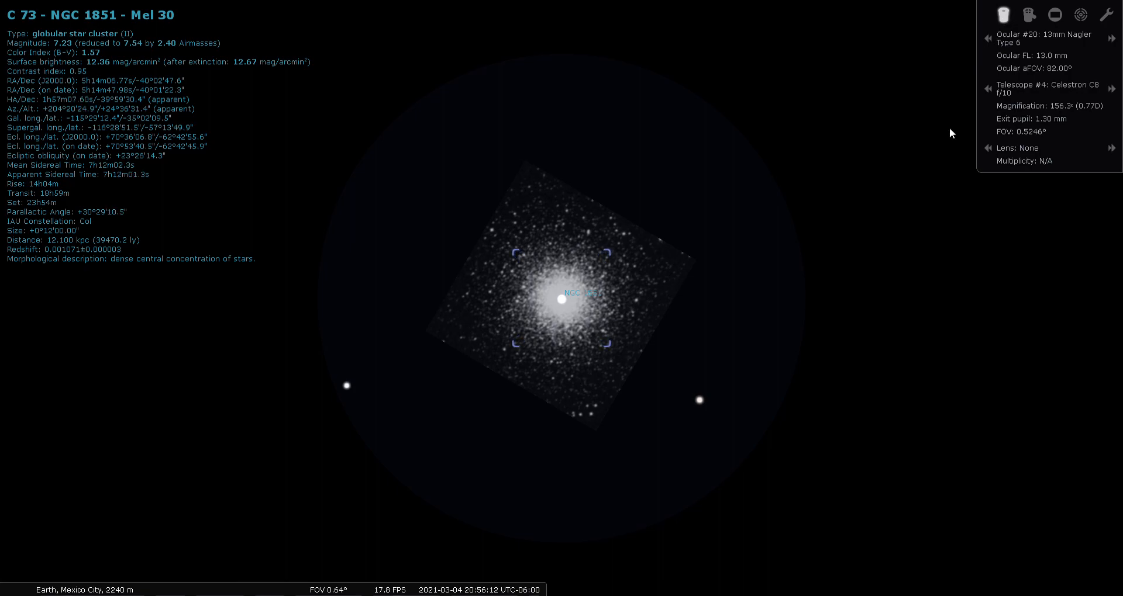
{"action": "mouse_move", "coordinate": [940, 134]}
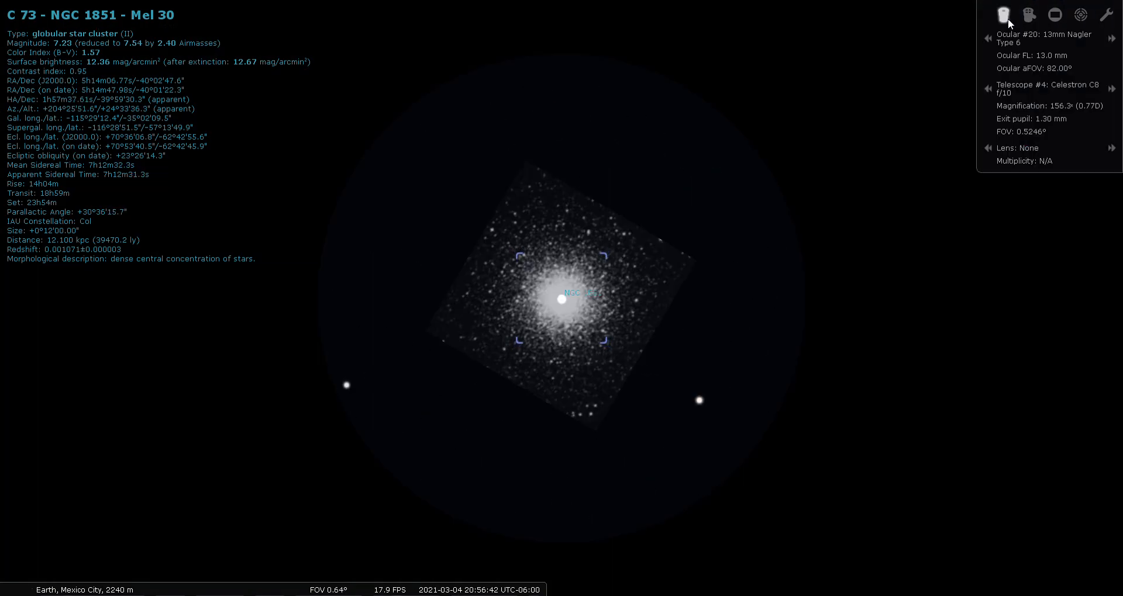
{"action": "left_click", "coordinate": [987, 37]}
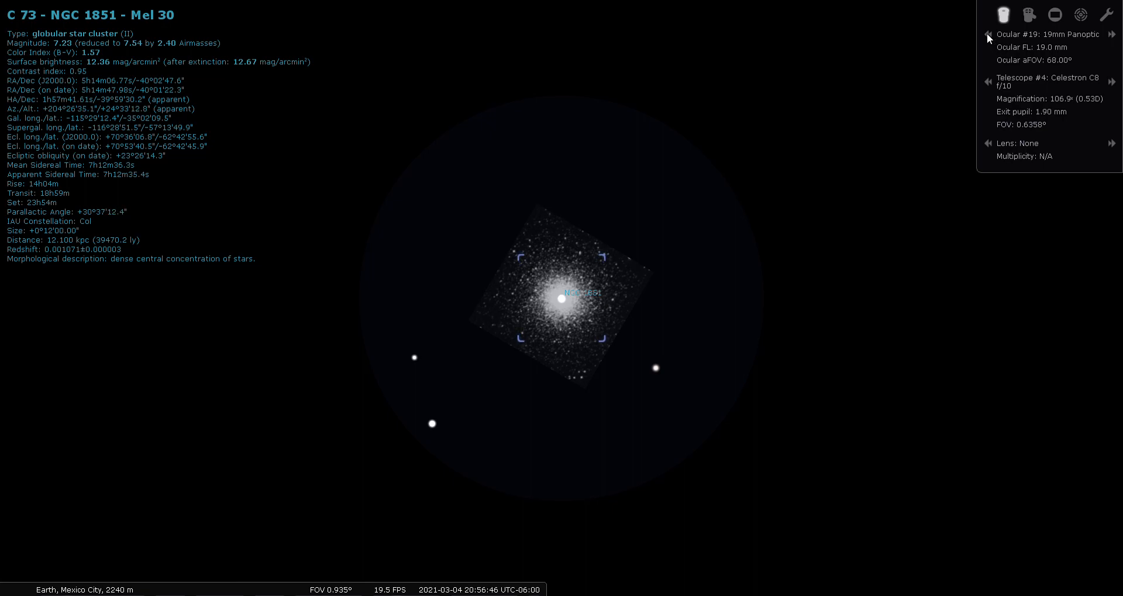
{"action": "left_click", "coordinate": [988, 34]}
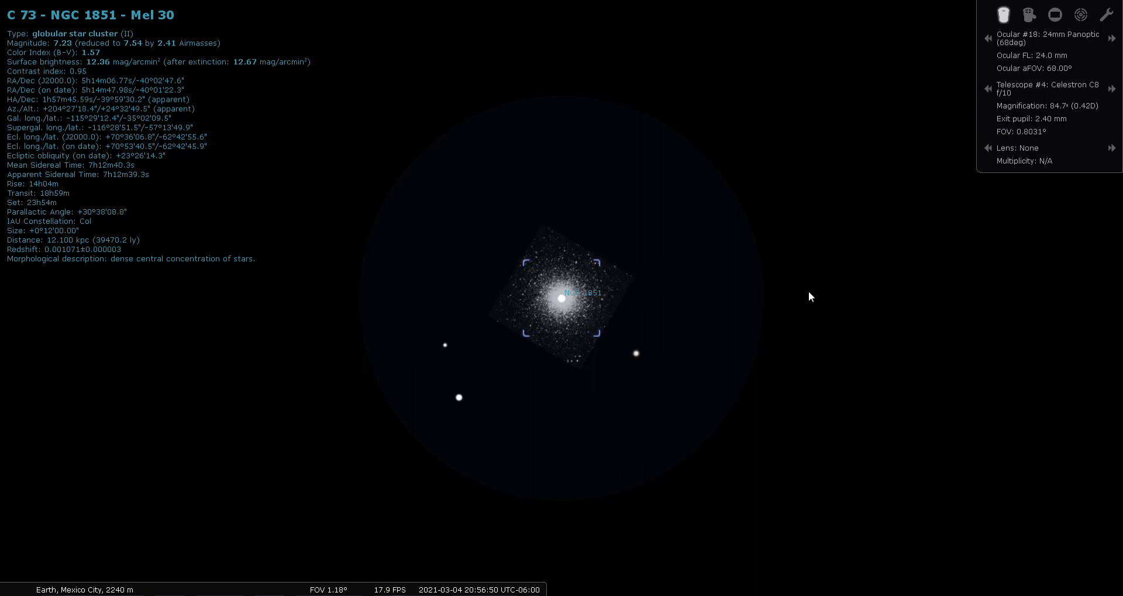
{"action": "mouse_move", "coordinate": [803, 331]}
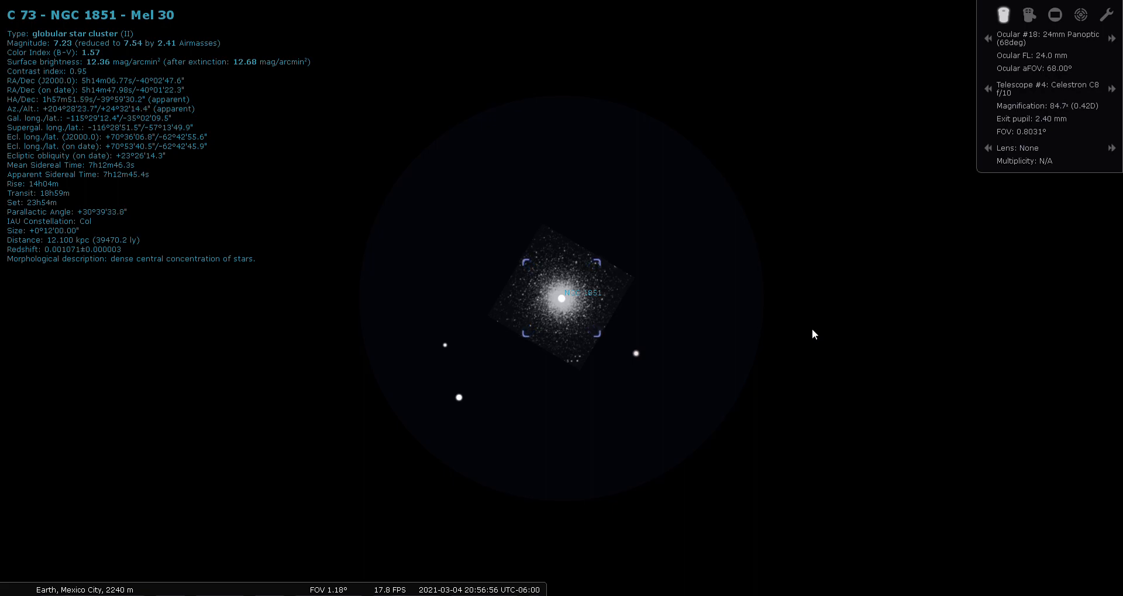
{"action": "mouse_move", "coordinate": [808, 331]}
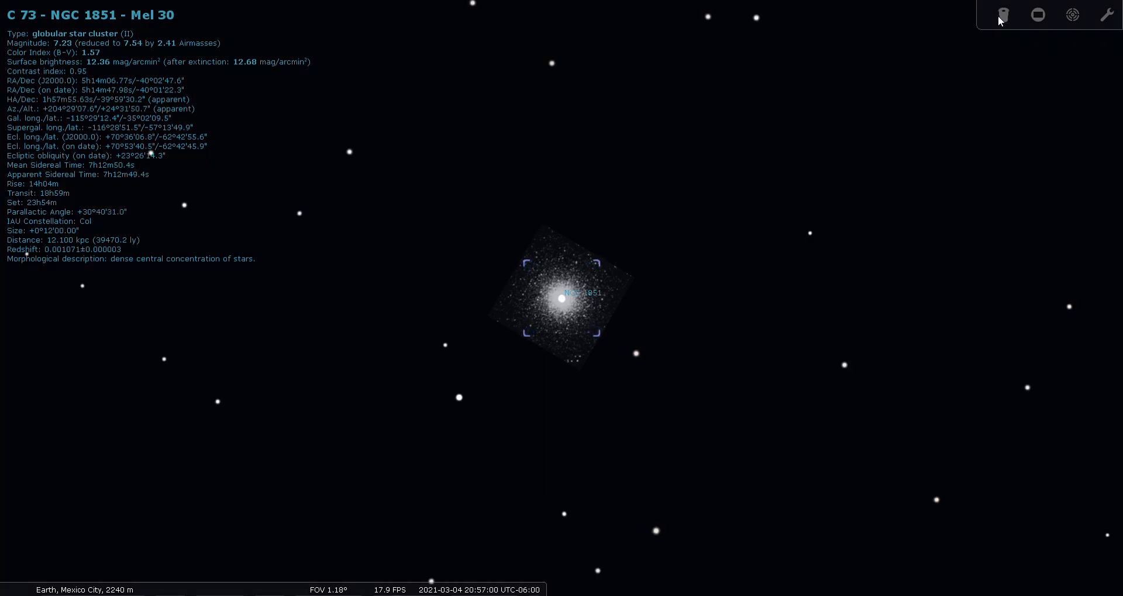
Zoom out to a wider field and select the galaxy NGC 1808
{"action": "scroll", "scroll_direction": "down", "scroll_amount": 3}
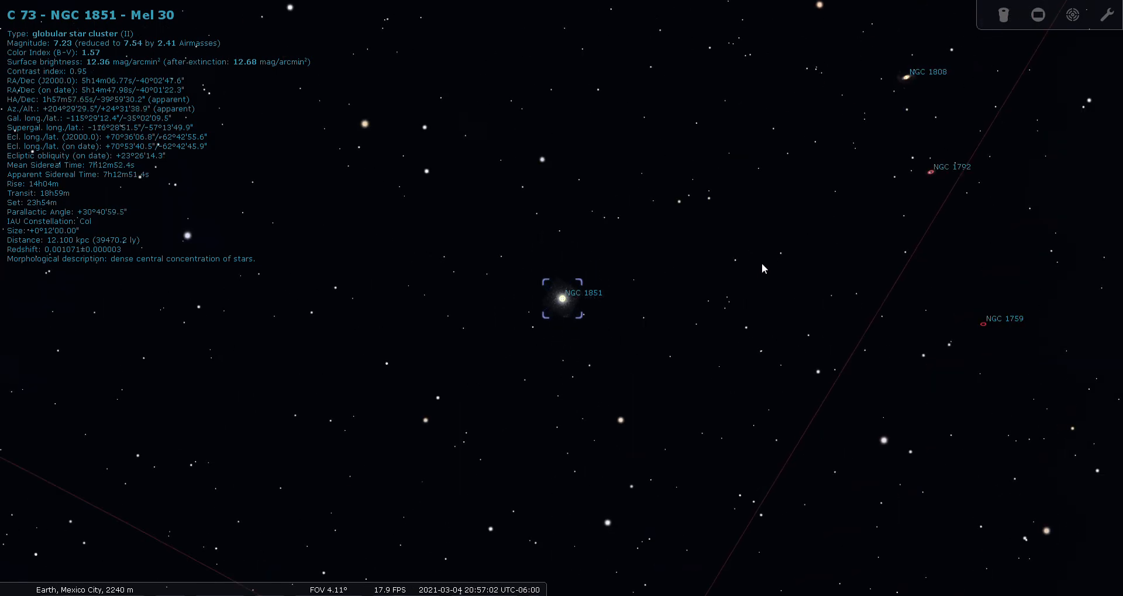
{"action": "scroll", "scroll_direction": "down", "scroll_amount": 3}
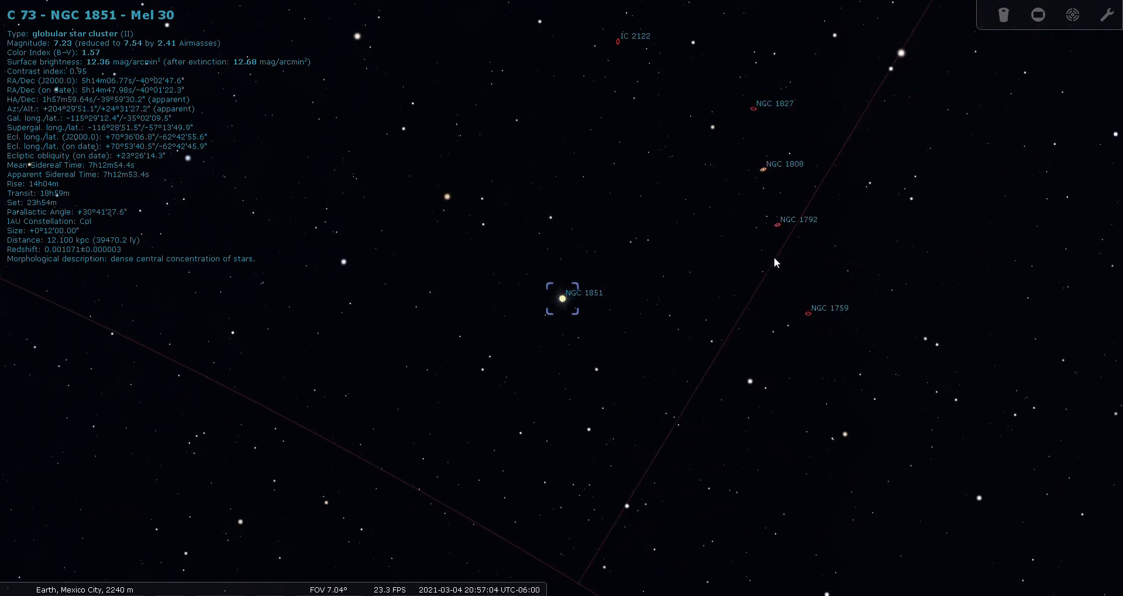
{"action": "scroll", "scroll_direction": "down", "scroll_amount": 3}
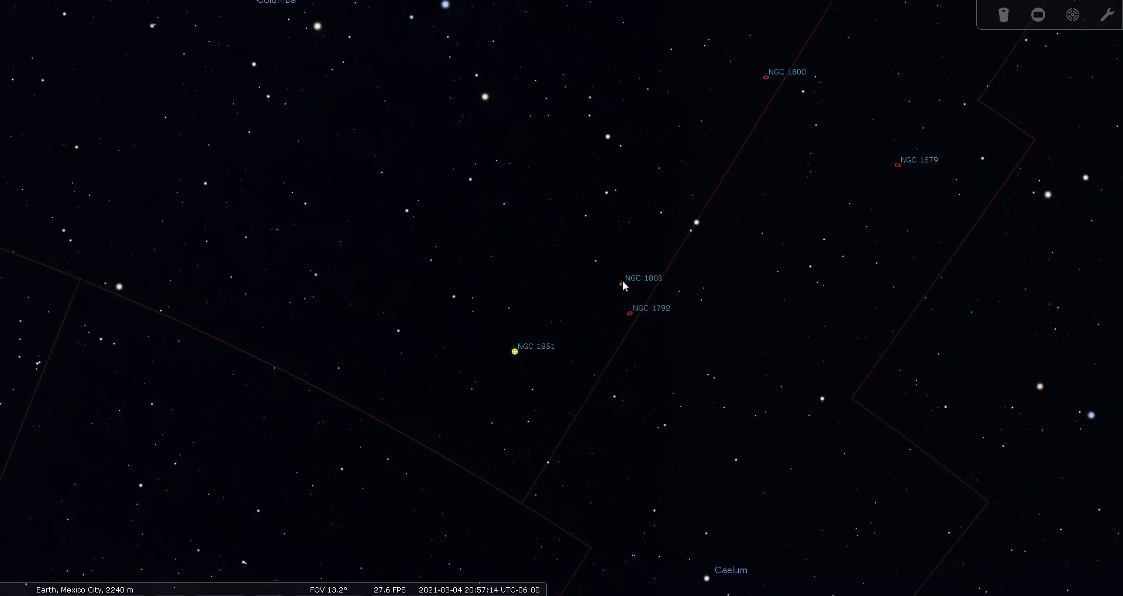
{"action": "left_click", "coordinate": [620, 285]}
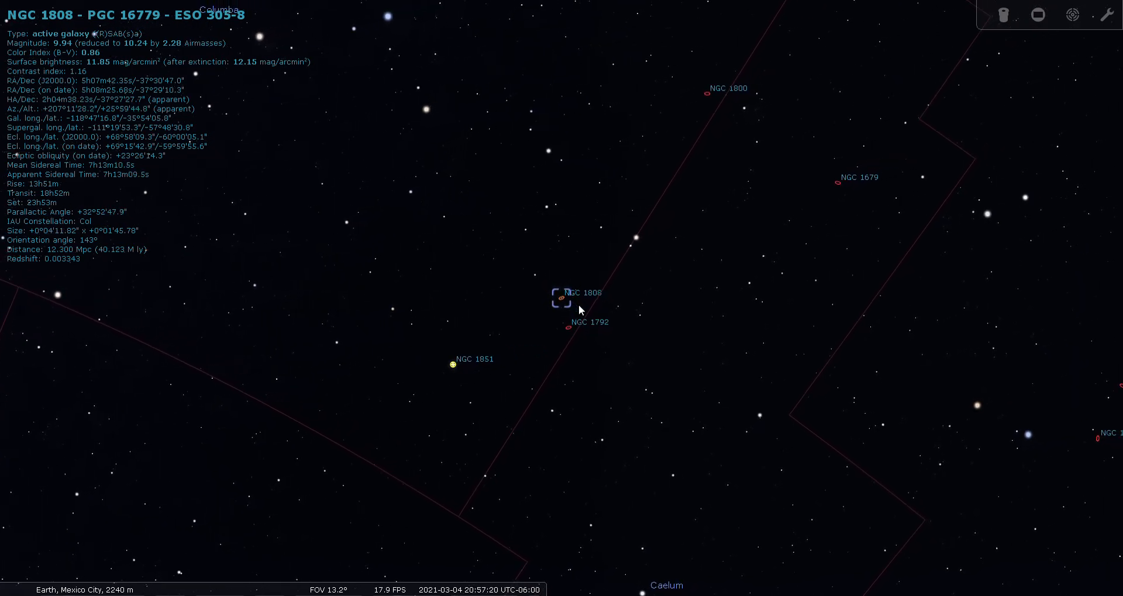
{"action": "mouse_move", "coordinate": [609, 295]}
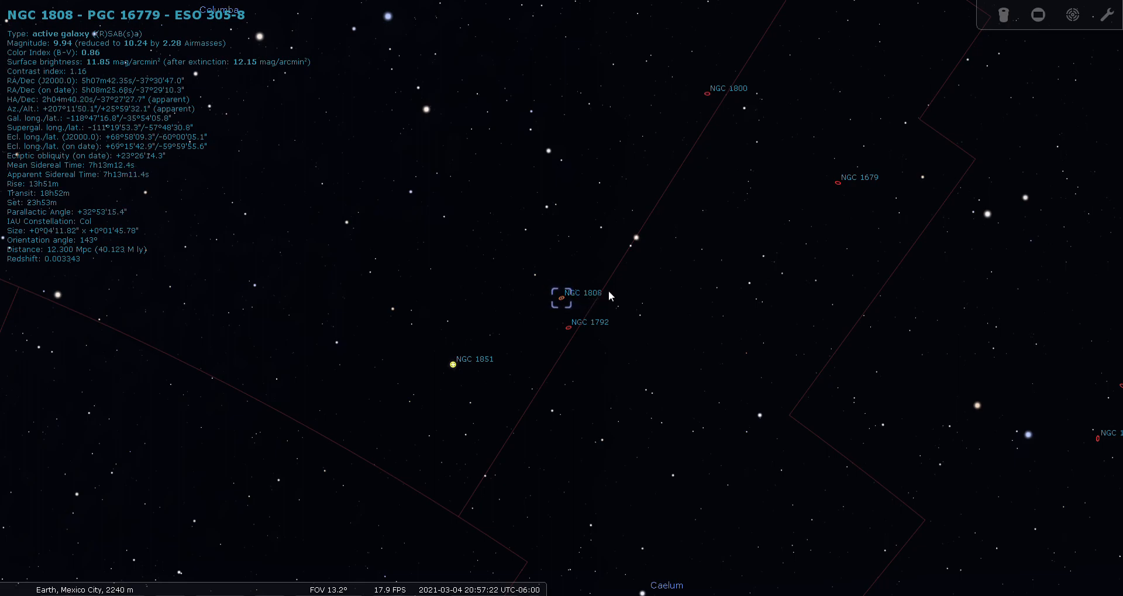
{"action": "mouse_move", "coordinate": [733, 291]}
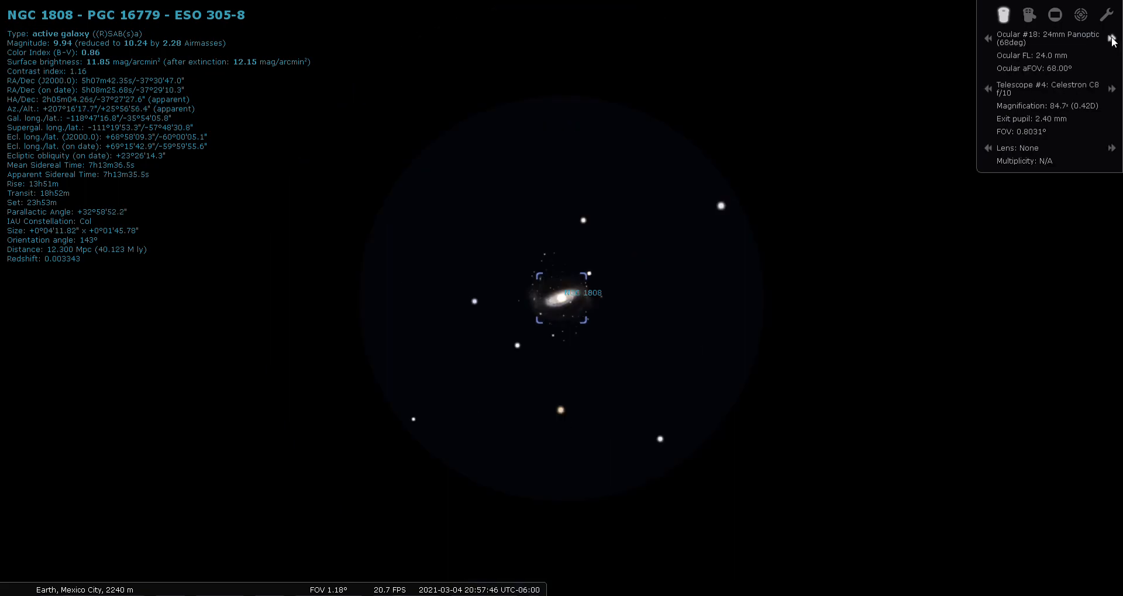
Exit the NGC 1808 eyepiece view and zoom out over Columba
{"action": "left_click", "coordinate": [1112, 38]}
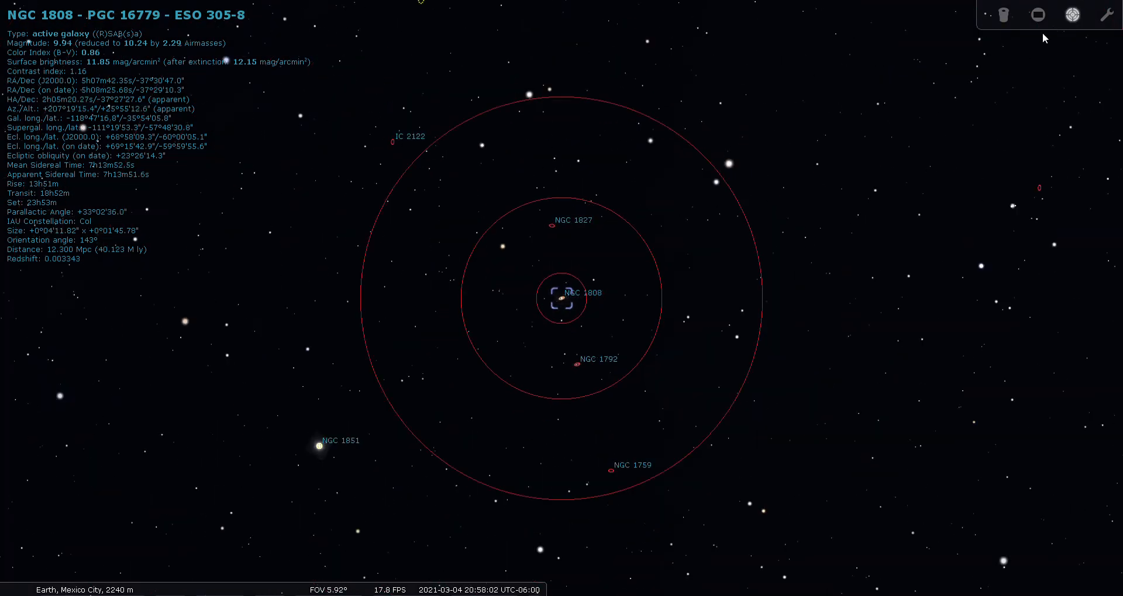
{"action": "scroll", "scroll_direction": "down", "scroll_amount": 3}
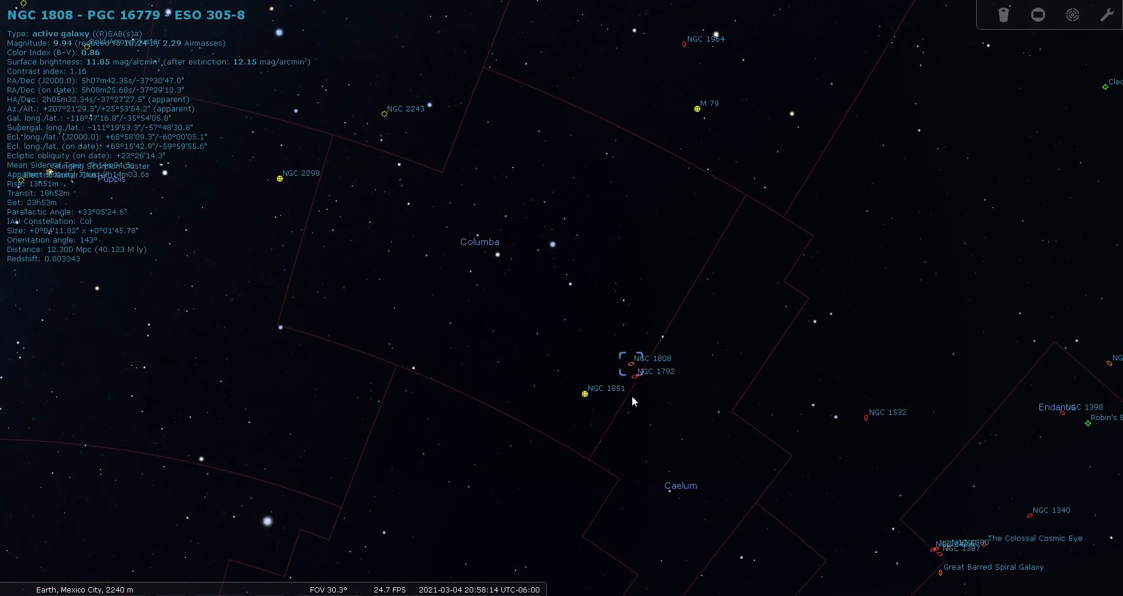
Select NGC 1792, zoom in, and frame it with the Telrad finder circles
{"action": "left_click", "coordinate": [635, 368]}
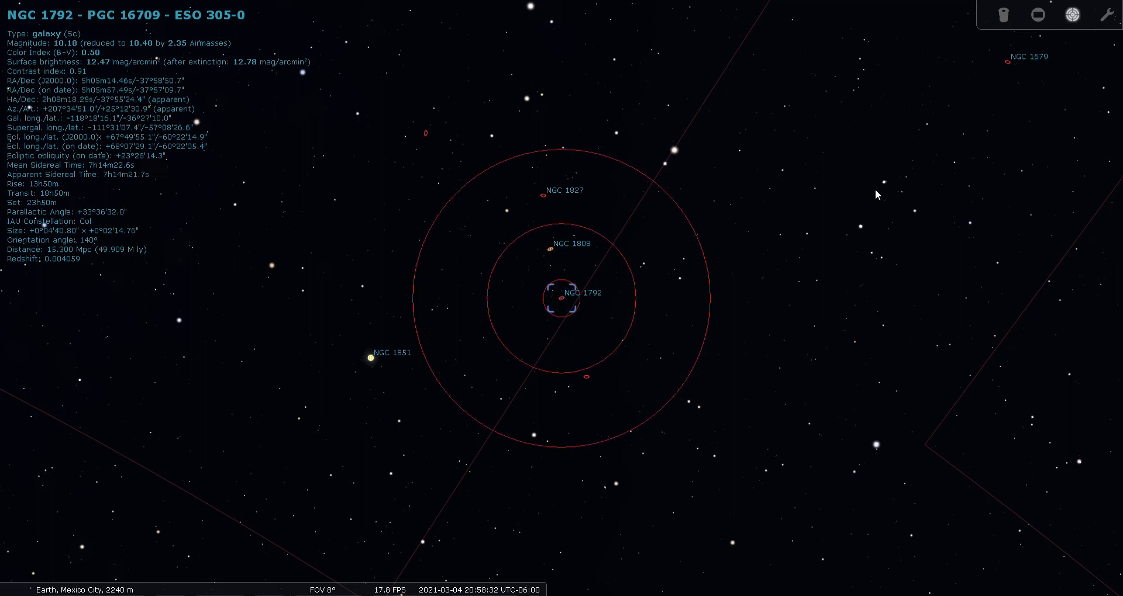
{"action": "scroll", "scroll_direction": "up", "scroll_amount": 3}
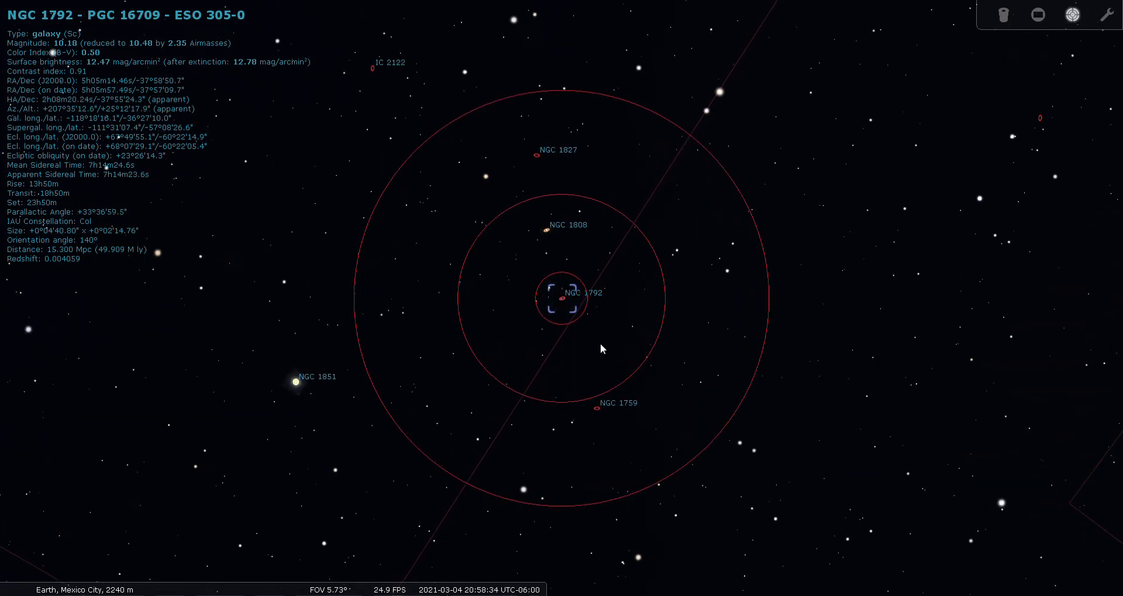
{"action": "scroll", "scroll_direction": "up", "scroll_amount": 3}
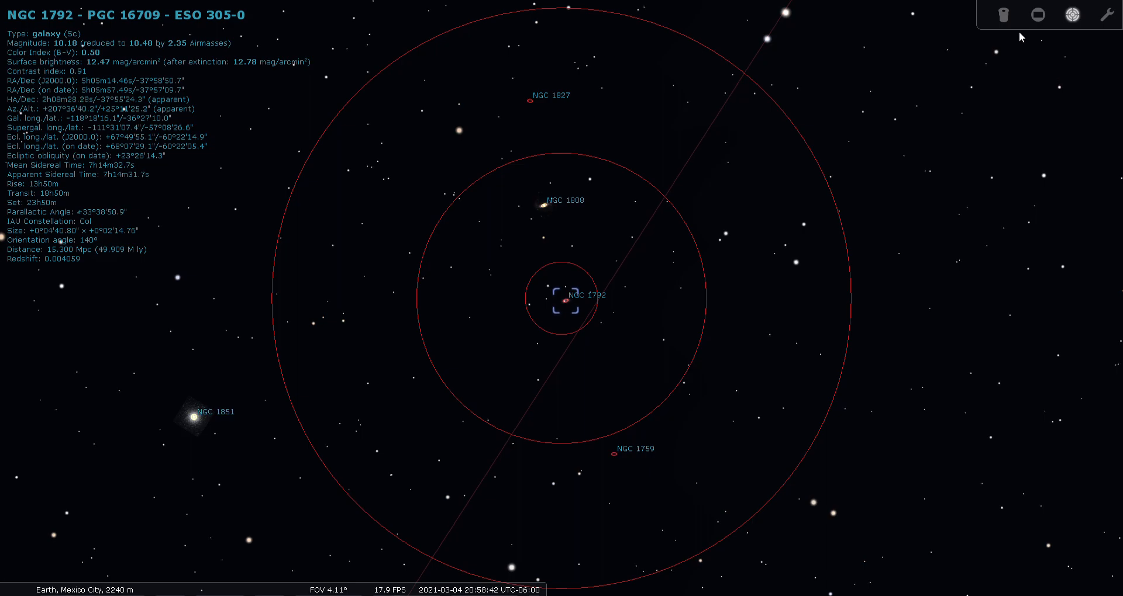
{"action": "left_click", "coordinate": [1037, 14]}
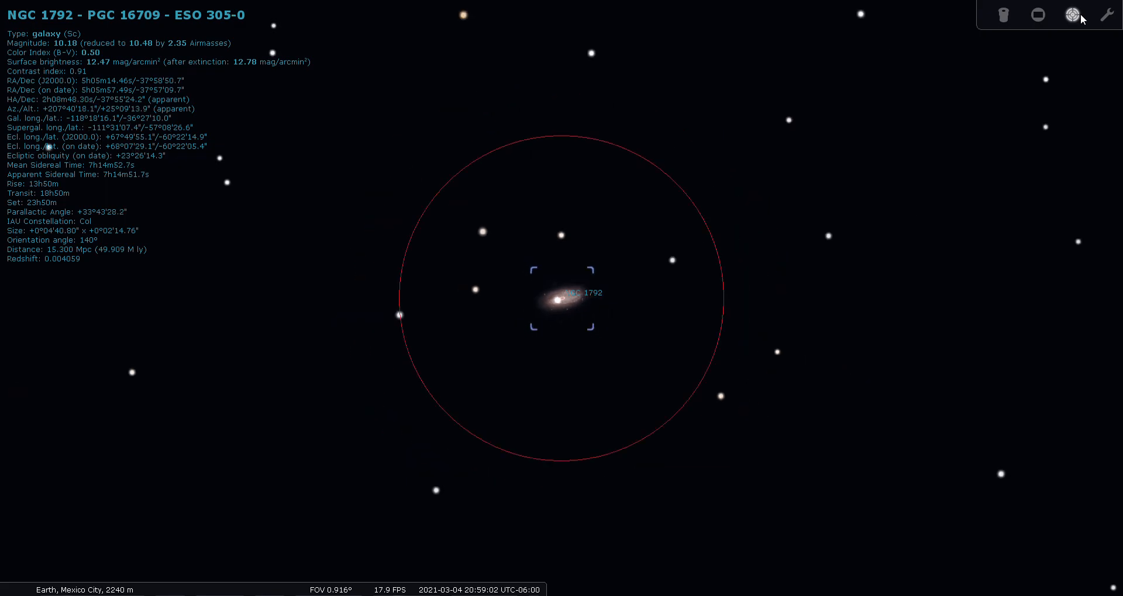
Turn off the Telrad circles and zoom out to a 60° southern sky
{"action": "left_click", "coordinate": [1053, 14]}
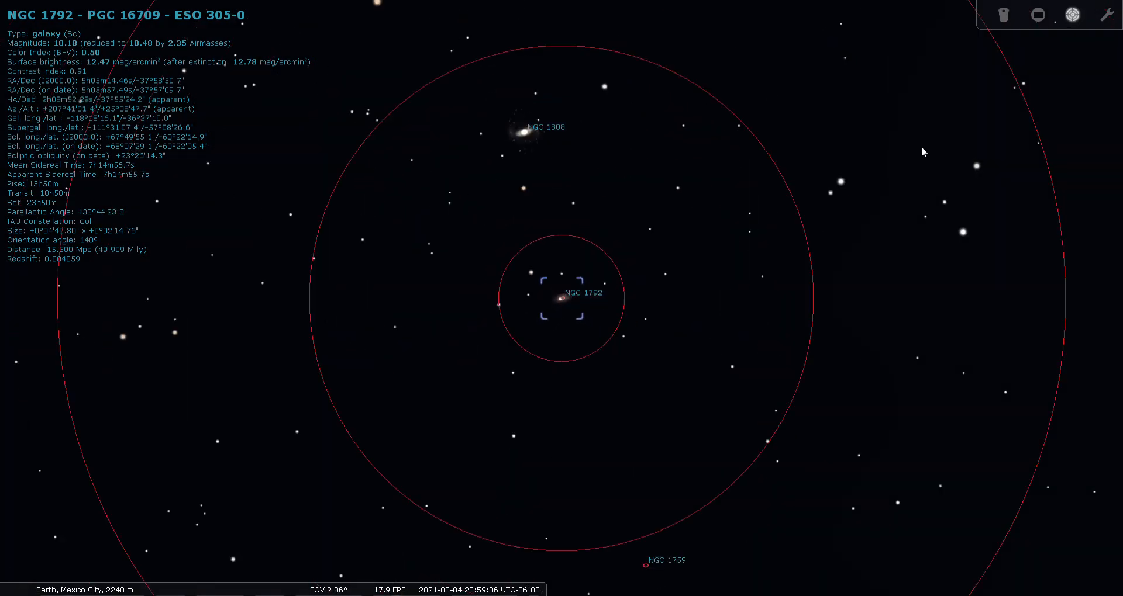
{"action": "scroll", "scroll_direction": "down", "scroll_amount": 3}
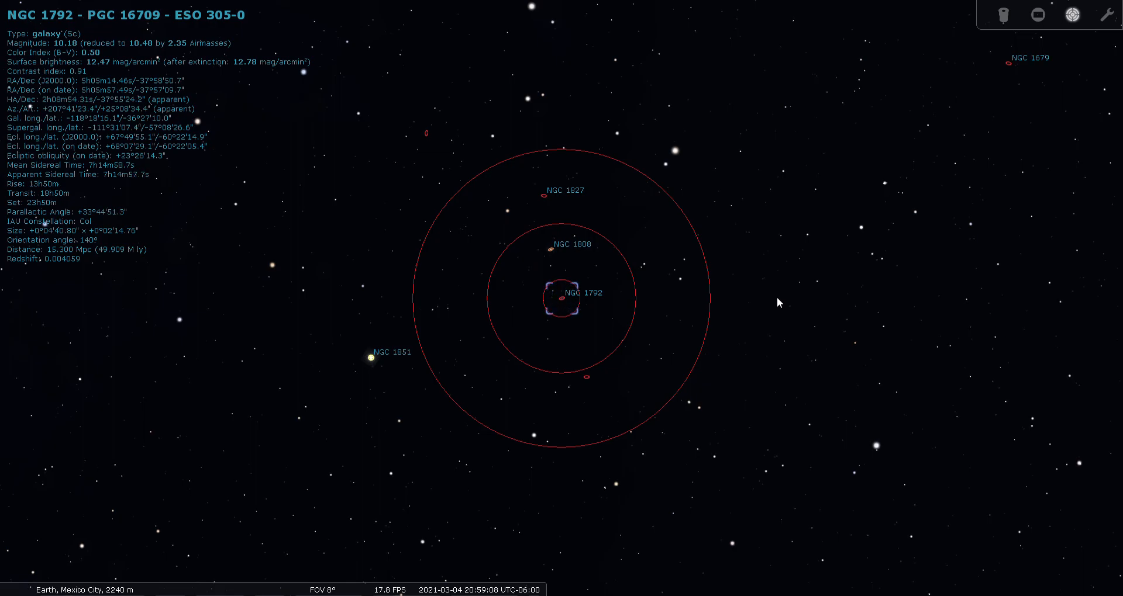
{"action": "scroll", "scroll_direction": "down", "scroll_amount": 3}
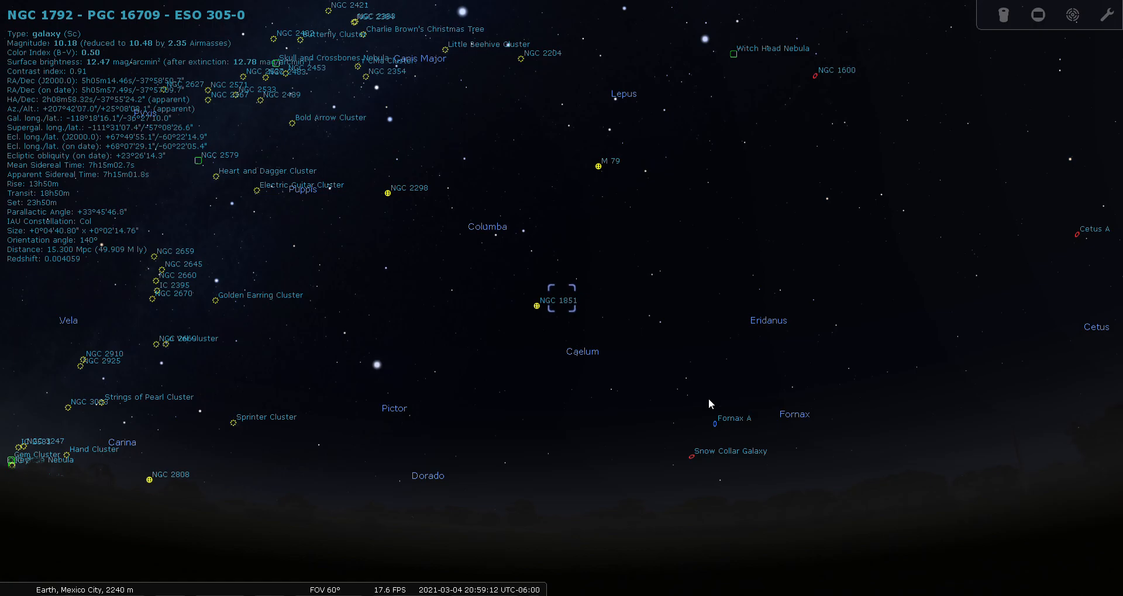
{"action": "mouse_move", "coordinate": [20, 390]}
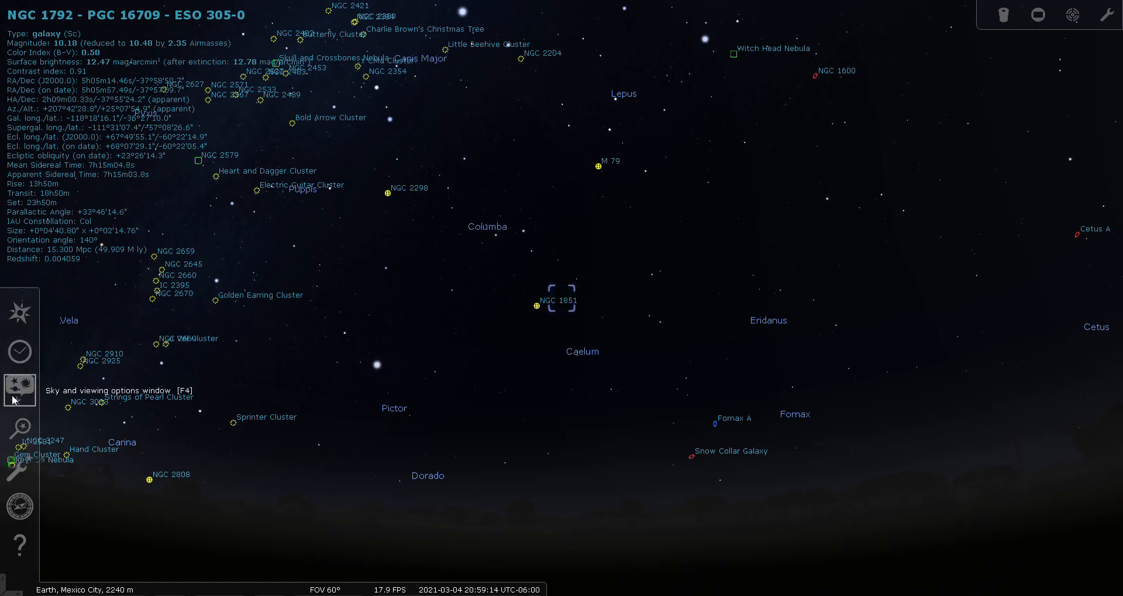
Uncheck DSO labels and markers in Sky and viewing options, then close it
{"action": "left_click", "coordinate": [20, 389]}
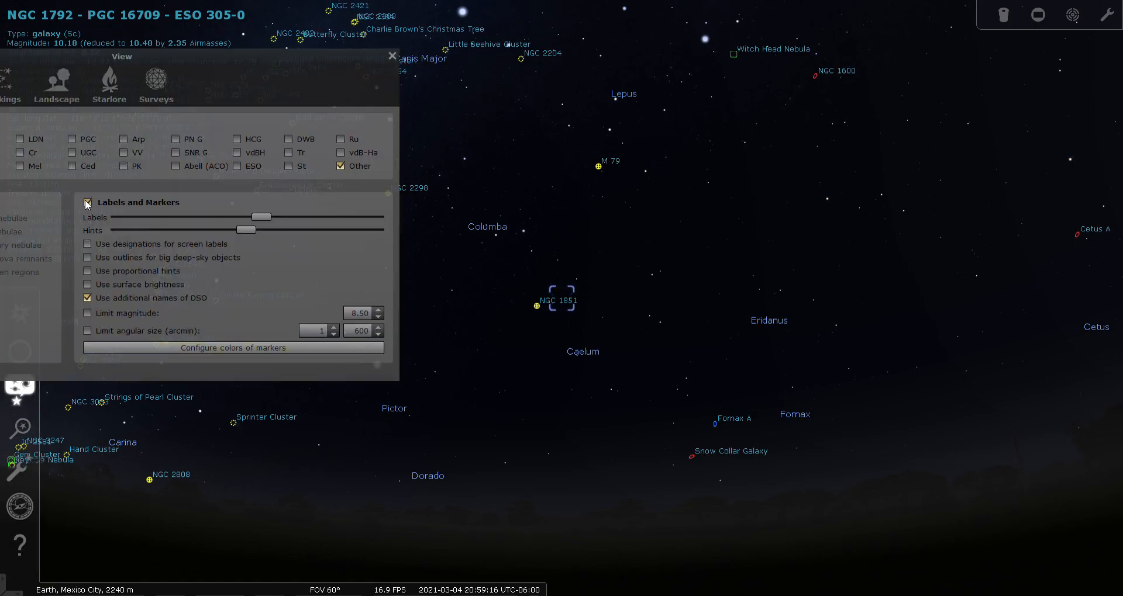
{"action": "left_click", "coordinate": [88, 203]}
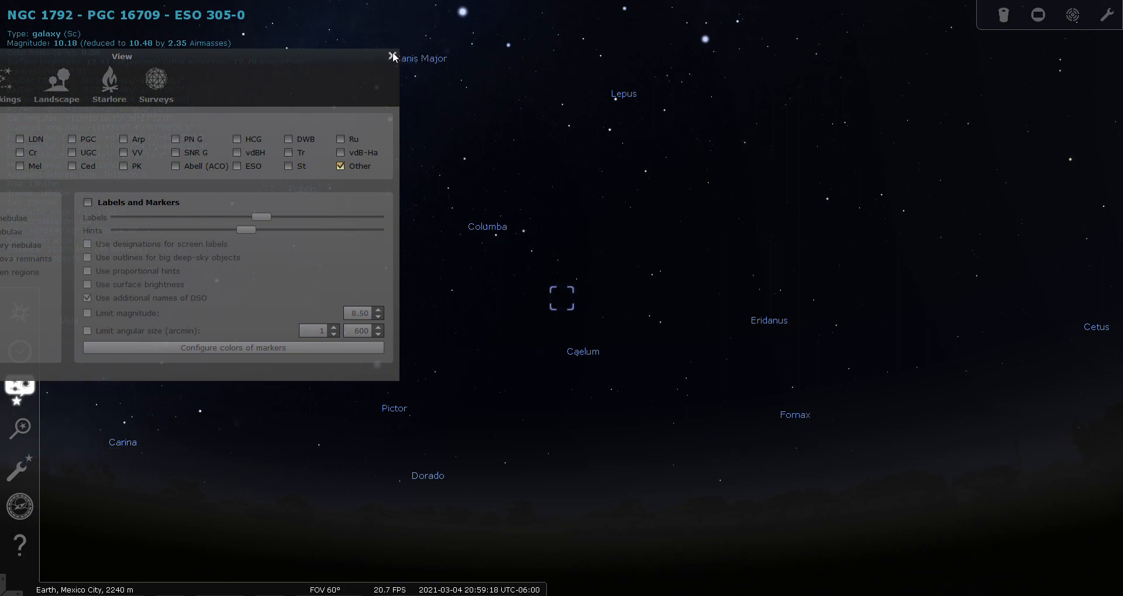
{"action": "left_click", "coordinate": [392, 57]}
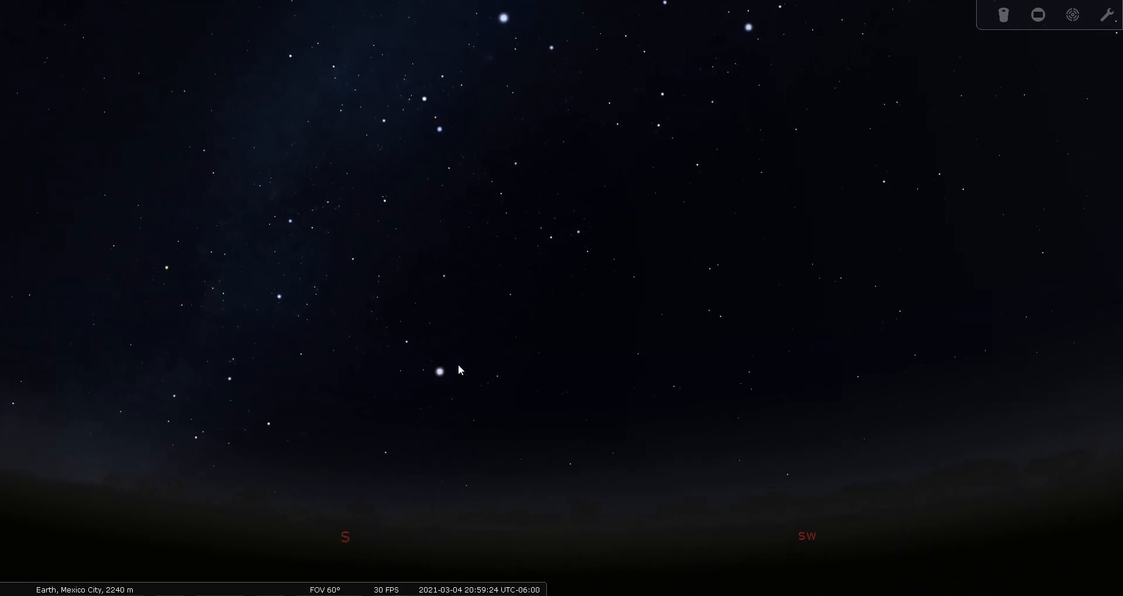
Drag the sky to recentre Columba among its neighbouring constellation boundaries
{"action": "left_click_drag", "start_coordinate": [459, 371], "coordinate": [597, 380]}
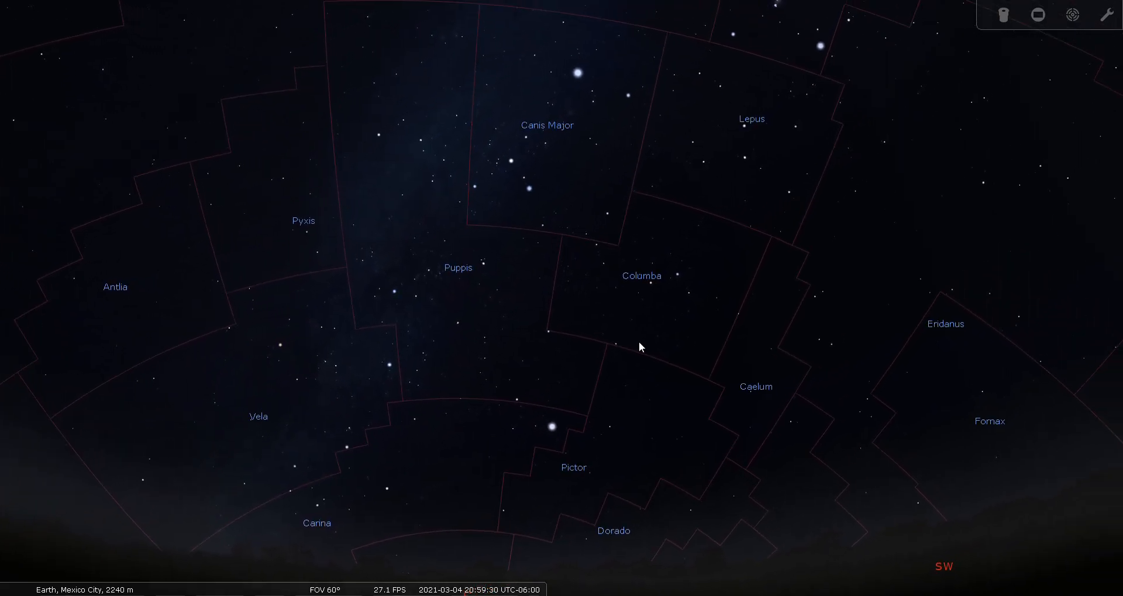
{"action": "left_click_drag", "start_coordinate": [641, 346], "coordinate": [587, 430]}
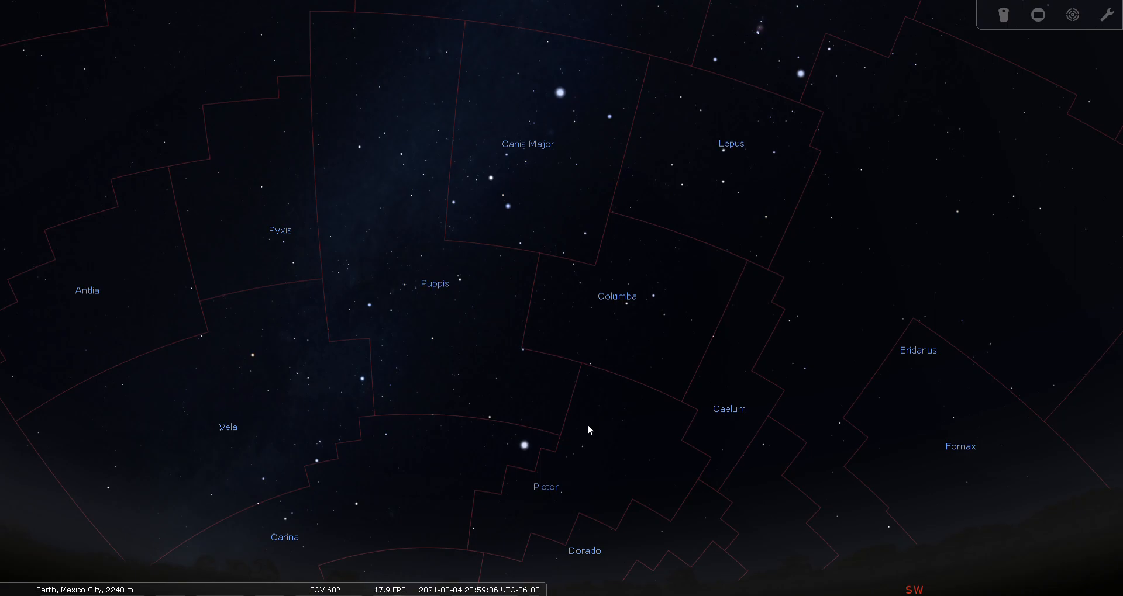
{"action": "mouse_move", "coordinate": [894, 297]}
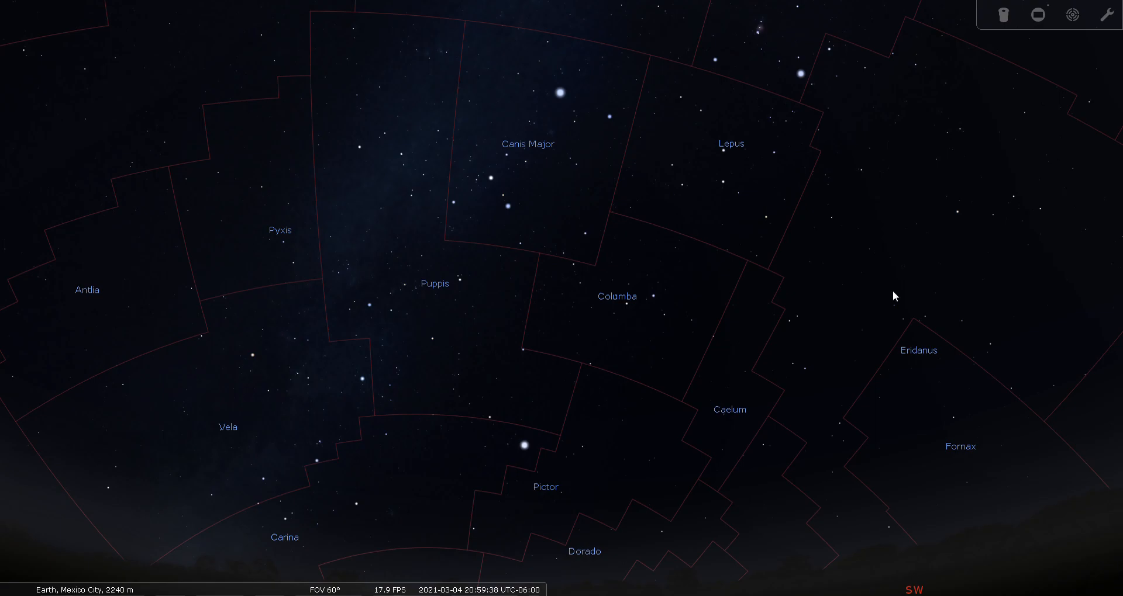